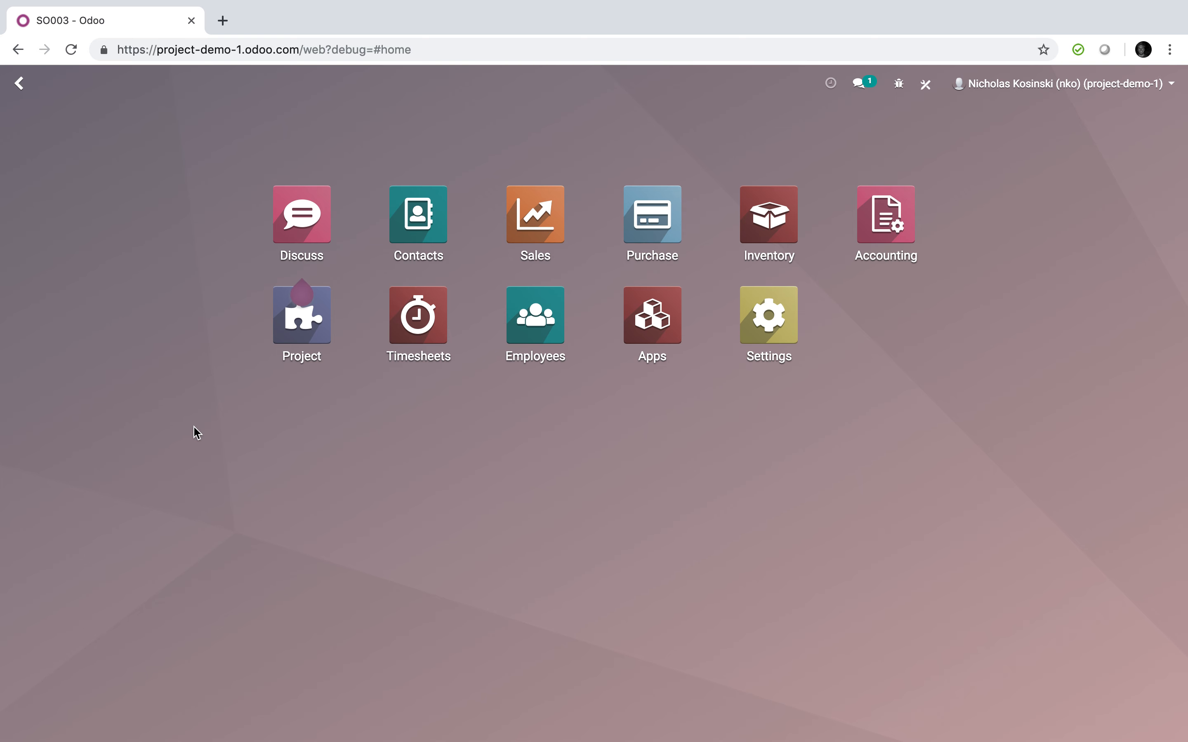
mouse_move(534, 209)
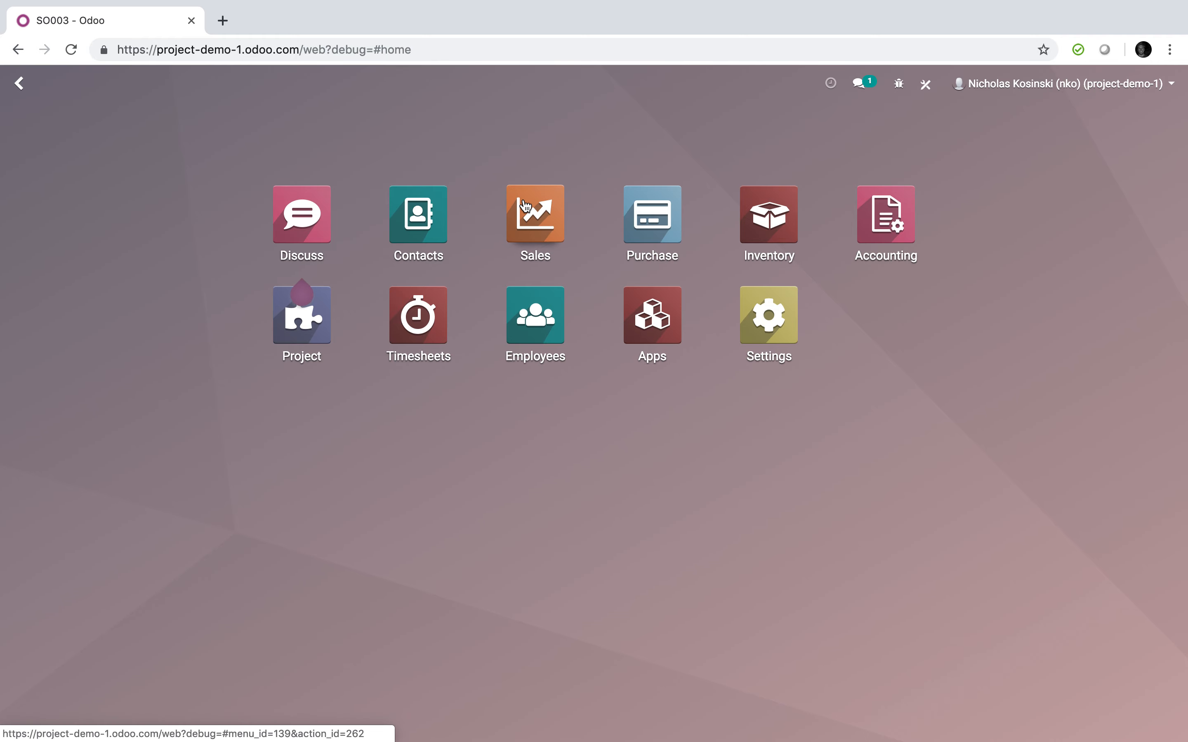
- Open the Sales app showing quotations SO001–SO003 for John Doe
left_click(533, 214)
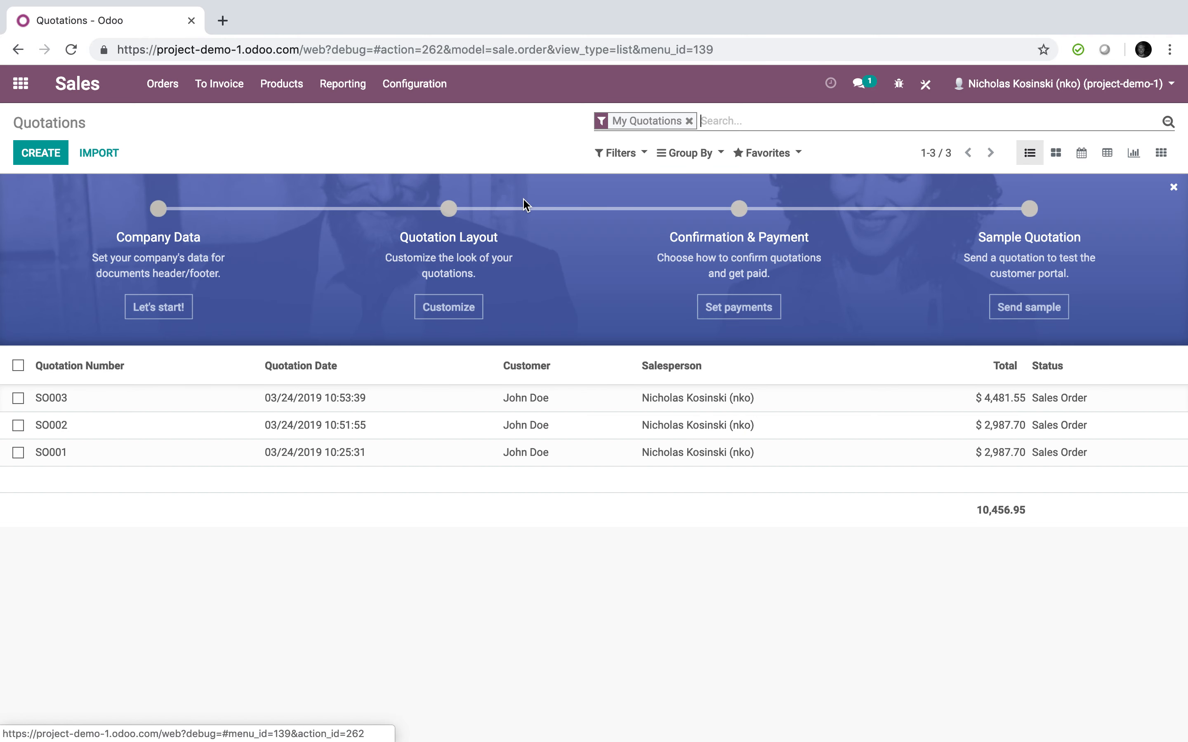
- Start a quotation for John Doe with an Installation Service line and look at its installation address choices
left_click(40, 152)
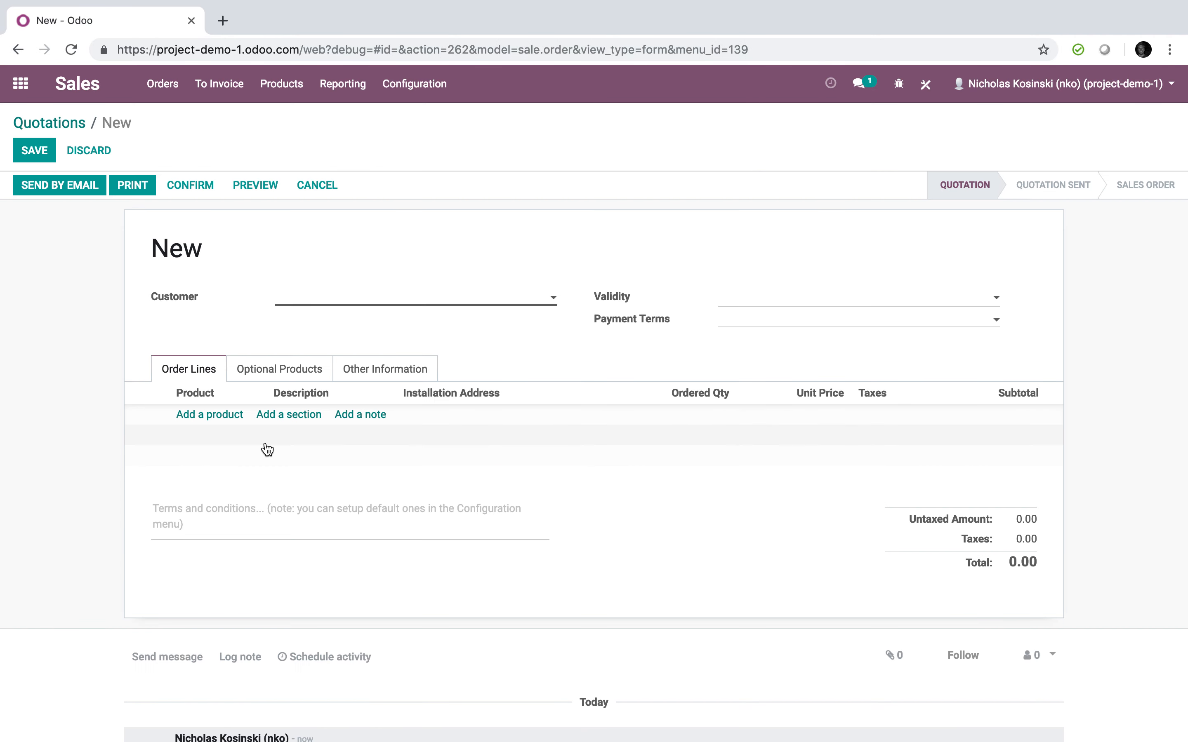
mouse_move(452, 449)
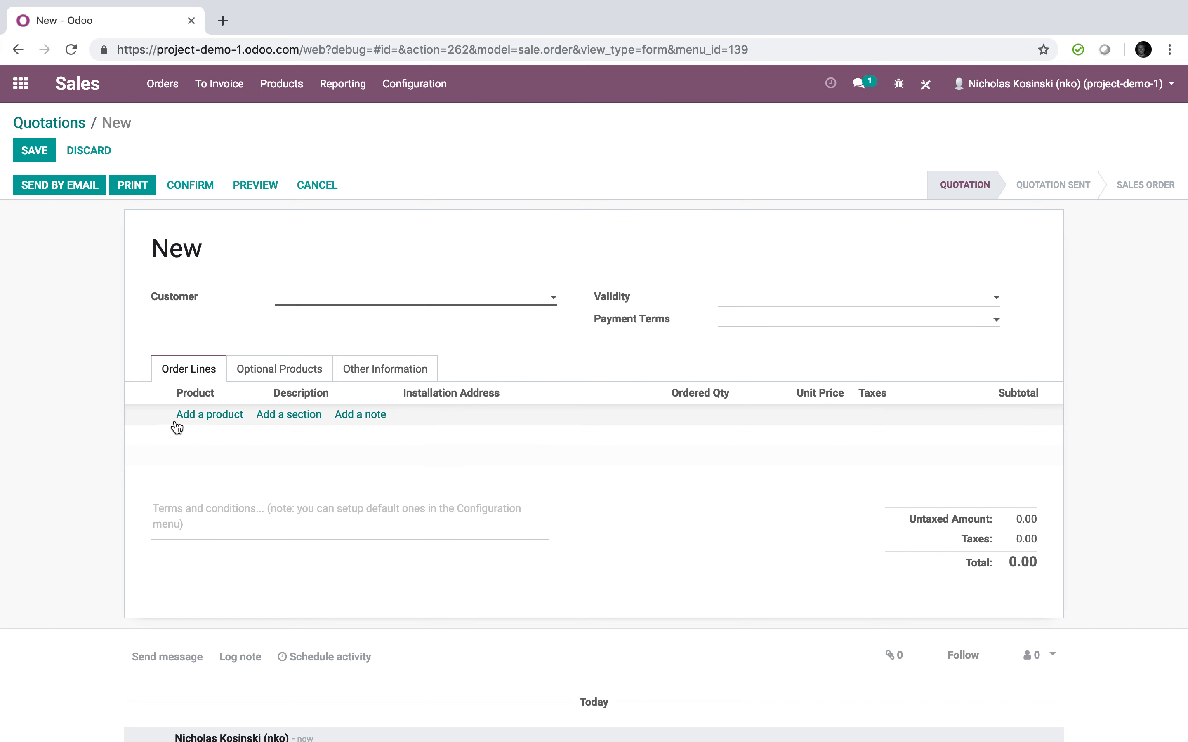
type("John Doe")
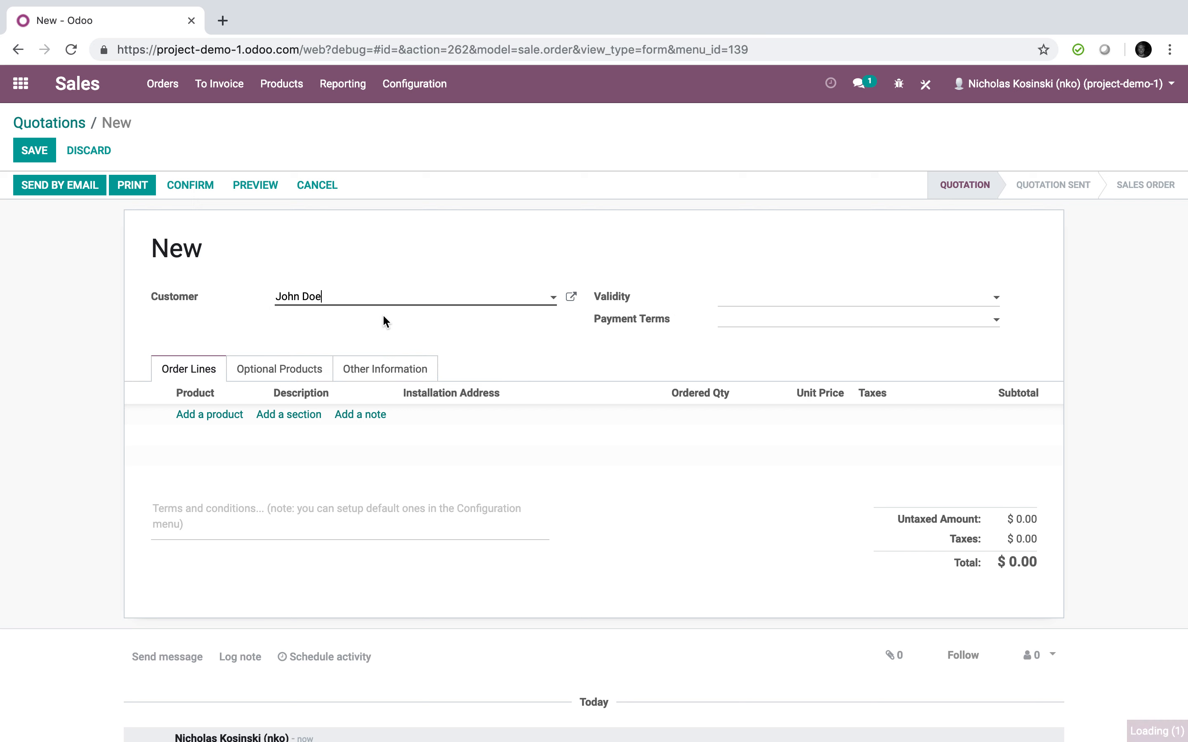
left_click(209, 414)
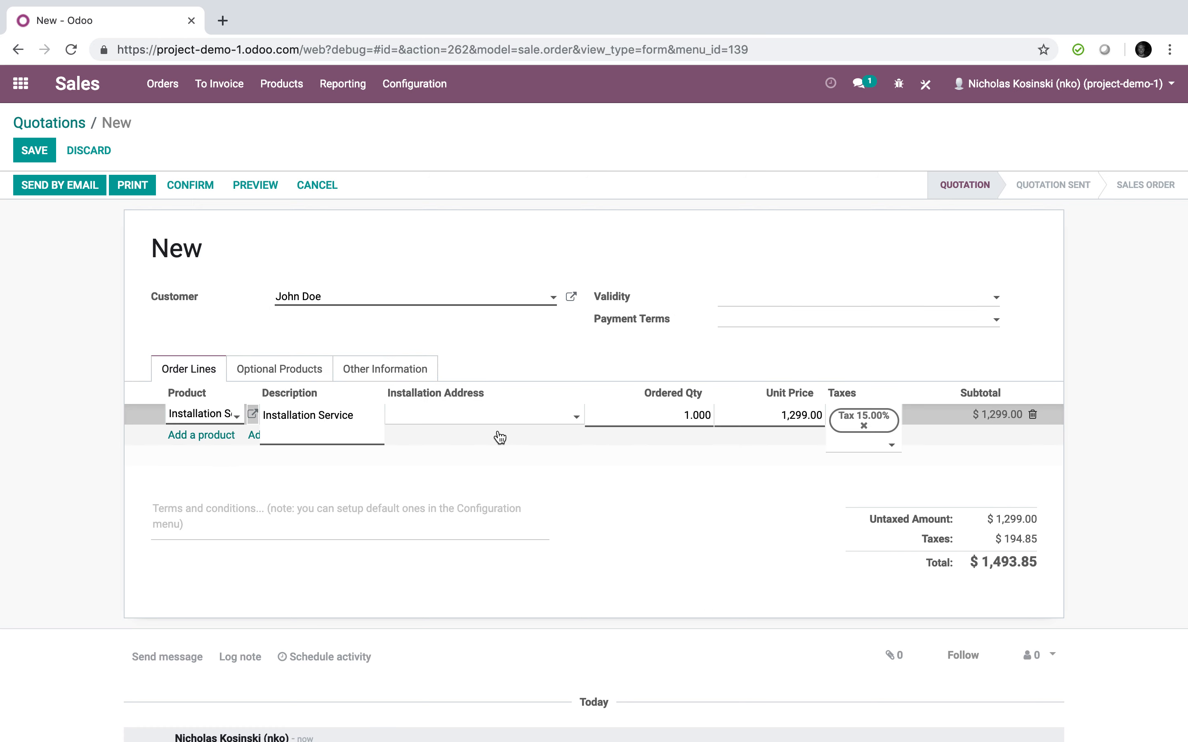
left_click(483, 415)
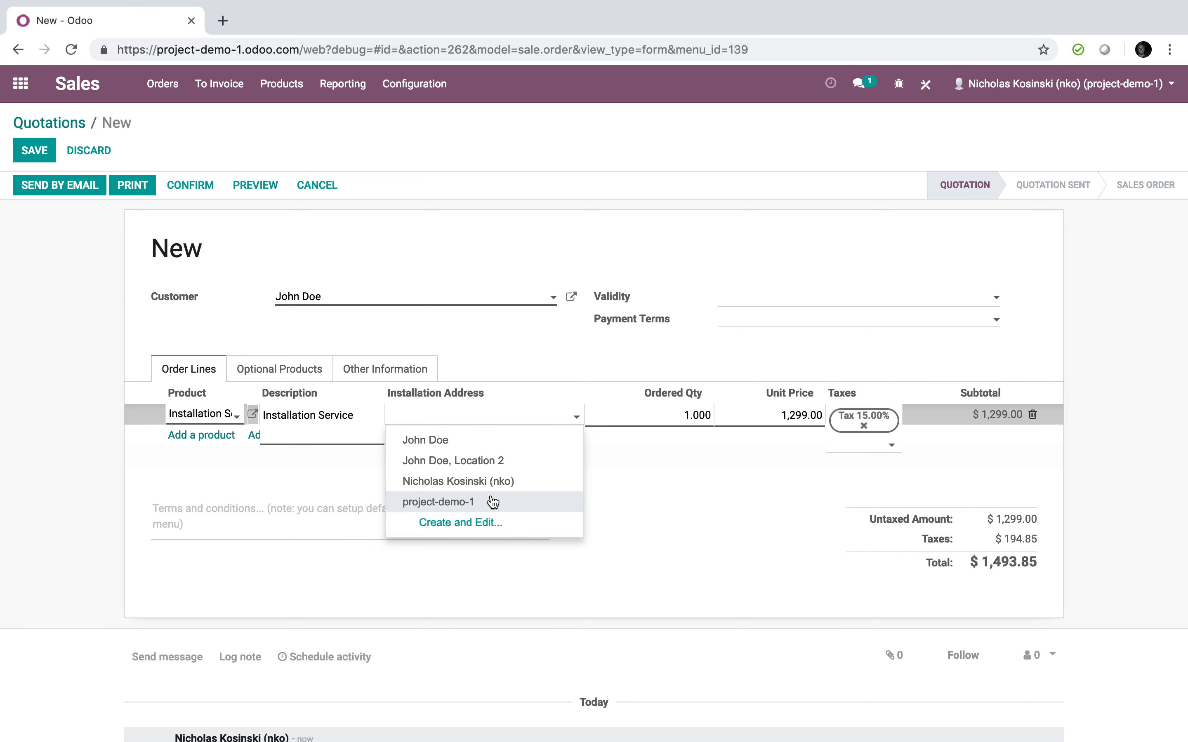
mouse_move(426, 439)
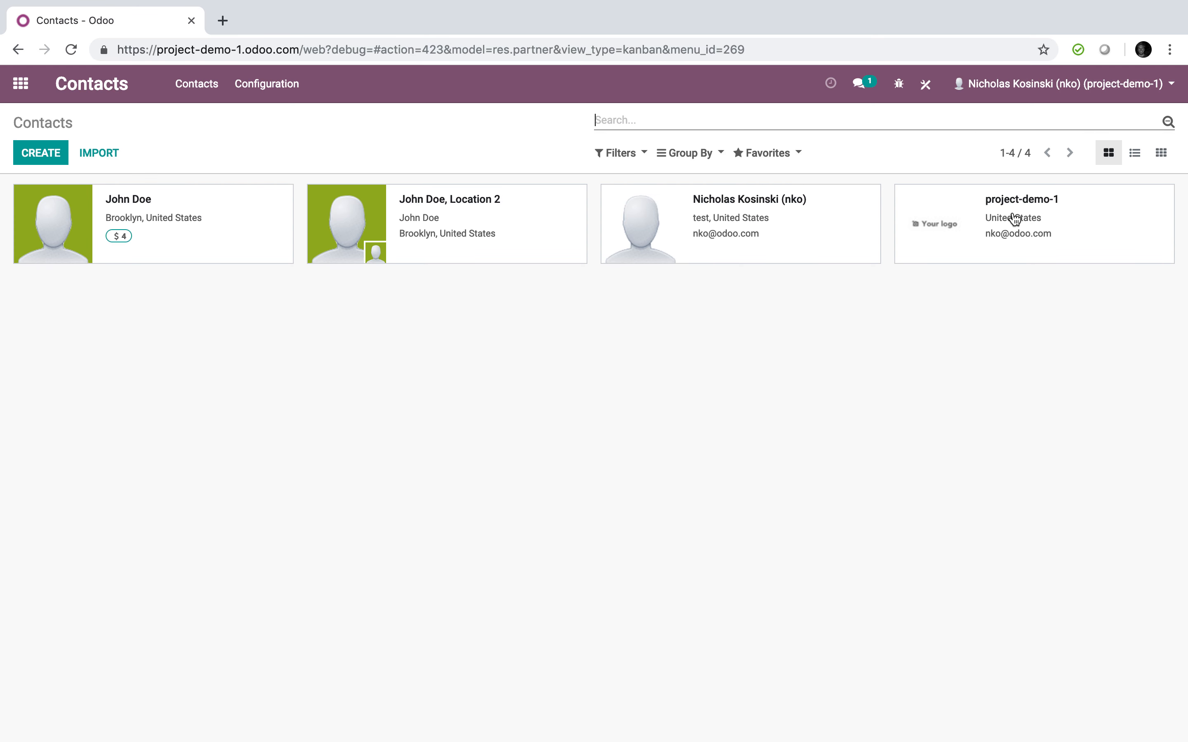
- Create a contact named Walgreens at 21 Vandilt Ave, Buffalo
left_click(41, 153)
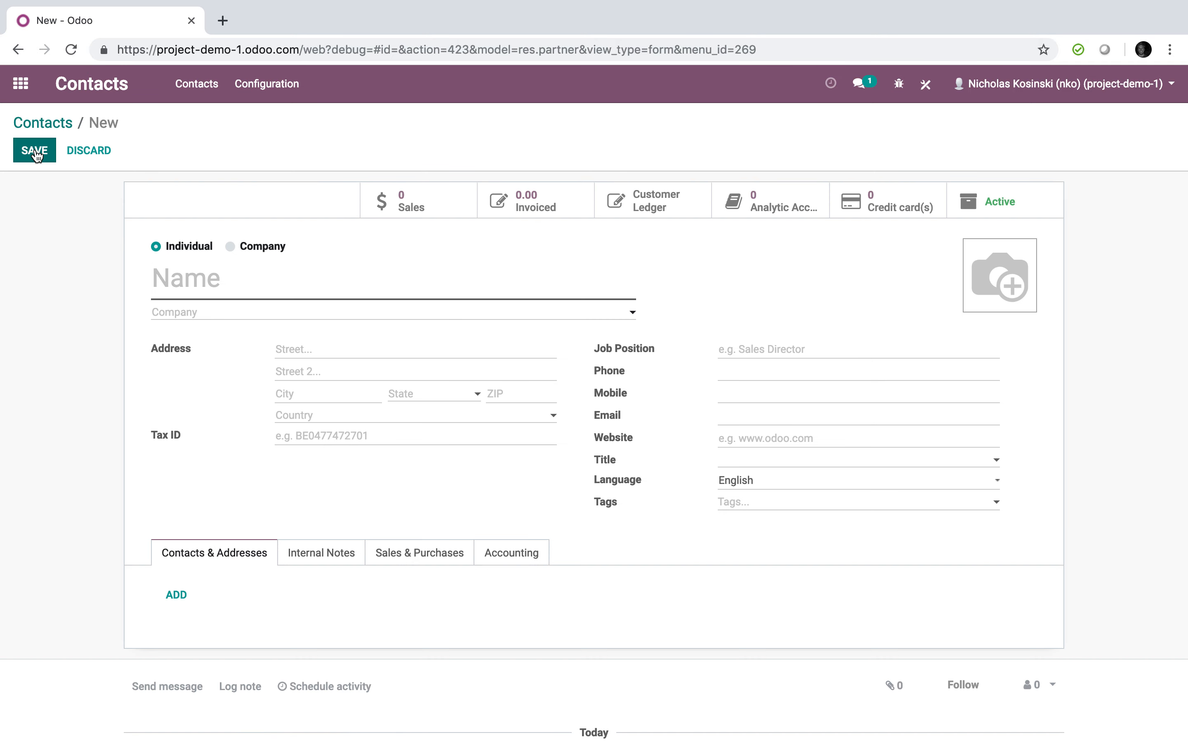
type("Walgreens")
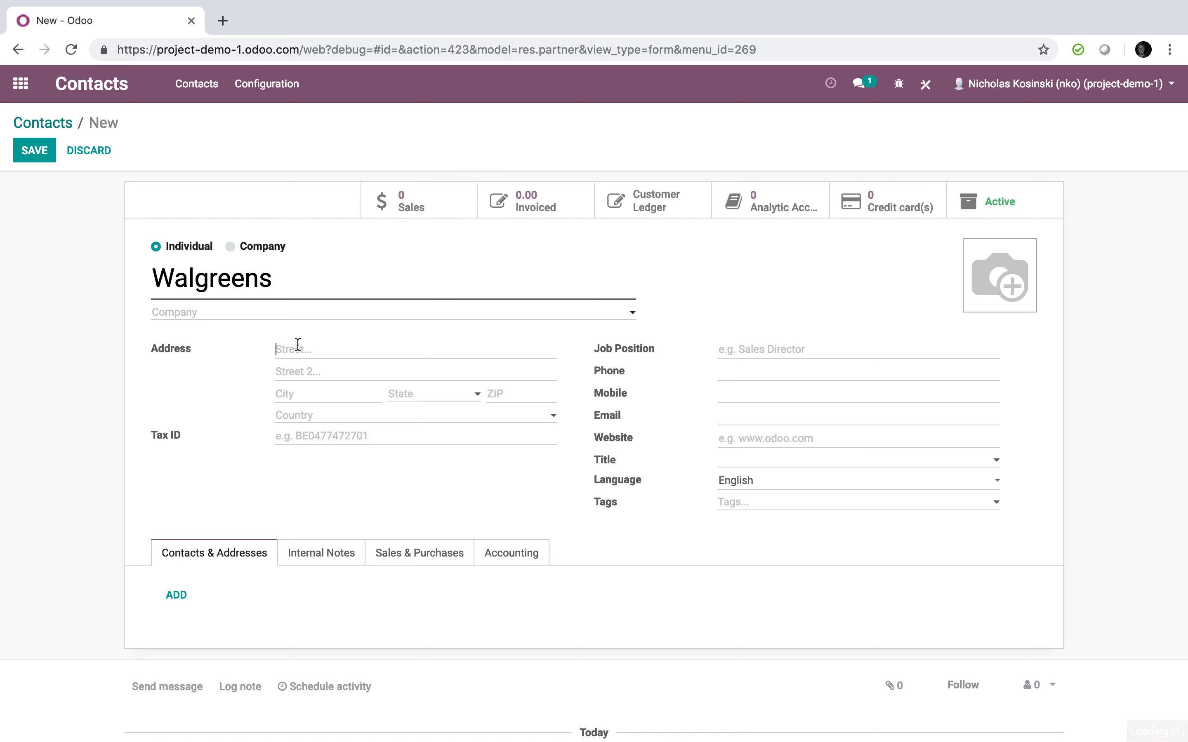
type("21 Vander")
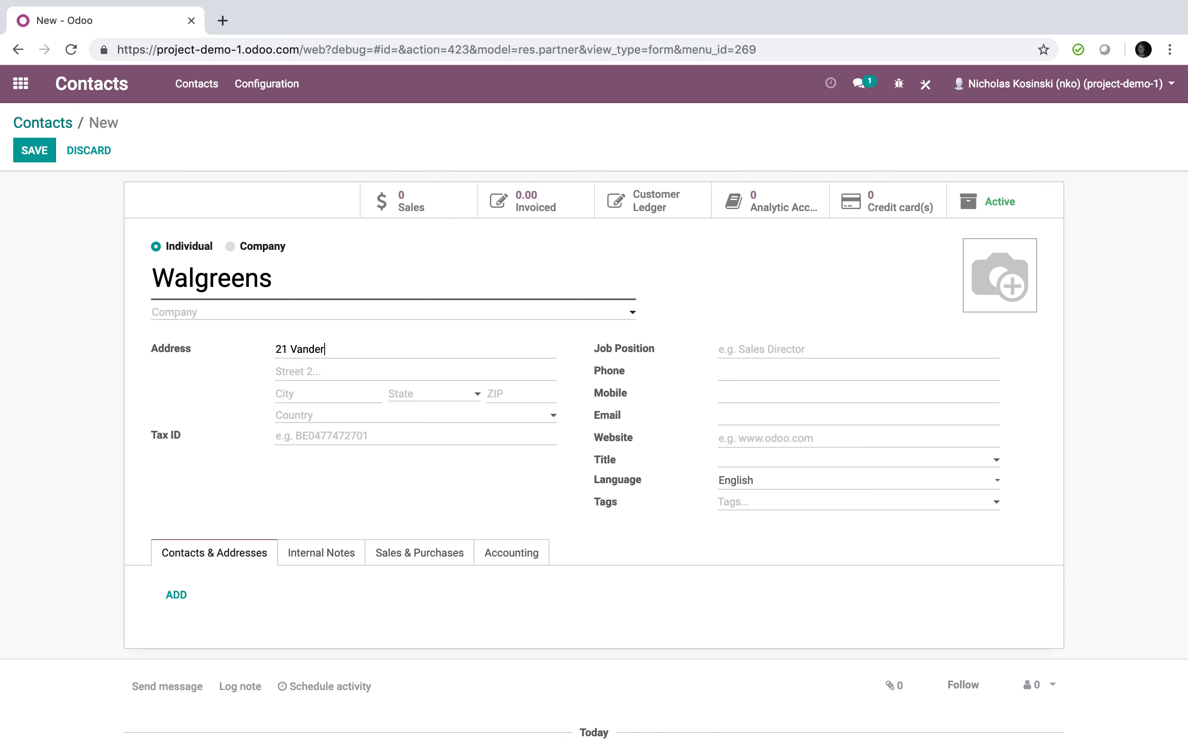
type("ilt Av")
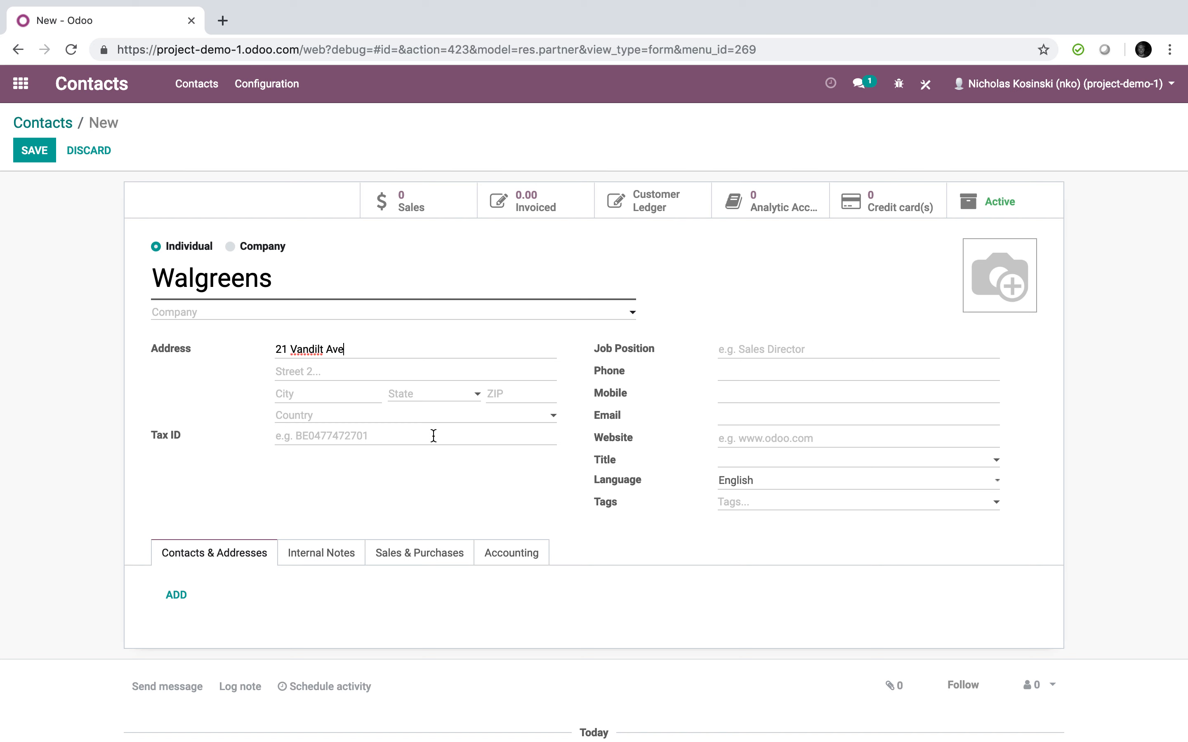
type("Buffalo")
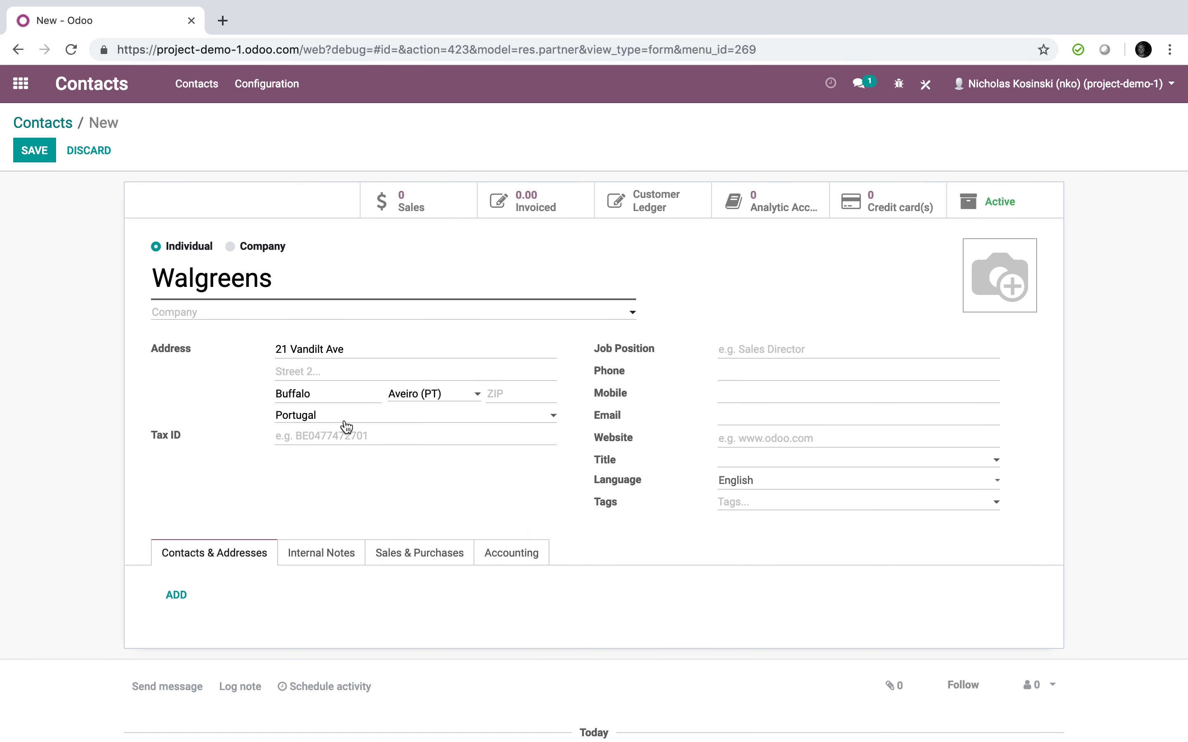
- Complete the address with United States, New York (US) and ZIP 14221, and save the contact
type("United")
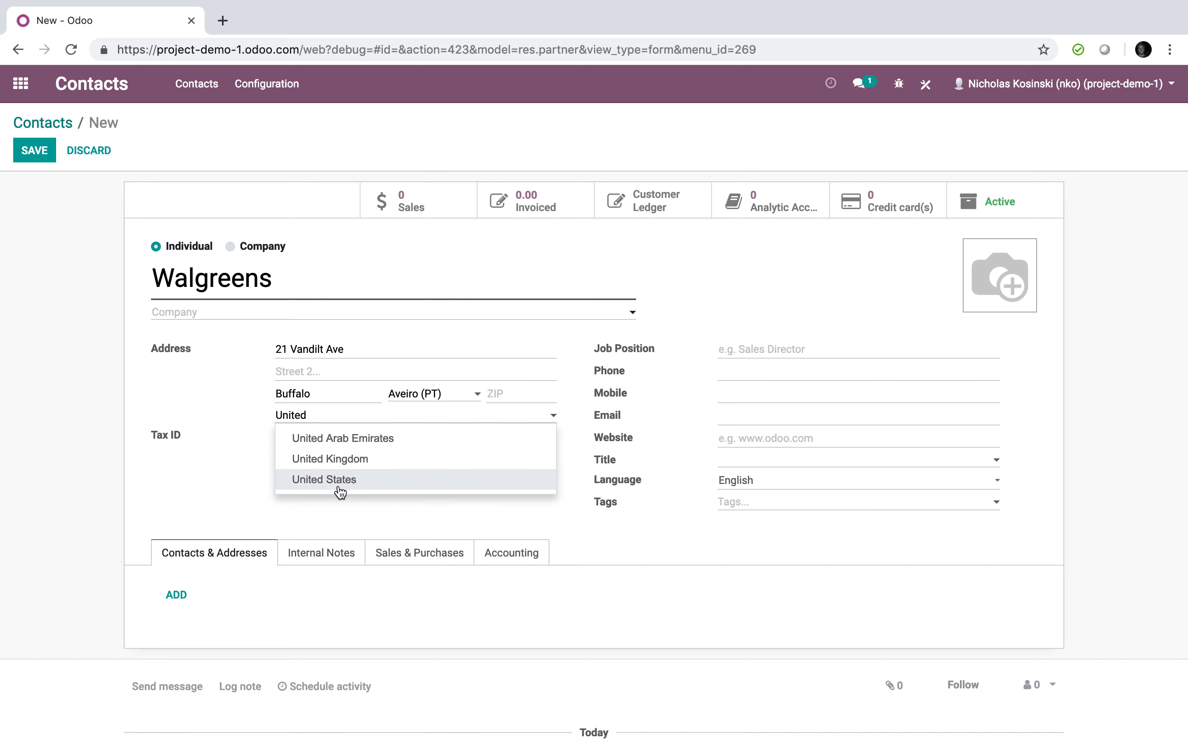
left_click(324, 478)
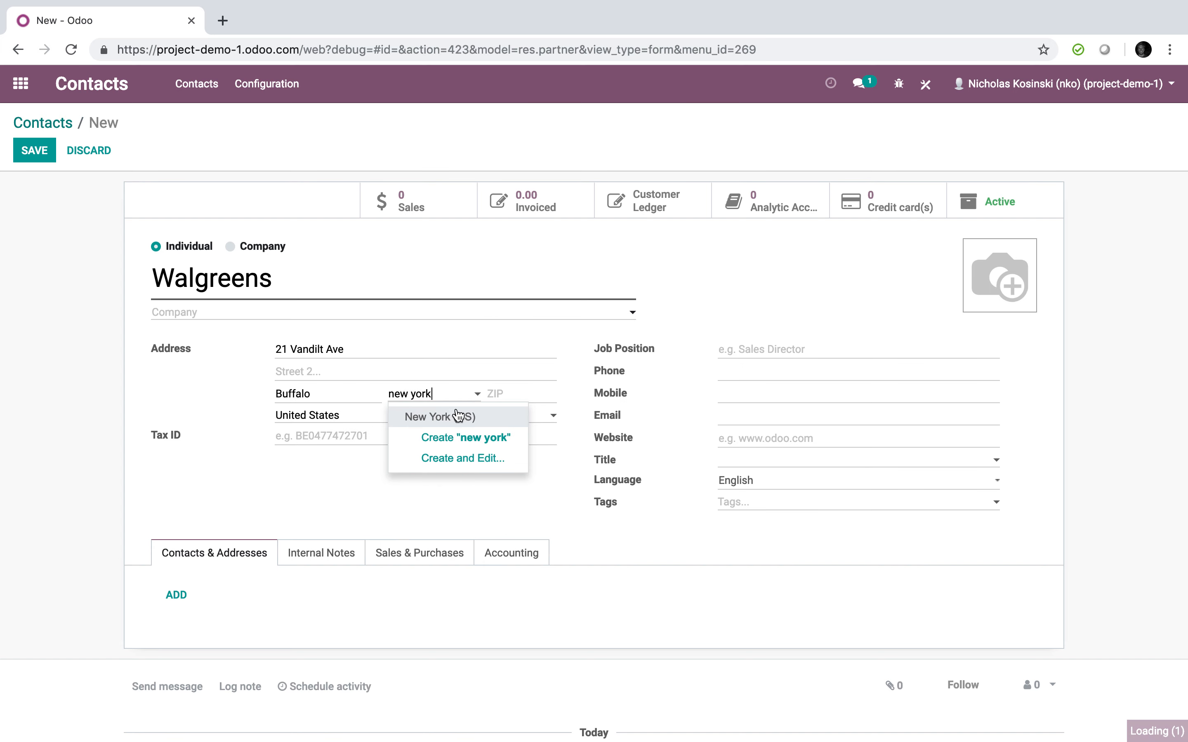
left_click(438, 417)
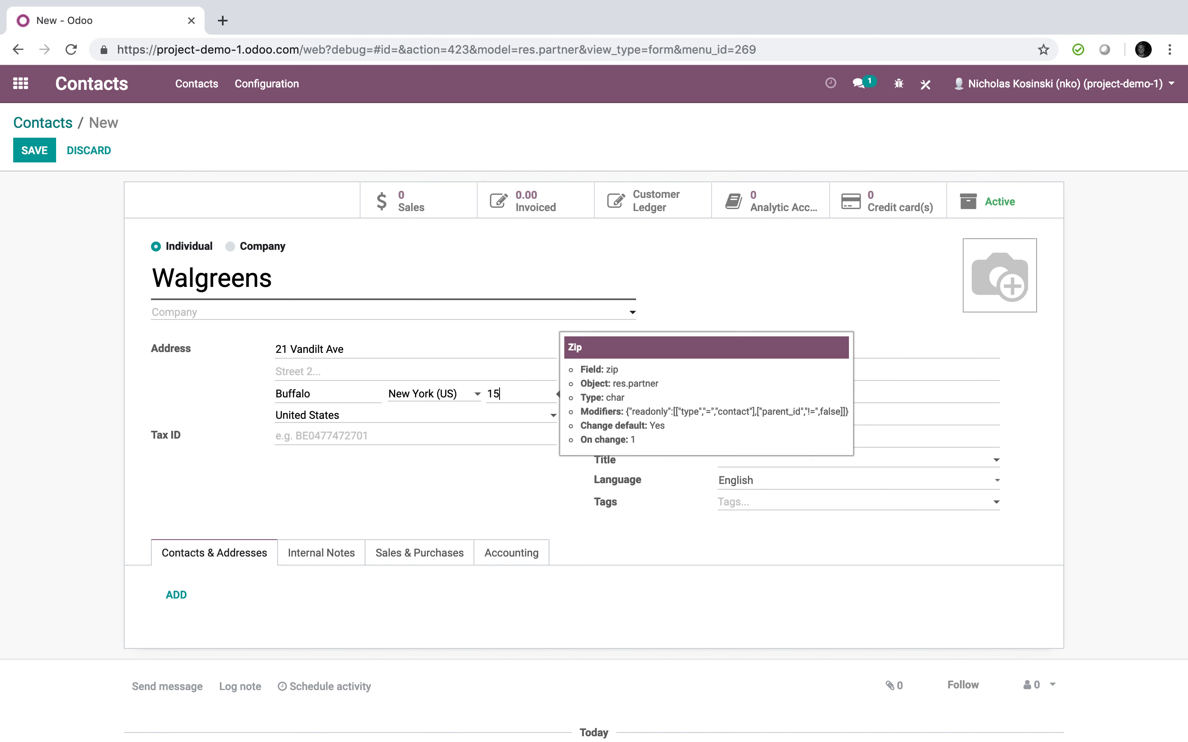
type("42")
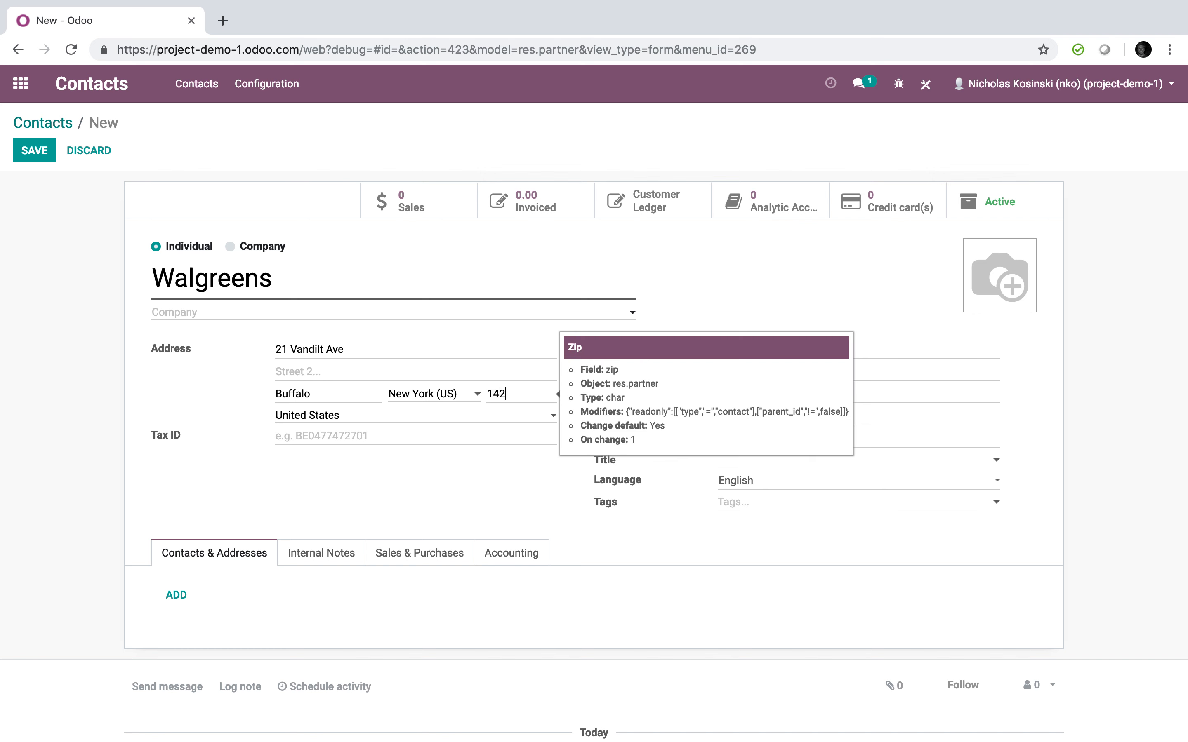
left_click(33, 151)
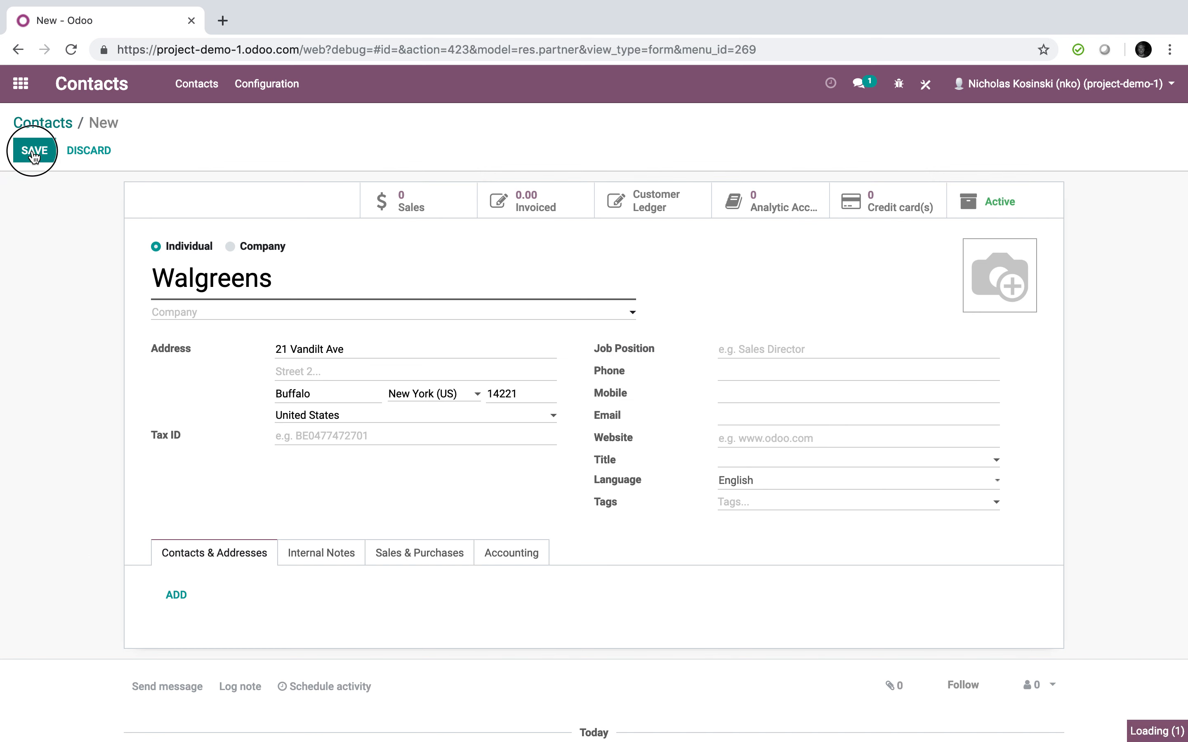
left_click(33, 150)
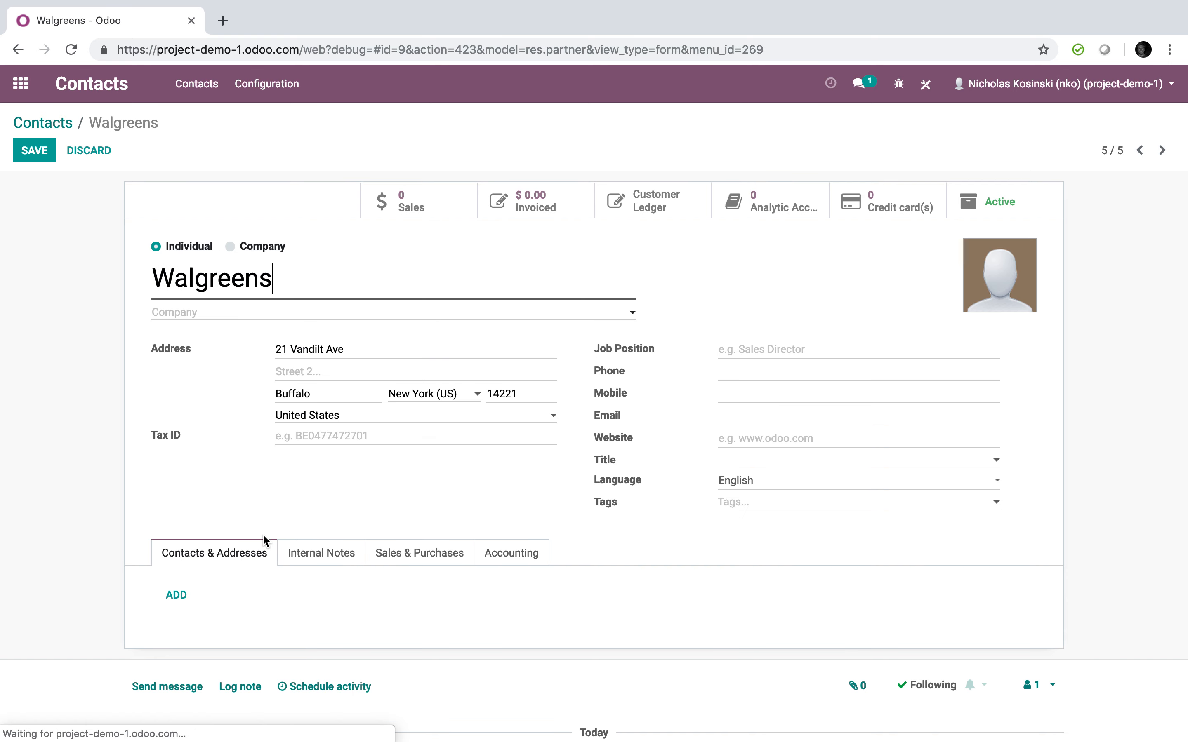
- Add a second Walgreens address at 29 Chapel Ave, Buffalo and save the contact
left_click(176, 594)
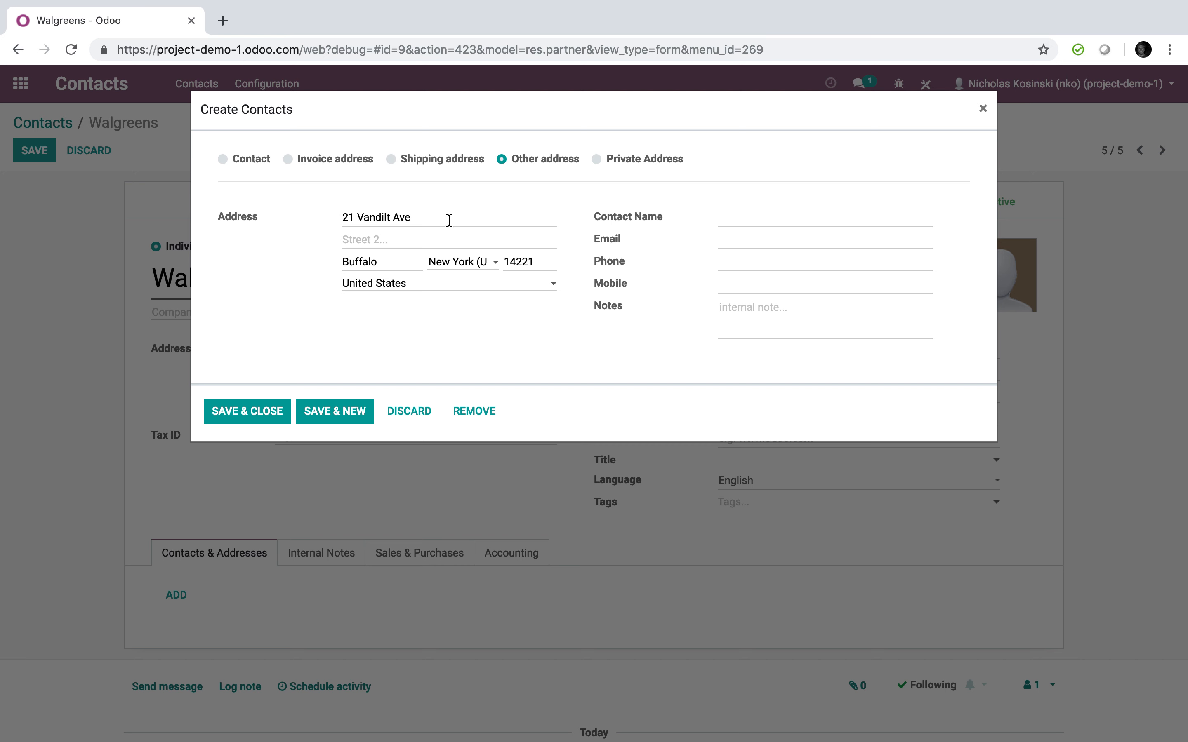
type("9")
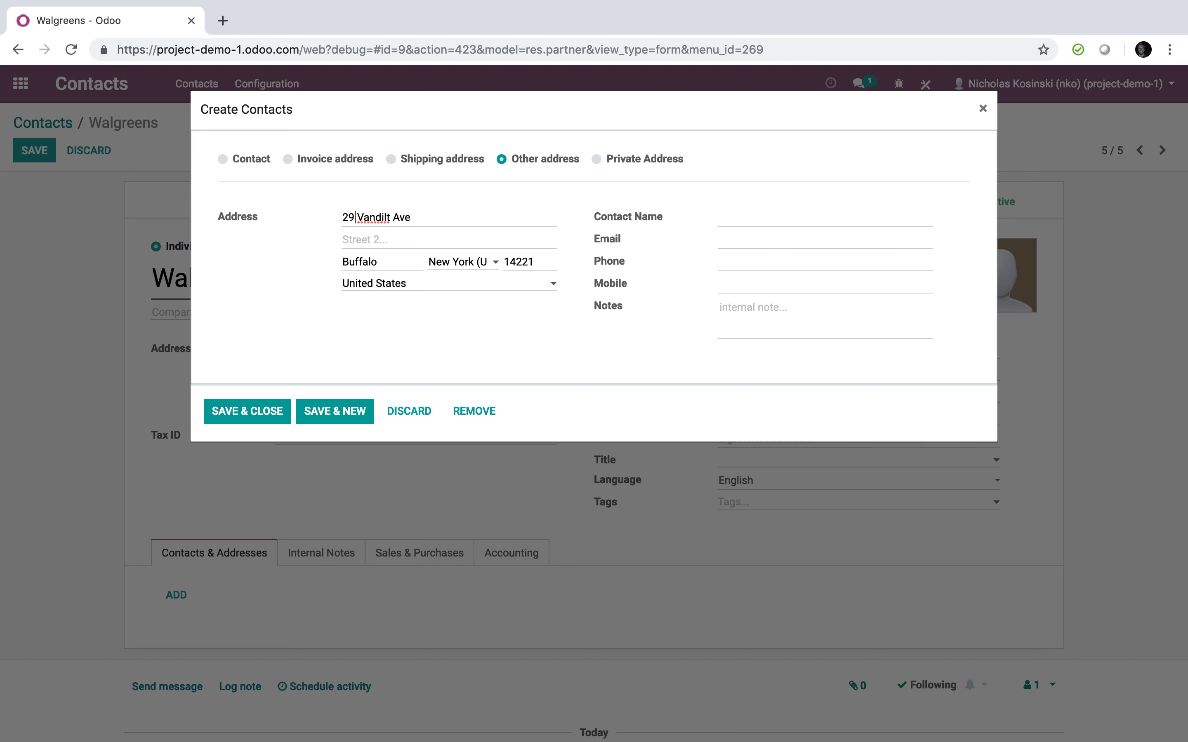
double_click(375, 218)
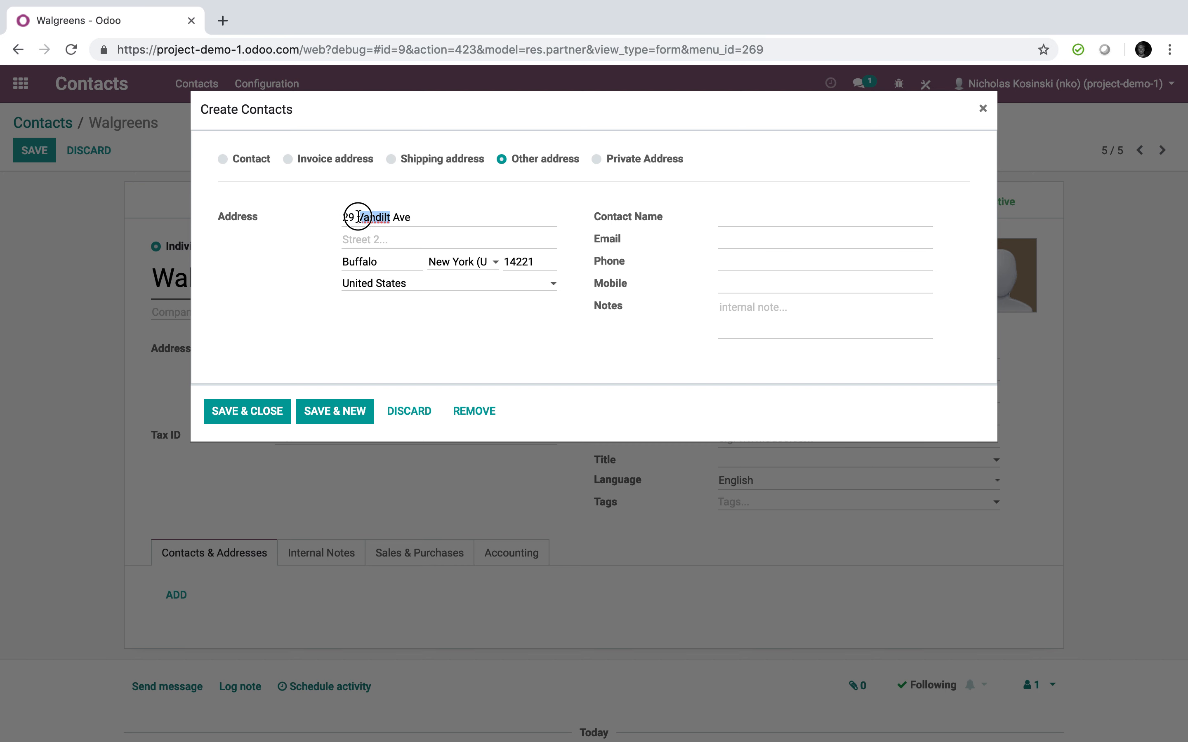
type("Chape")
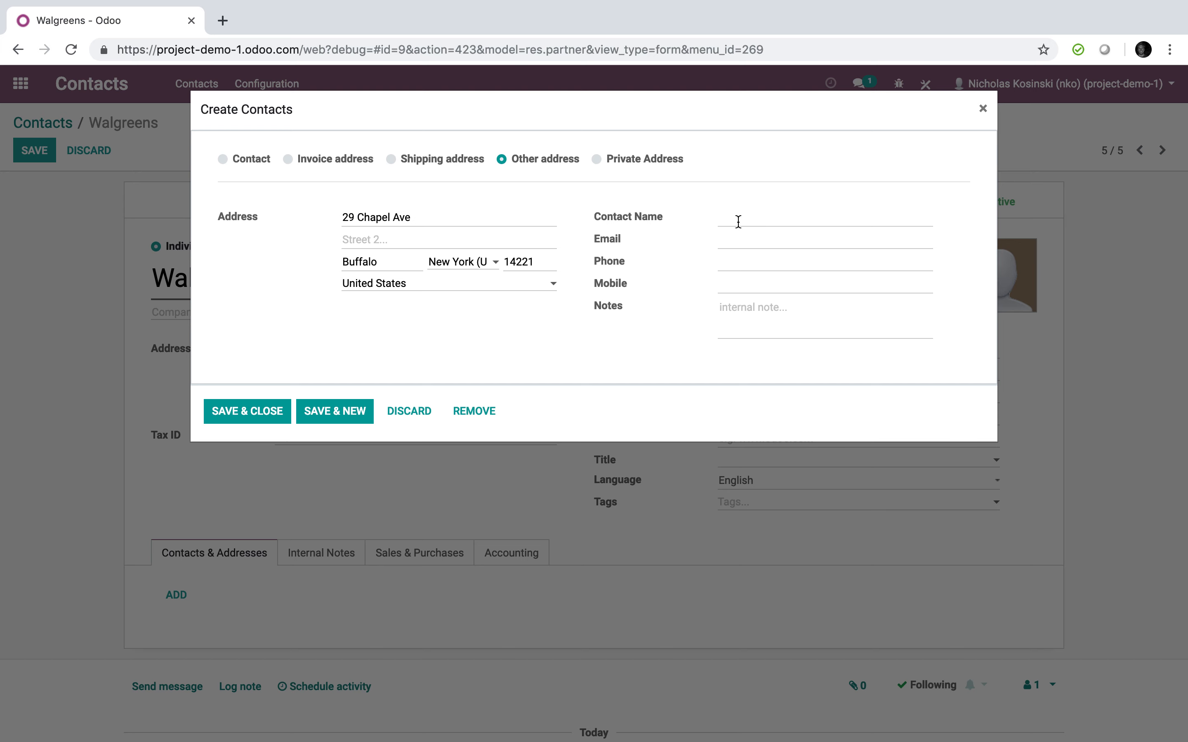
left_click(246, 411)
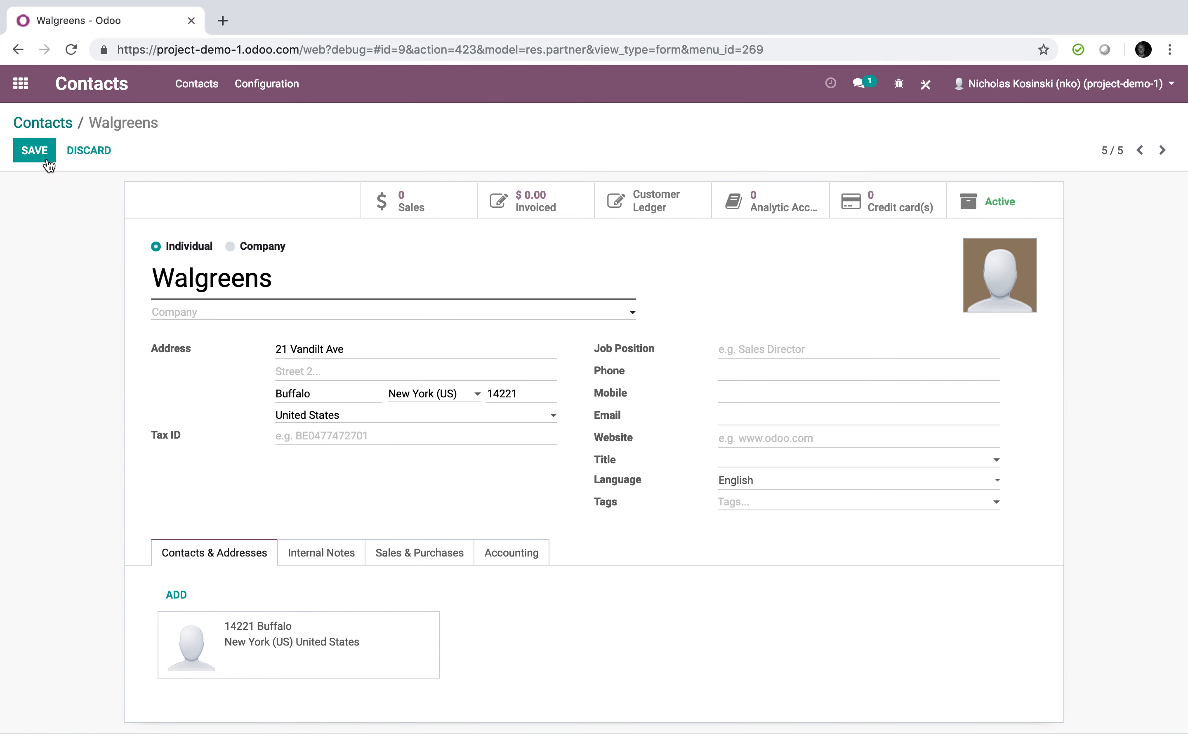
left_click(33, 150)
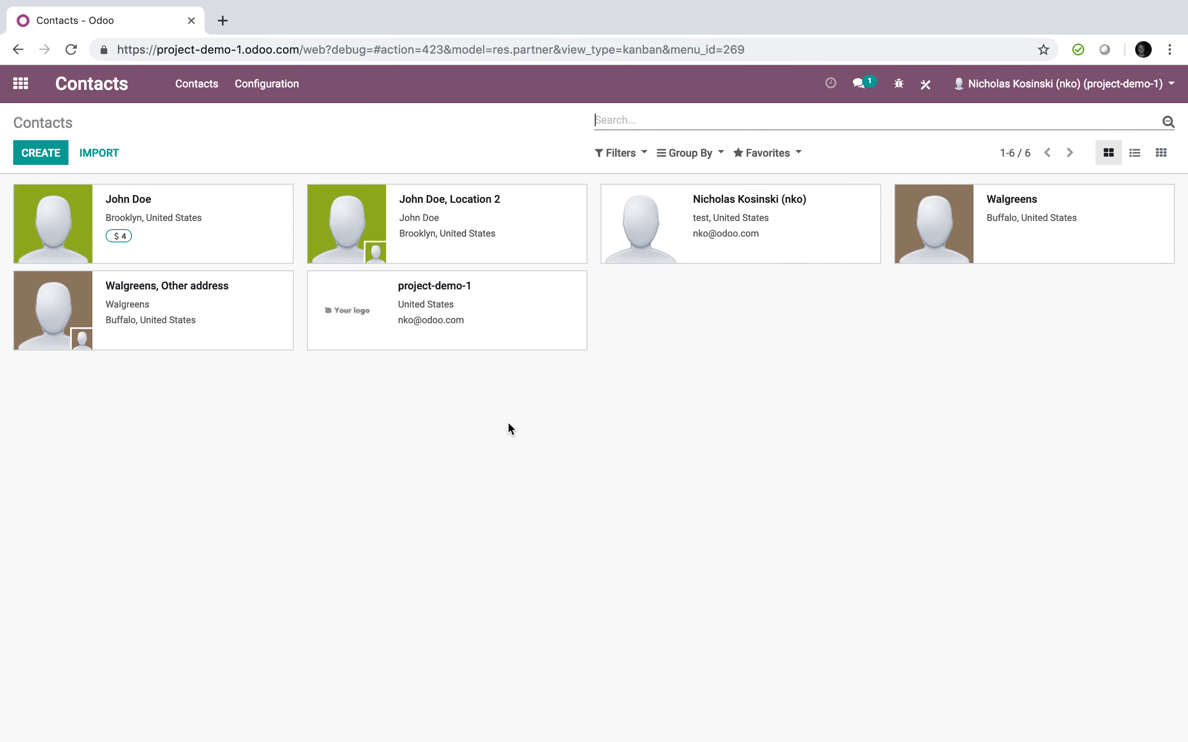
mouse_move(1072, 250)
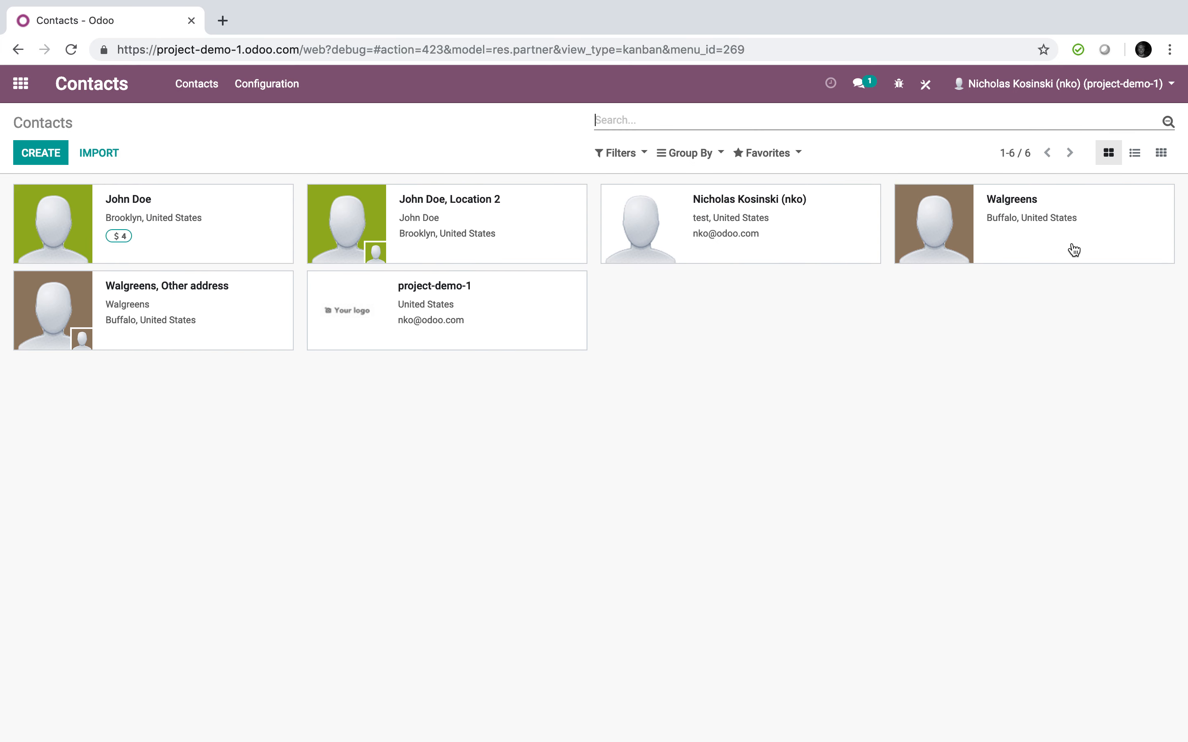
- Rename the 29 Chapel Ave address contact to 'Walgreens @ 29 Chapel' and save it
left_click(1008, 199)
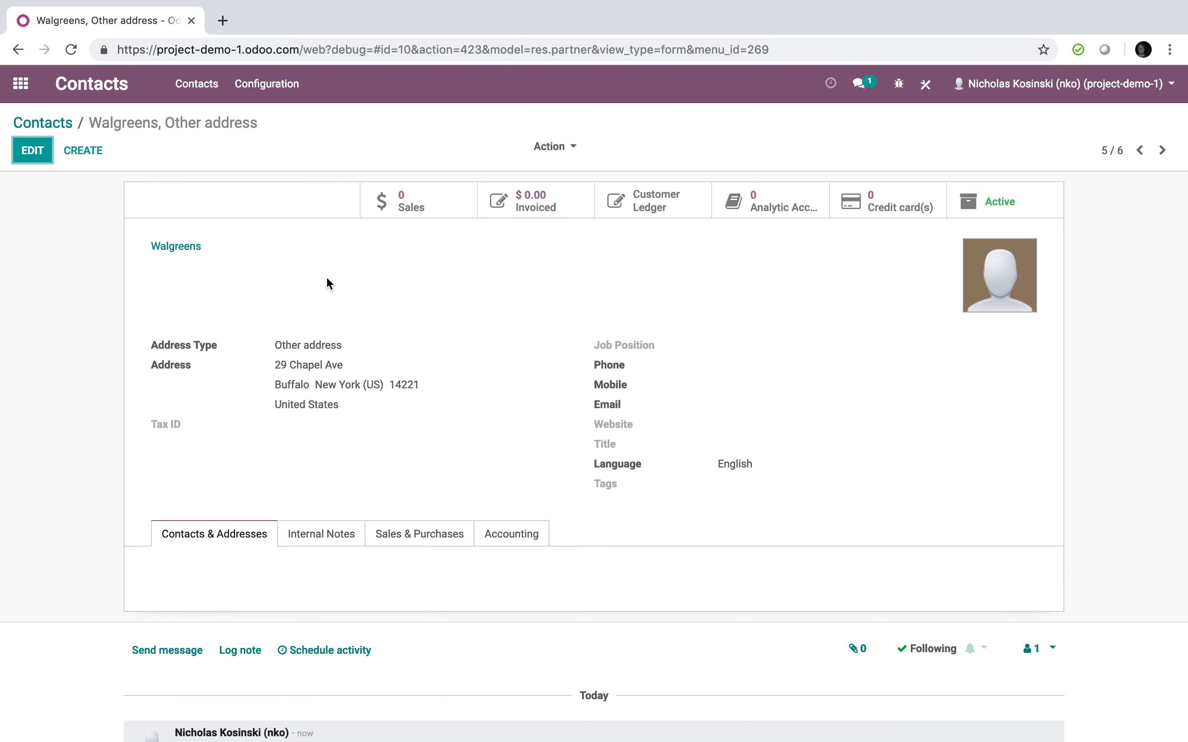
left_click(32, 150)
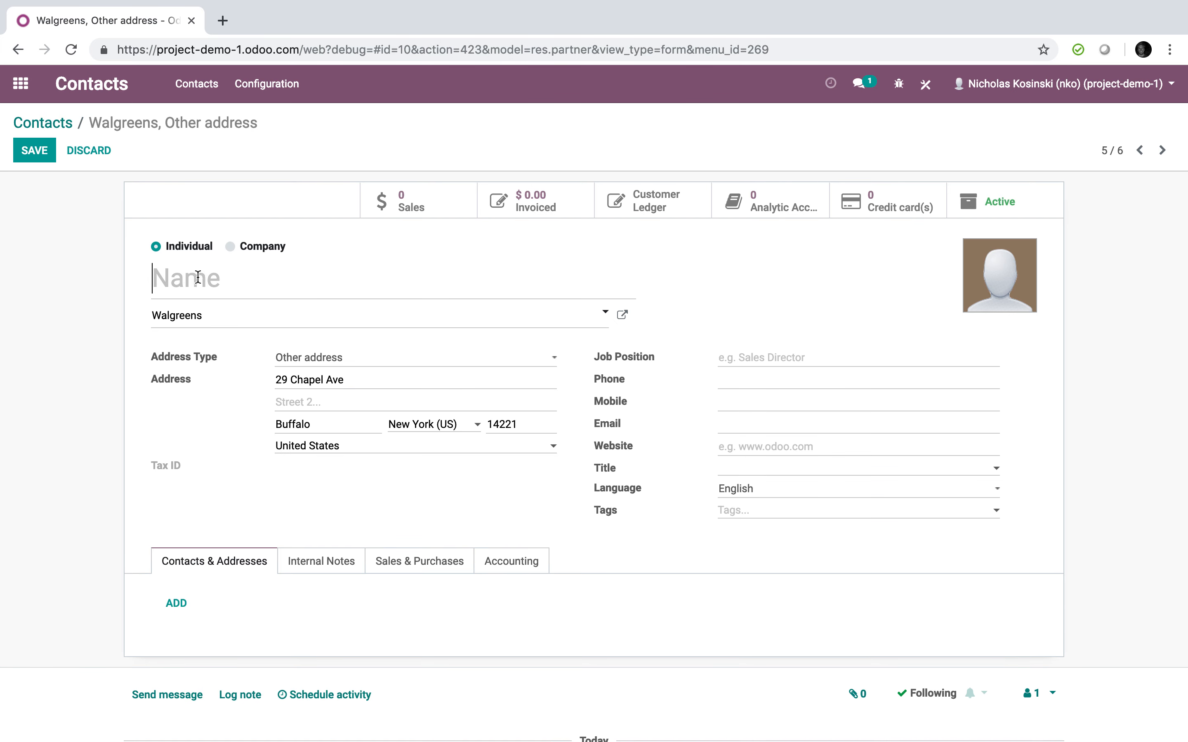
type("W")
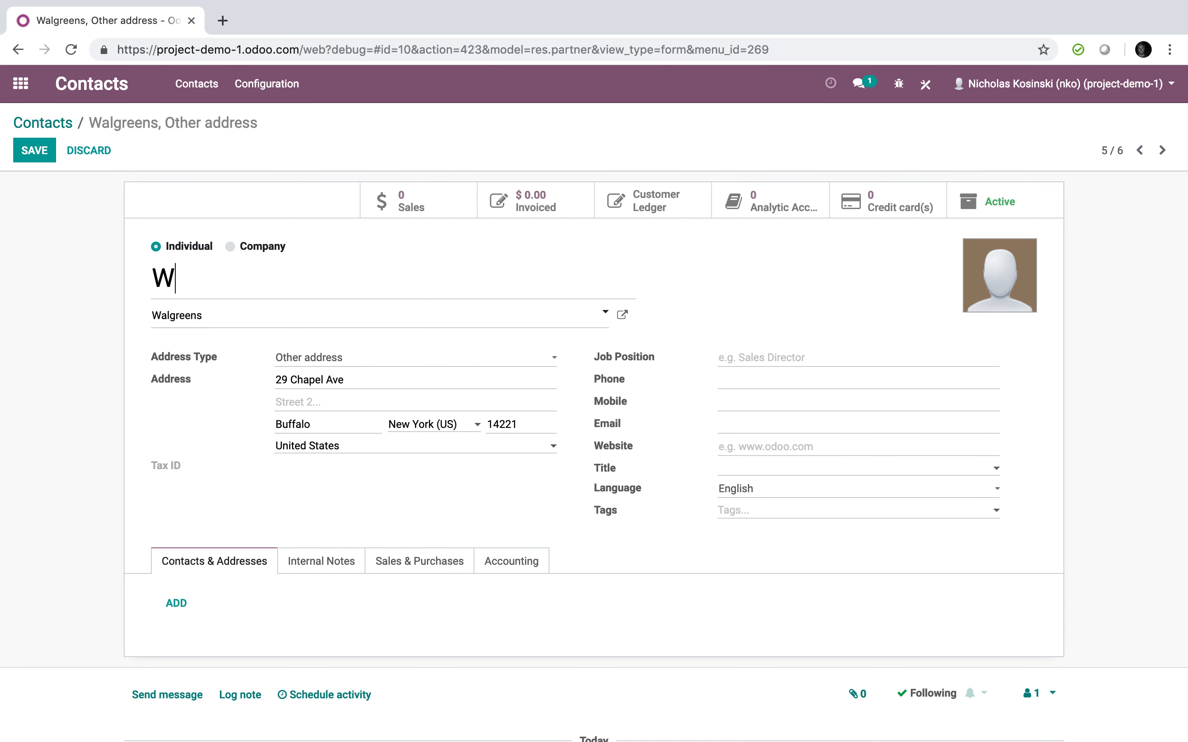
type("algreens")
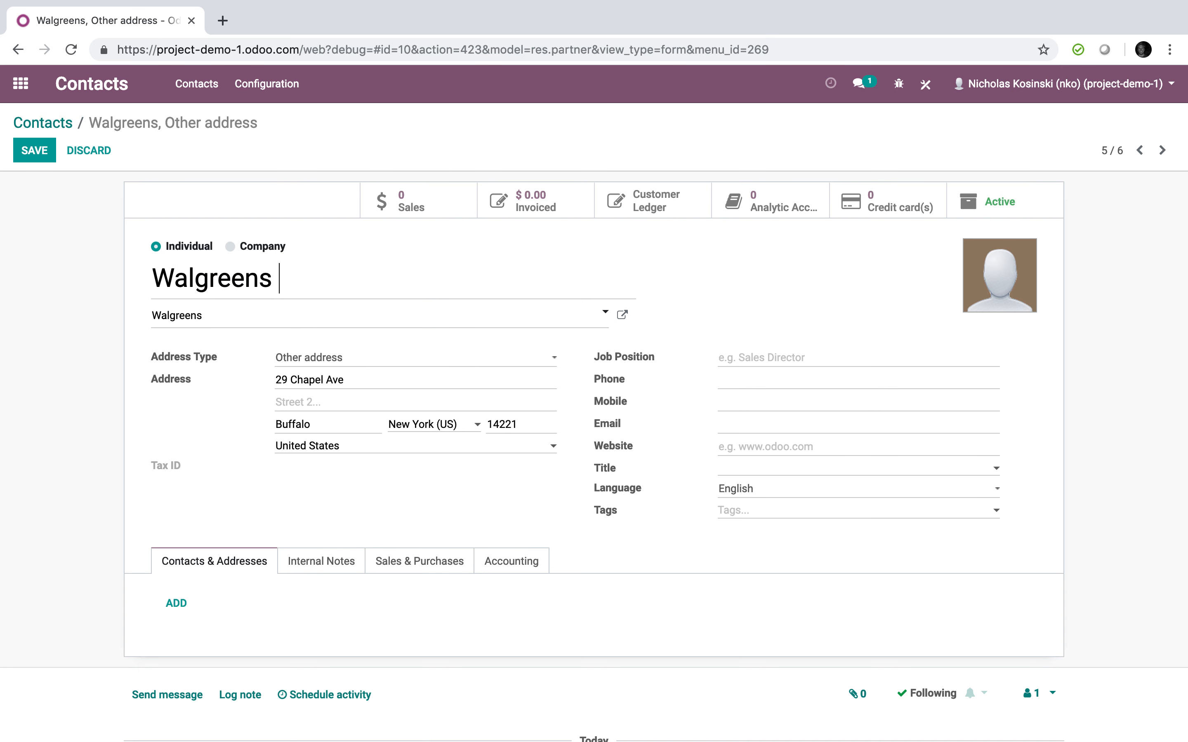
type("@ 29")
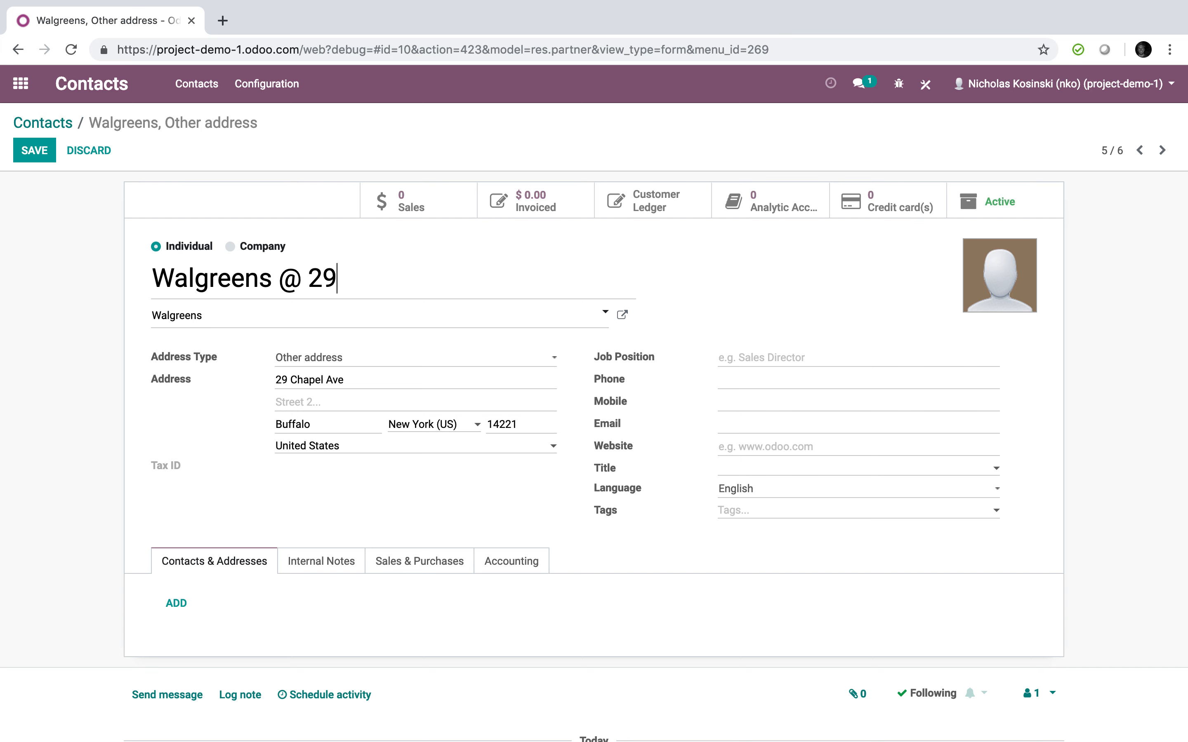
type("Chapel")
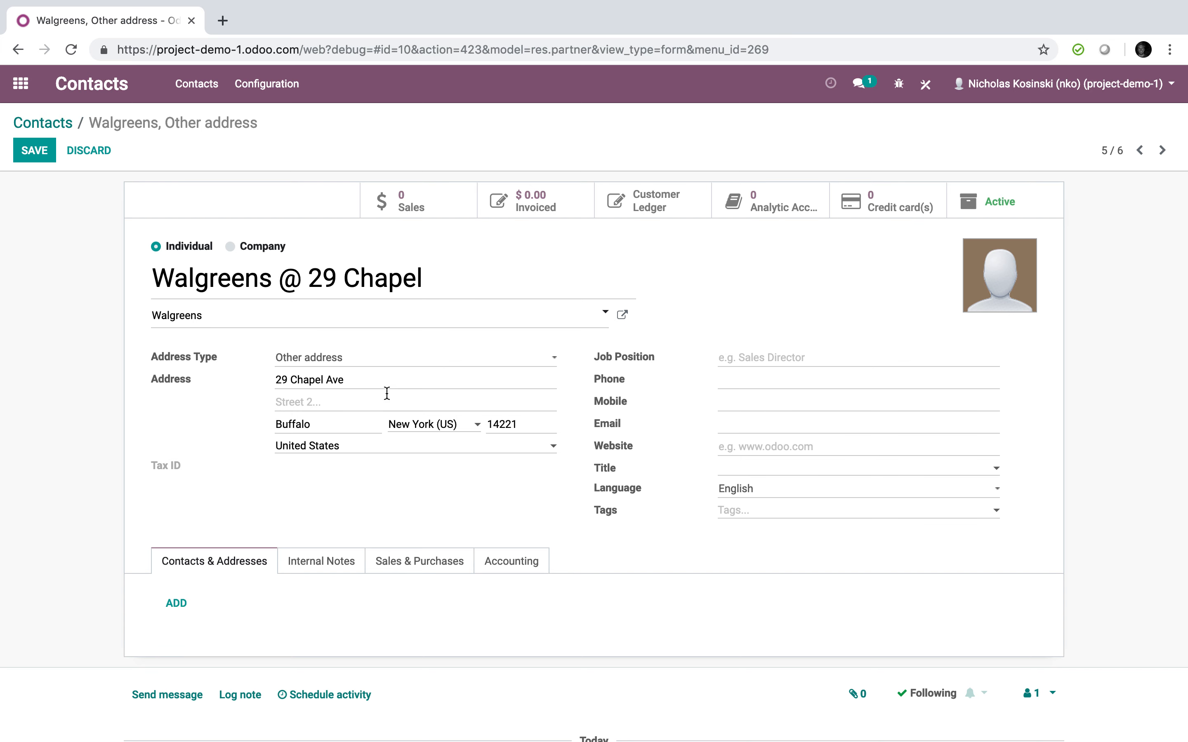
left_click(33, 151)
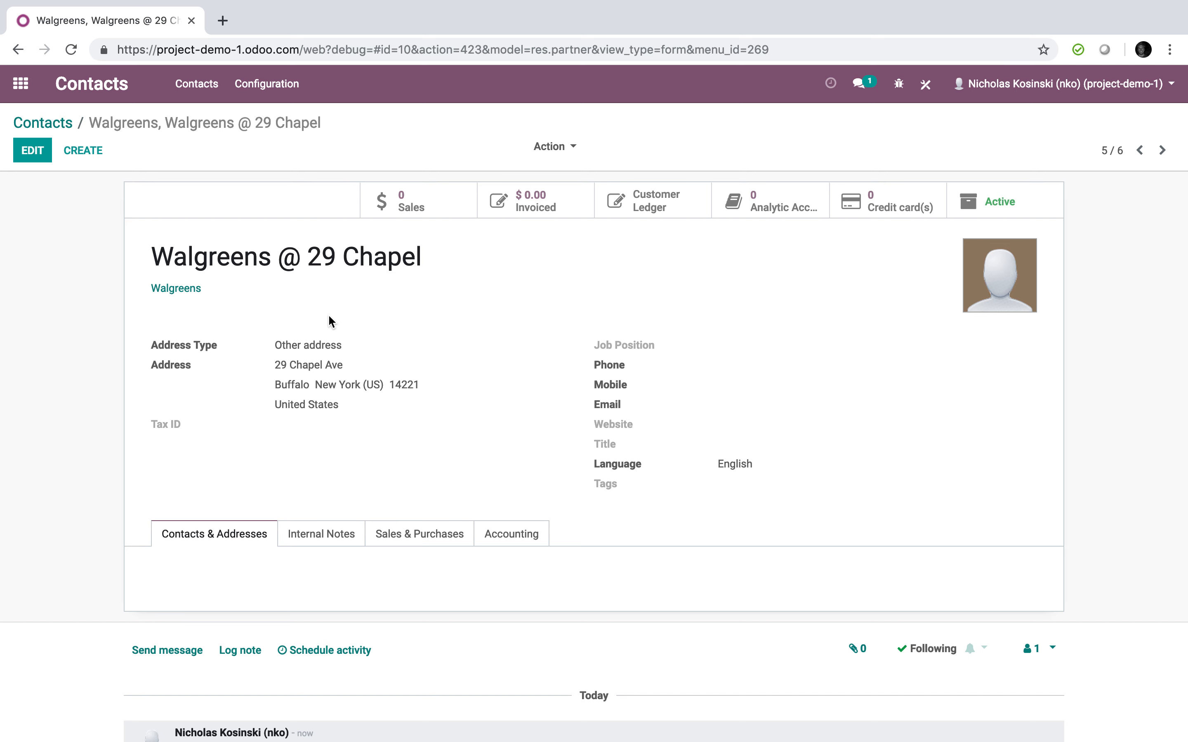
mouse_move(43, 98)
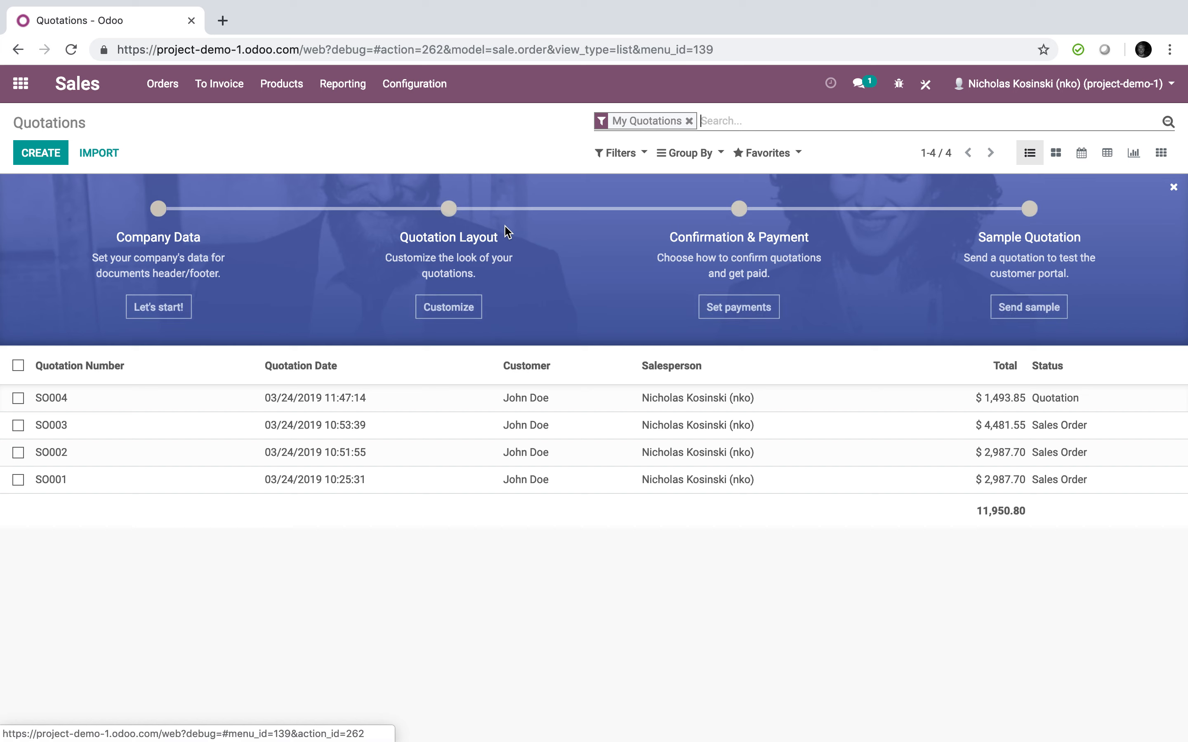
- Create a quotation for John Doe with an Installation Service line addressed to John Doe
left_click(41, 154)
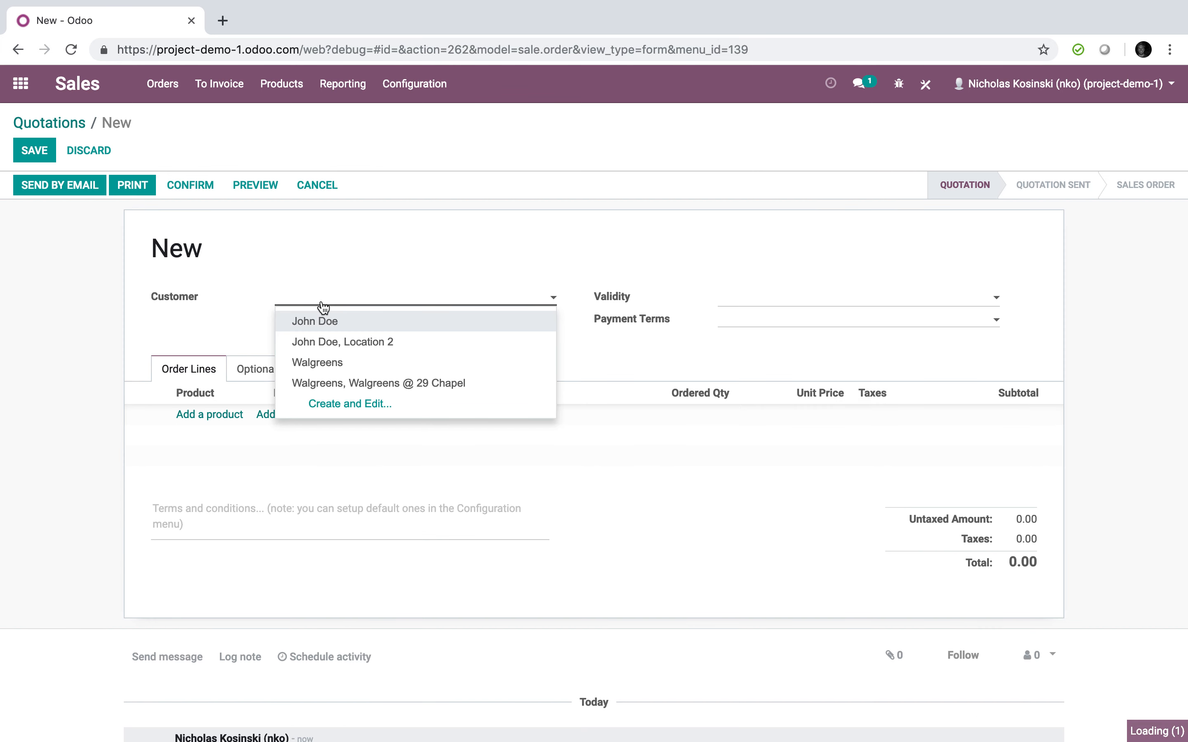
left_click(314, 321)
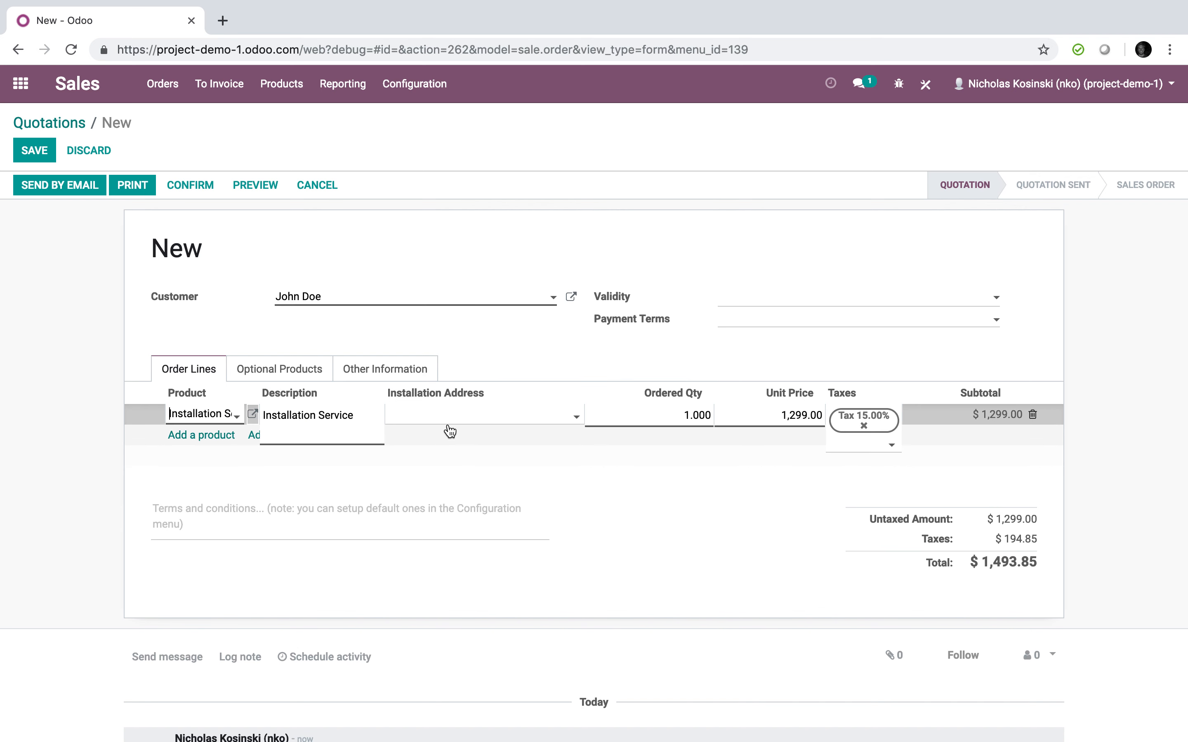
left_click(485, 414)
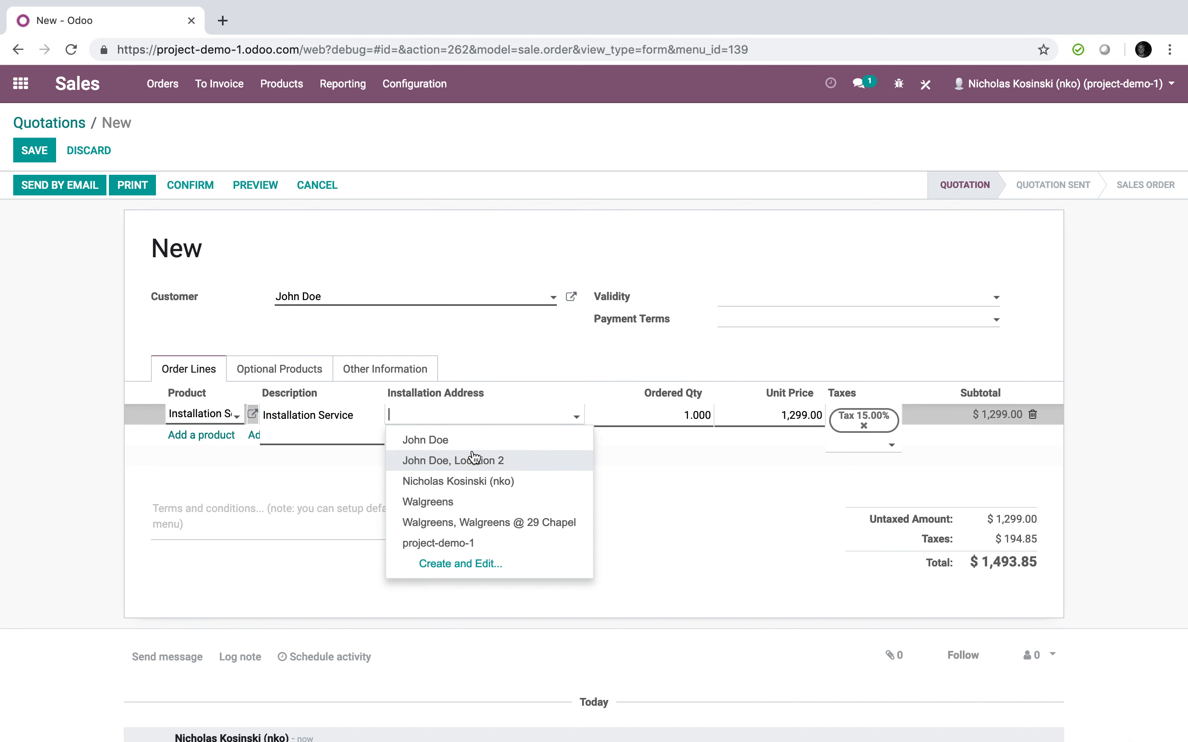
left_click(425, 440)
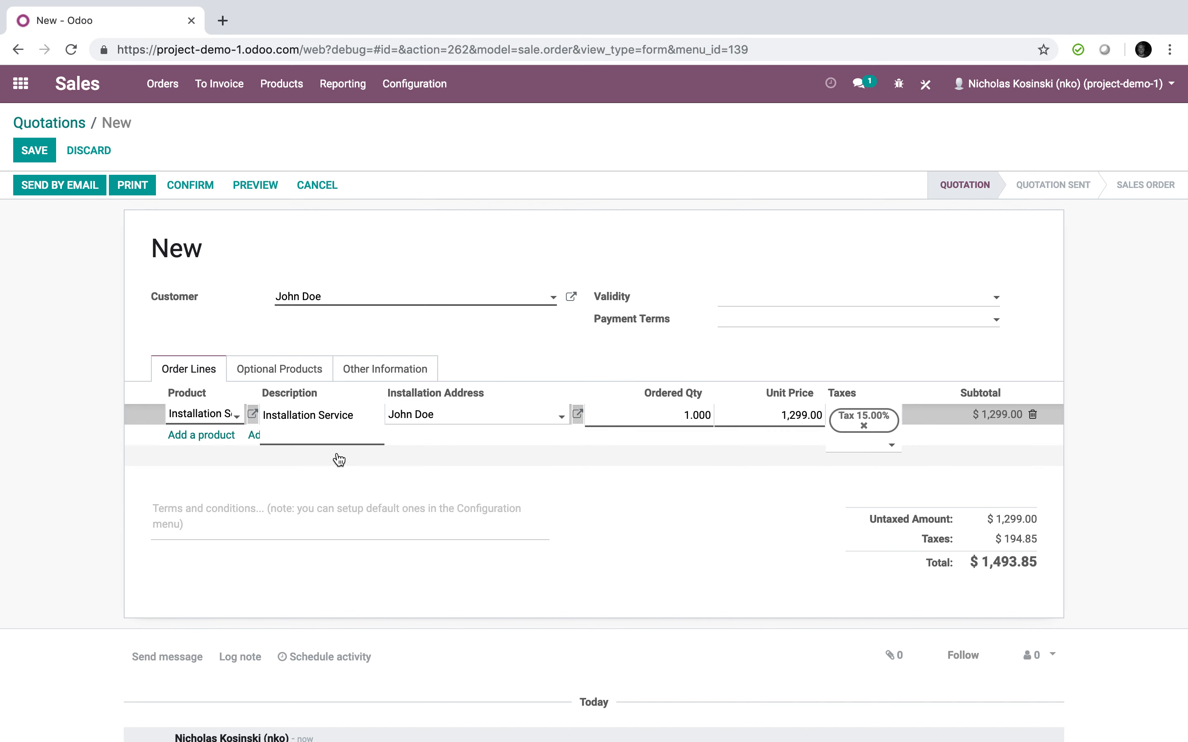
- Add three more Installation Service lines with different installation addresses and save as SO005
left_click(200, 435)
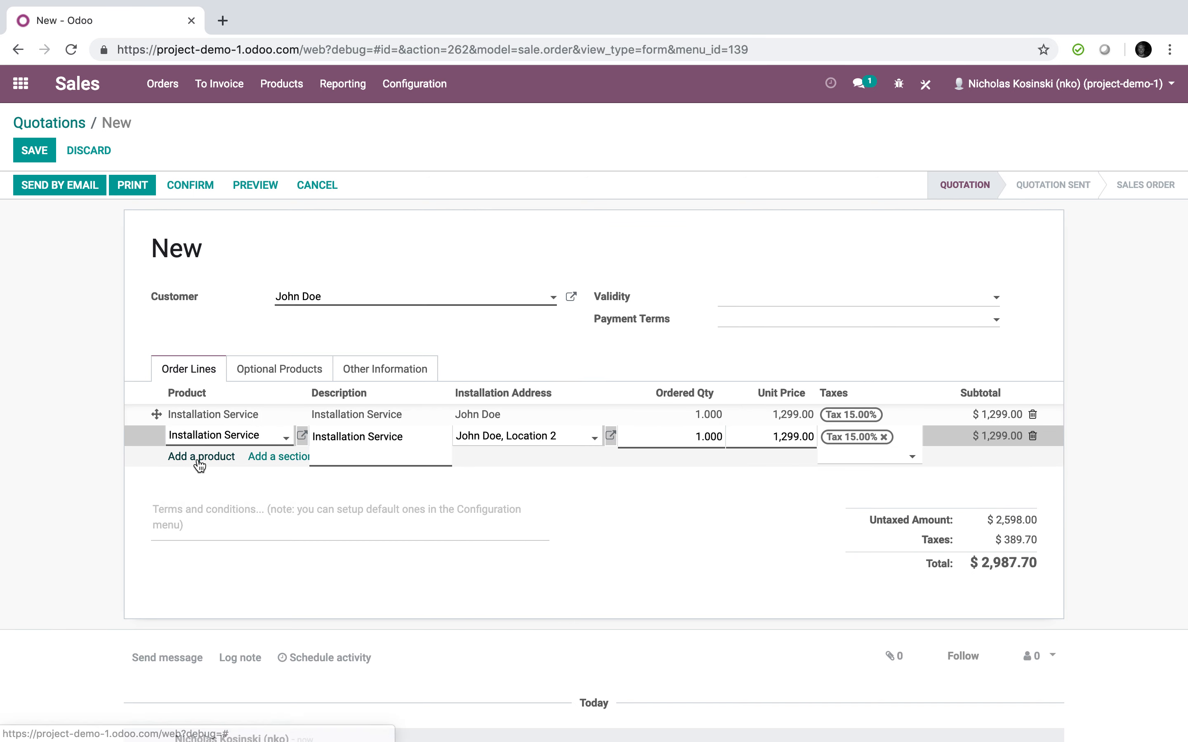
left_click(200, 457)
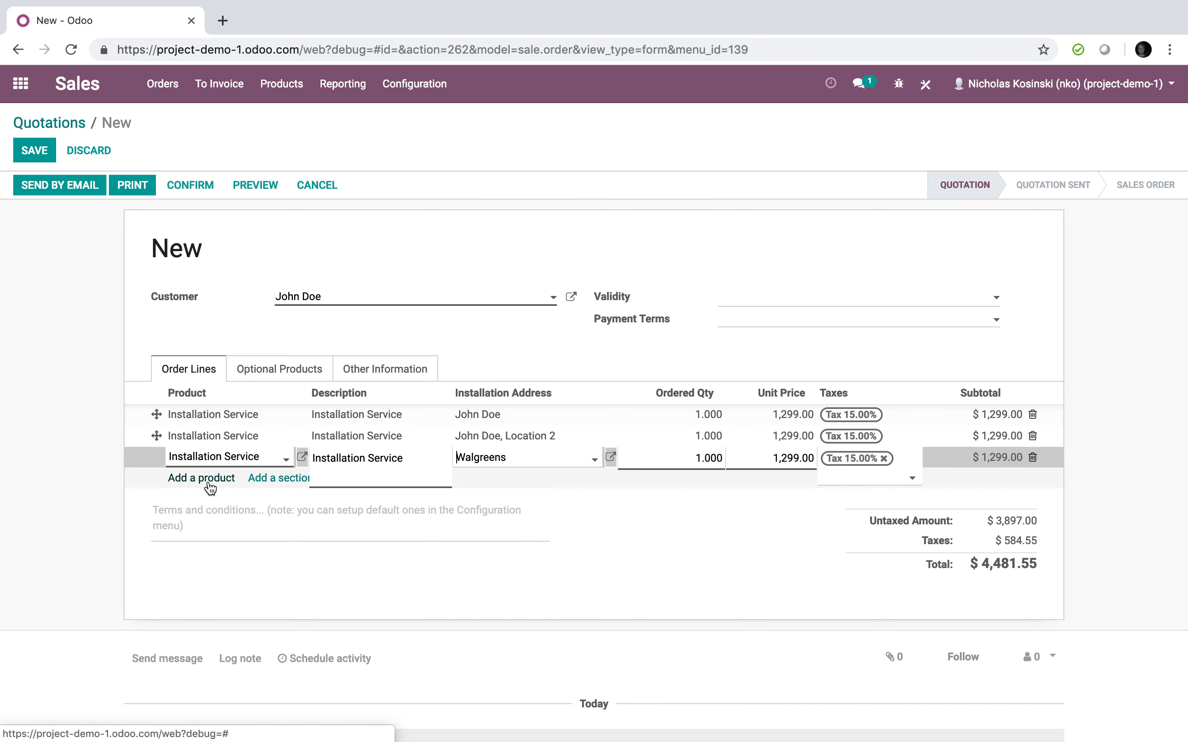
left_click(201, 478)
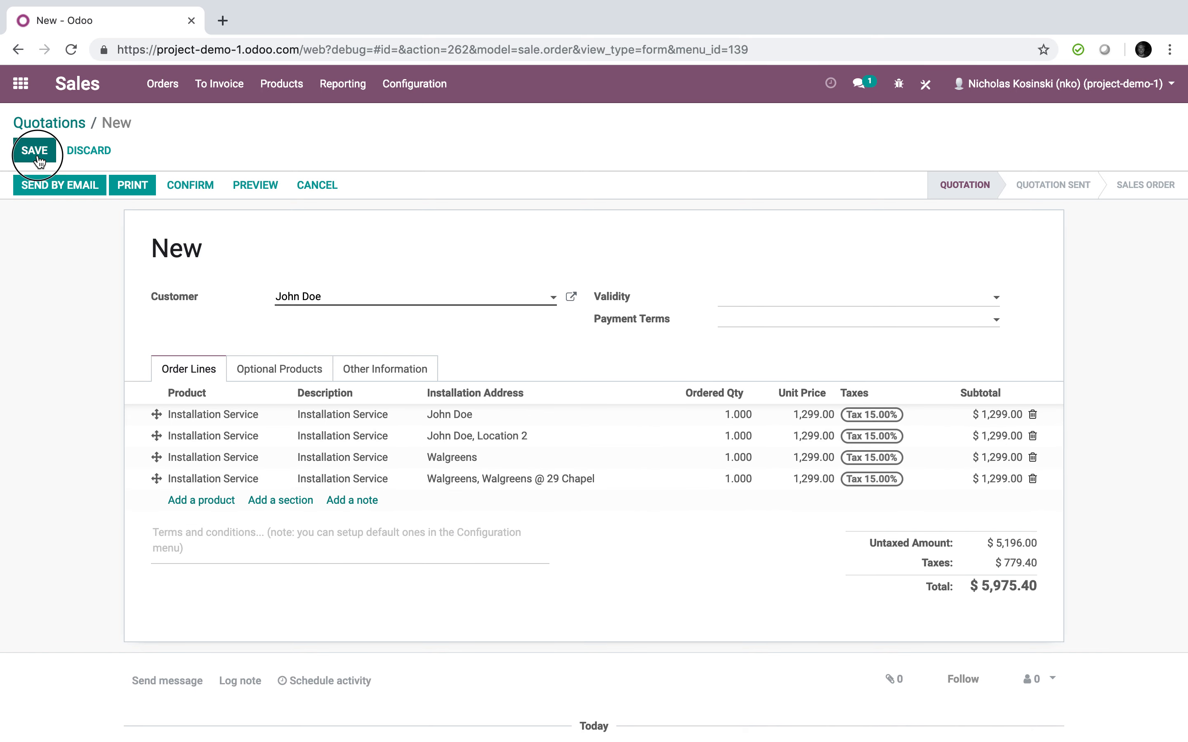
left_click(34, 150)
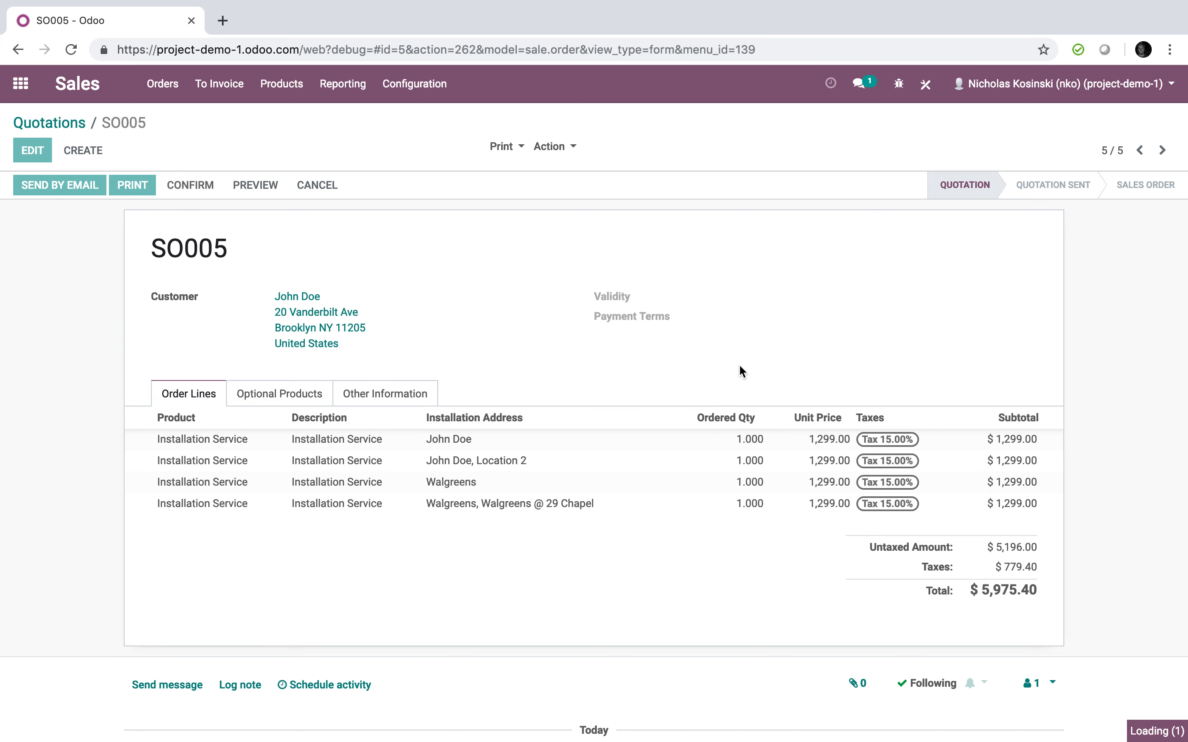
- Confirm SO005 into a sales order and view its four generated Installation Service tasks
left_click(191, 185)
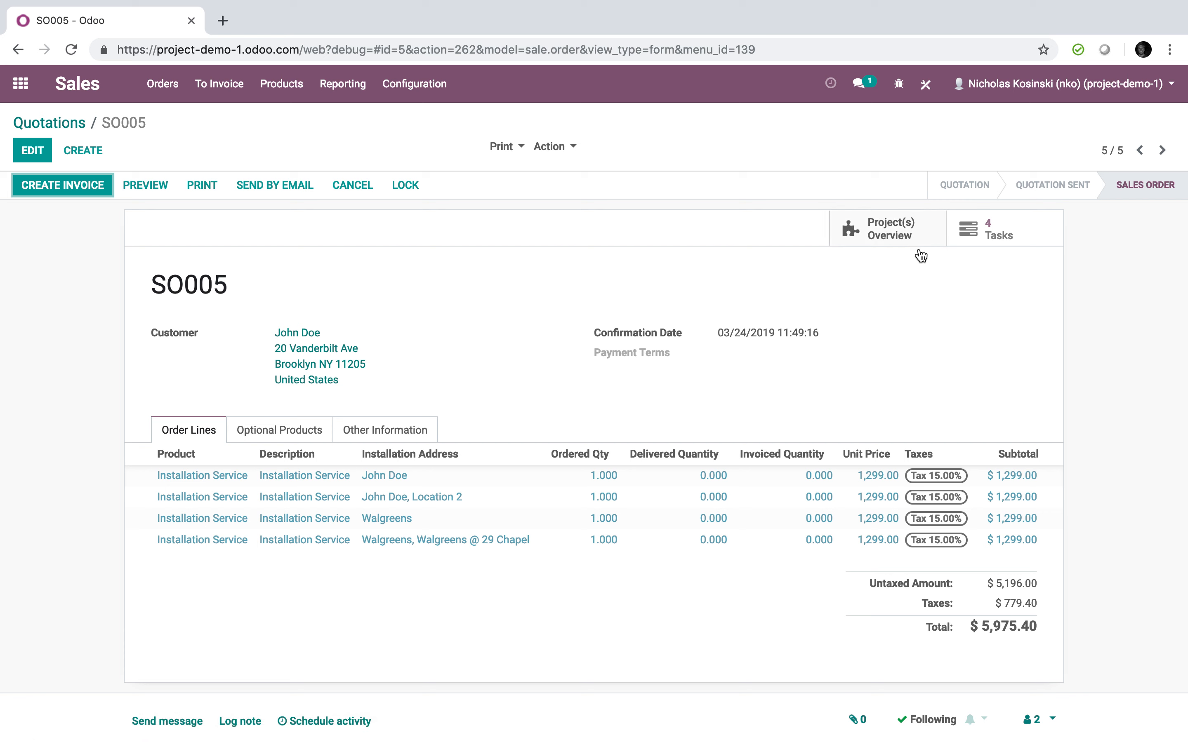
mouse_move(304, 476)
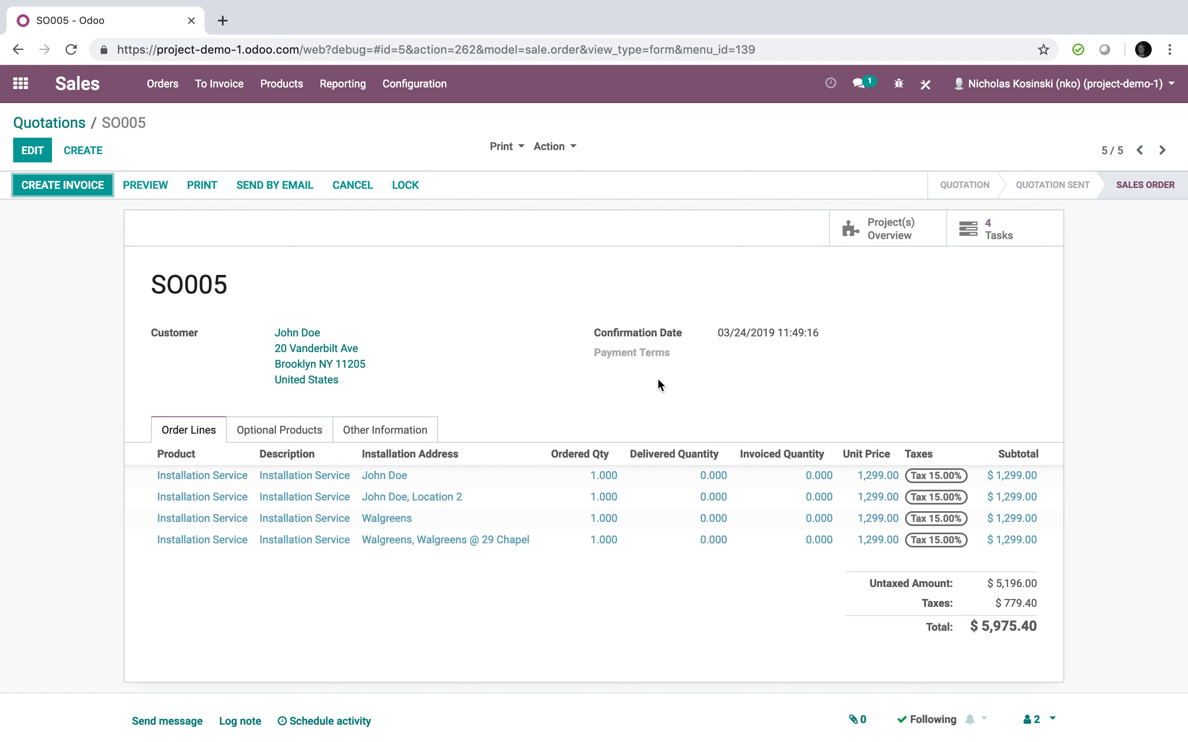
mouse_move(650, 299)
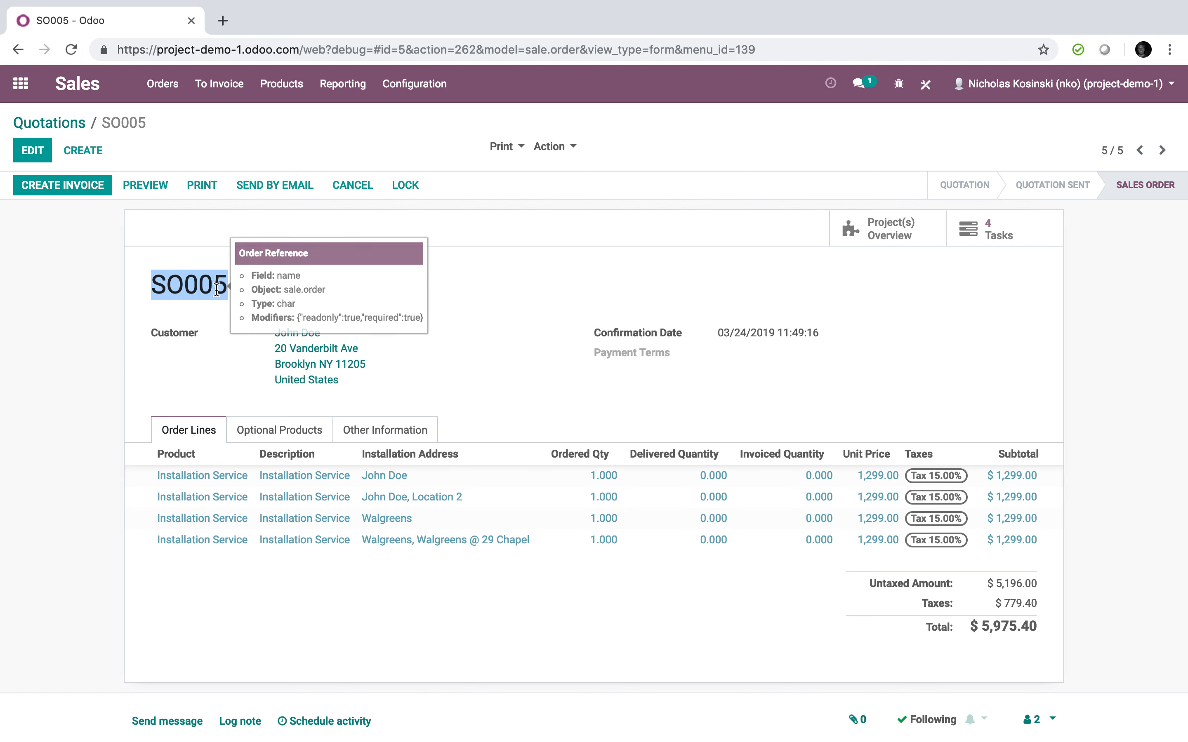
left_click(20, 84)
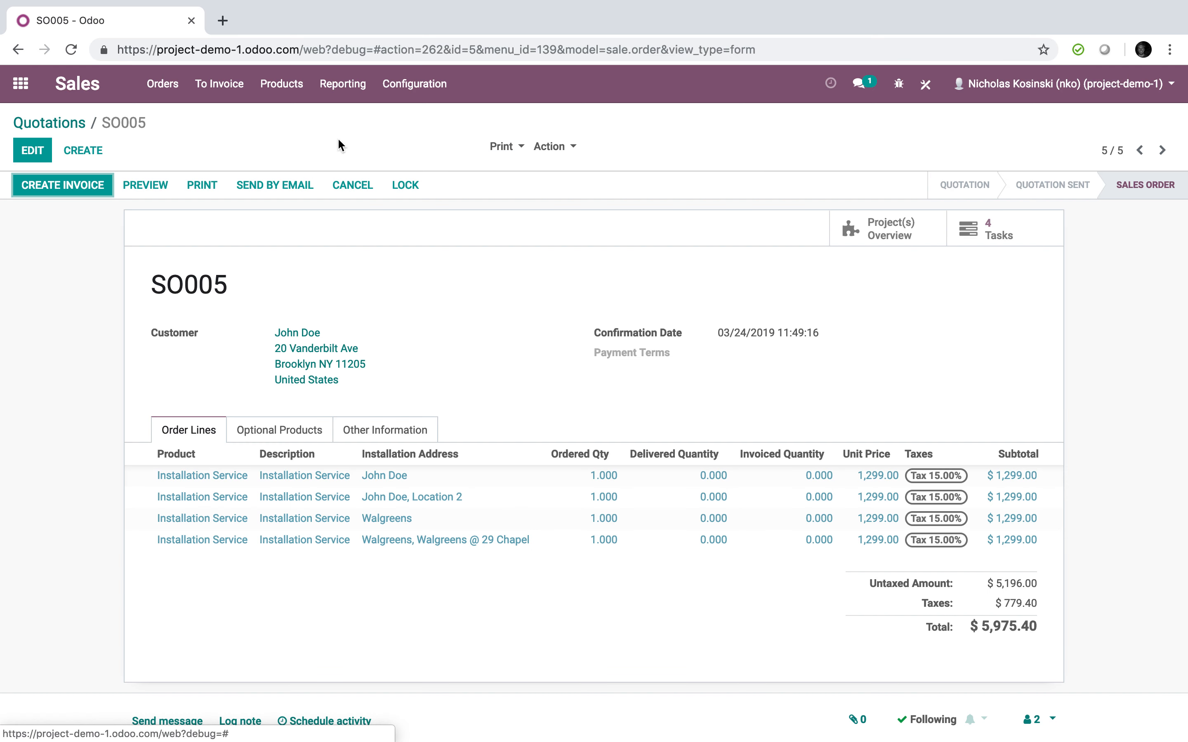
left_click(1000, 229)
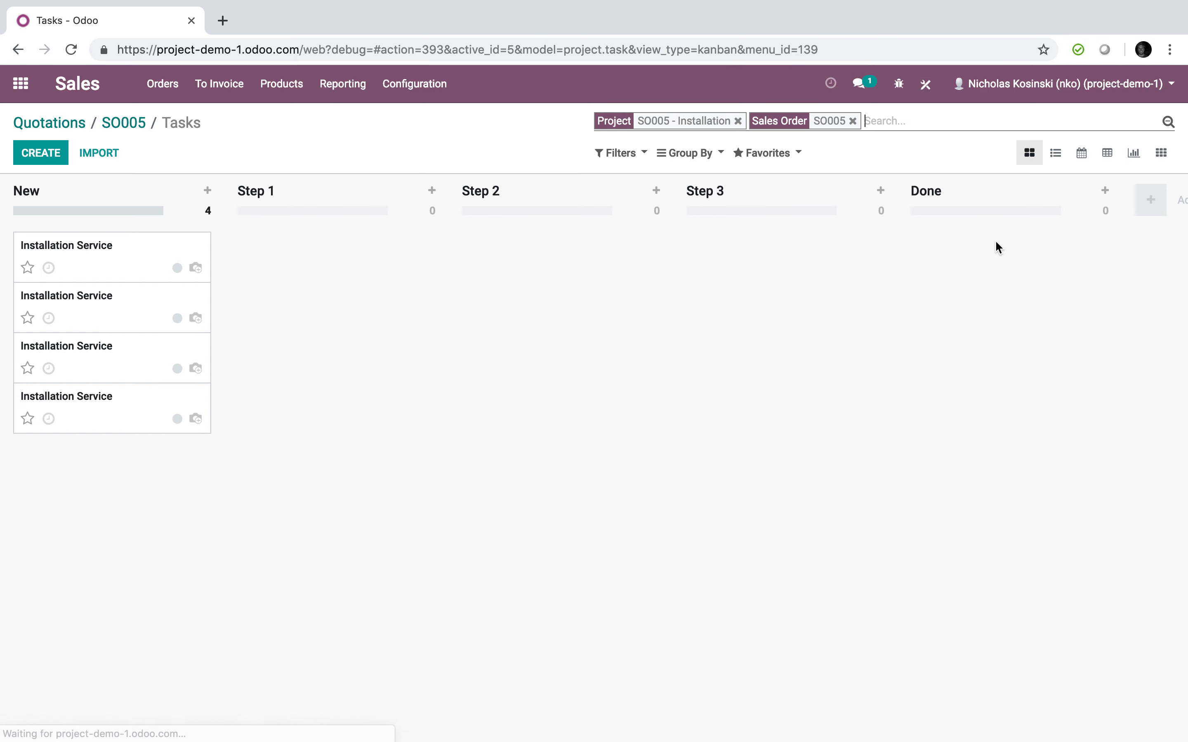
mouse_move(17, 210)
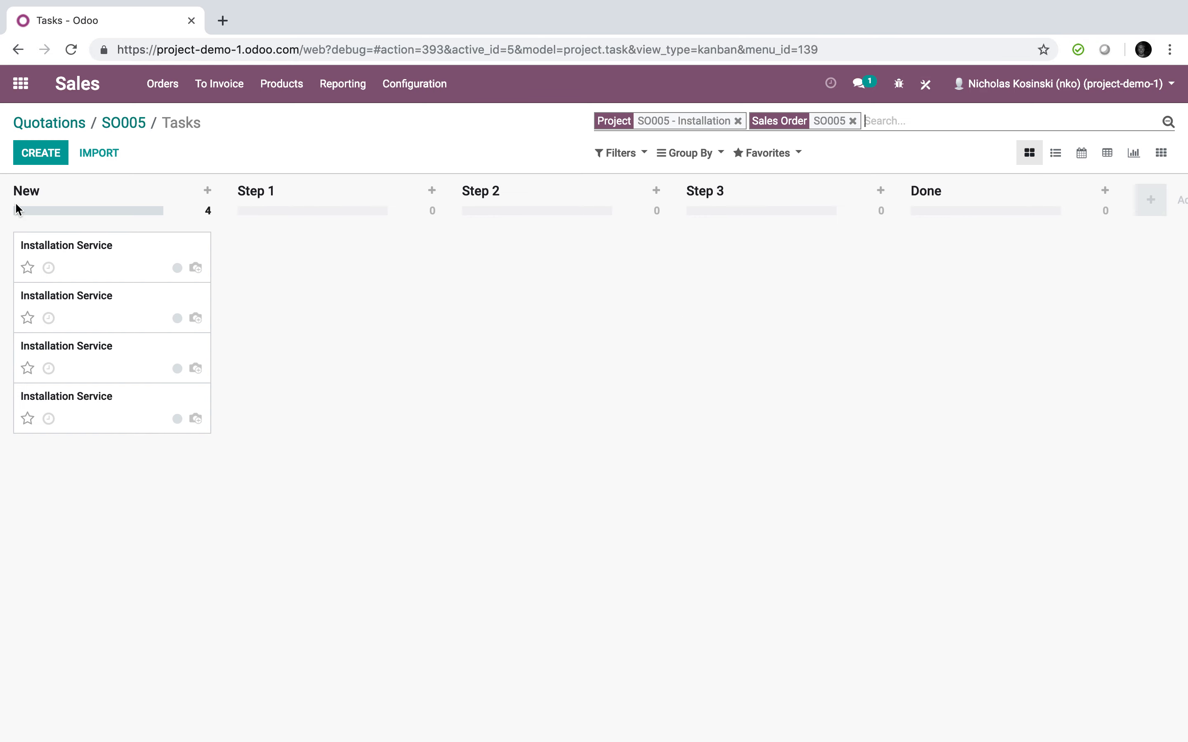
- In Project, filter to SO005 - Installation and open the Walgreens @ 29 Chapel task
left_click(21, 83)
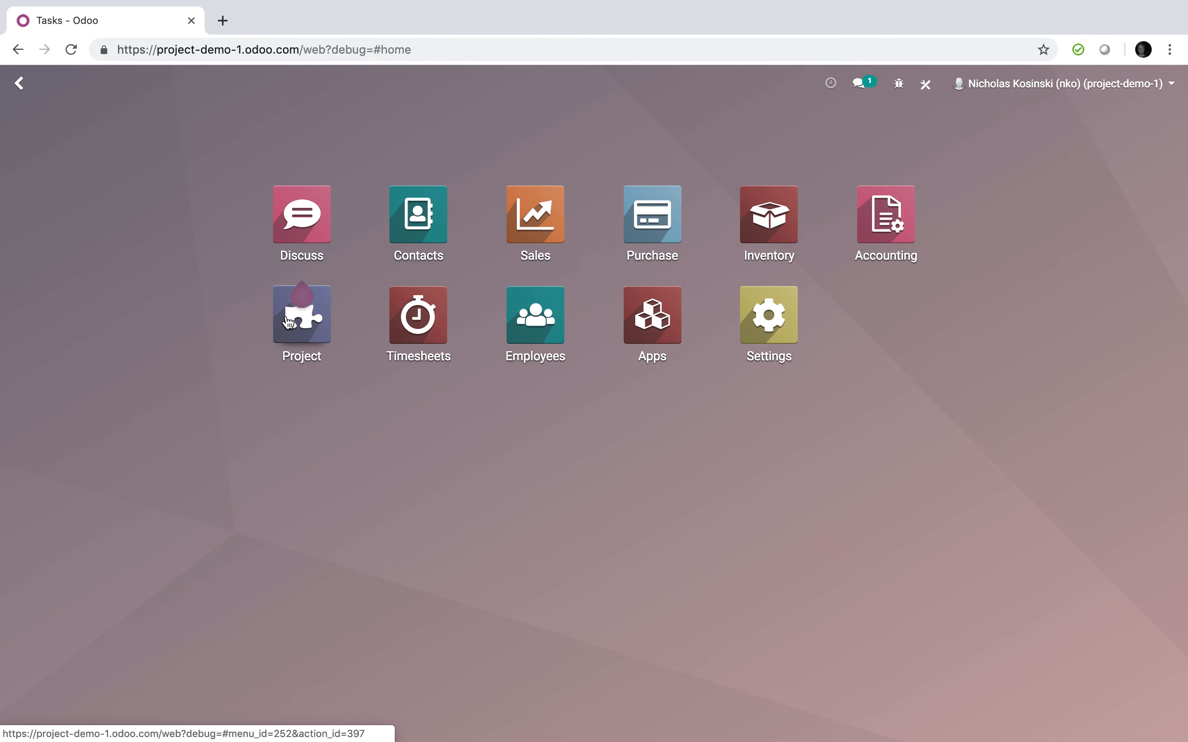
type("5")
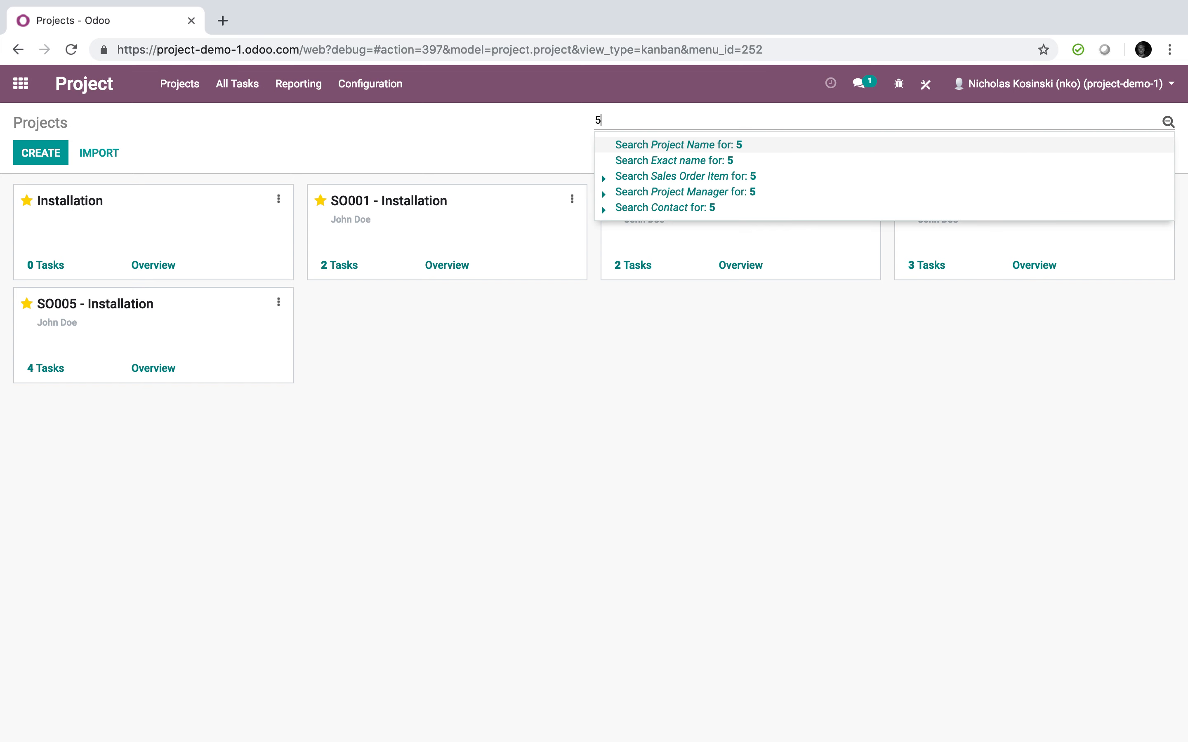
left_click(677, 144)
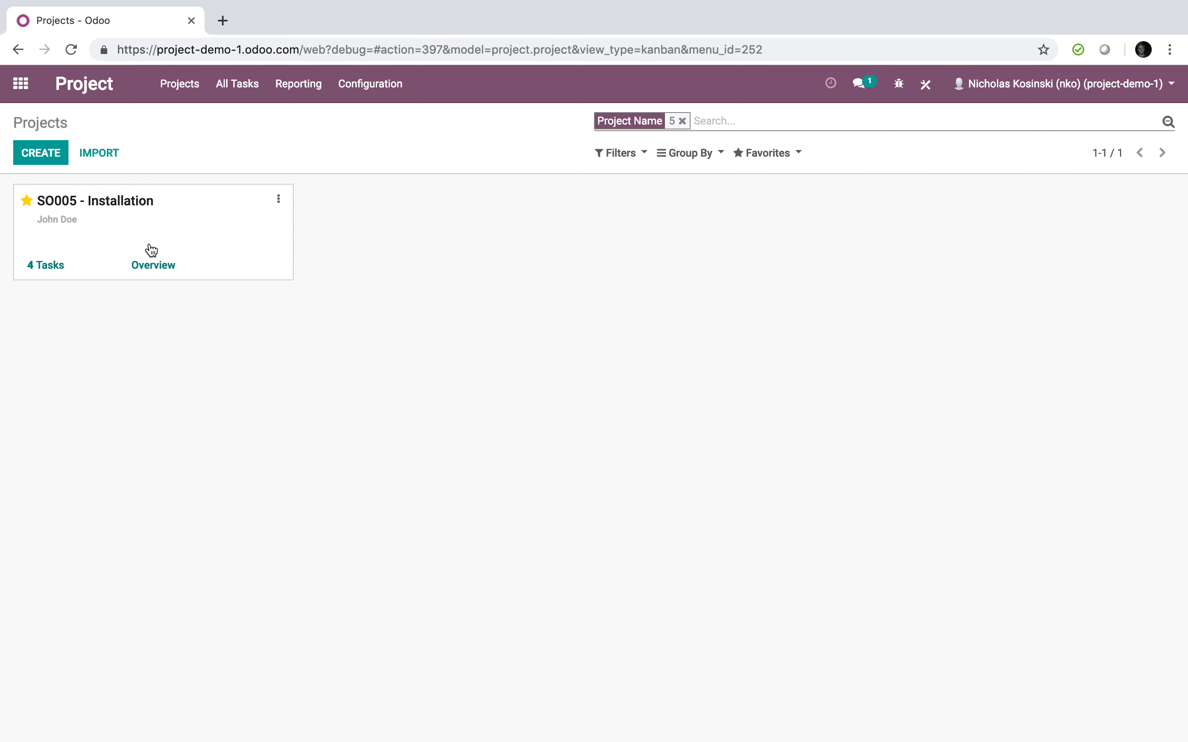
left_click(45, 265)
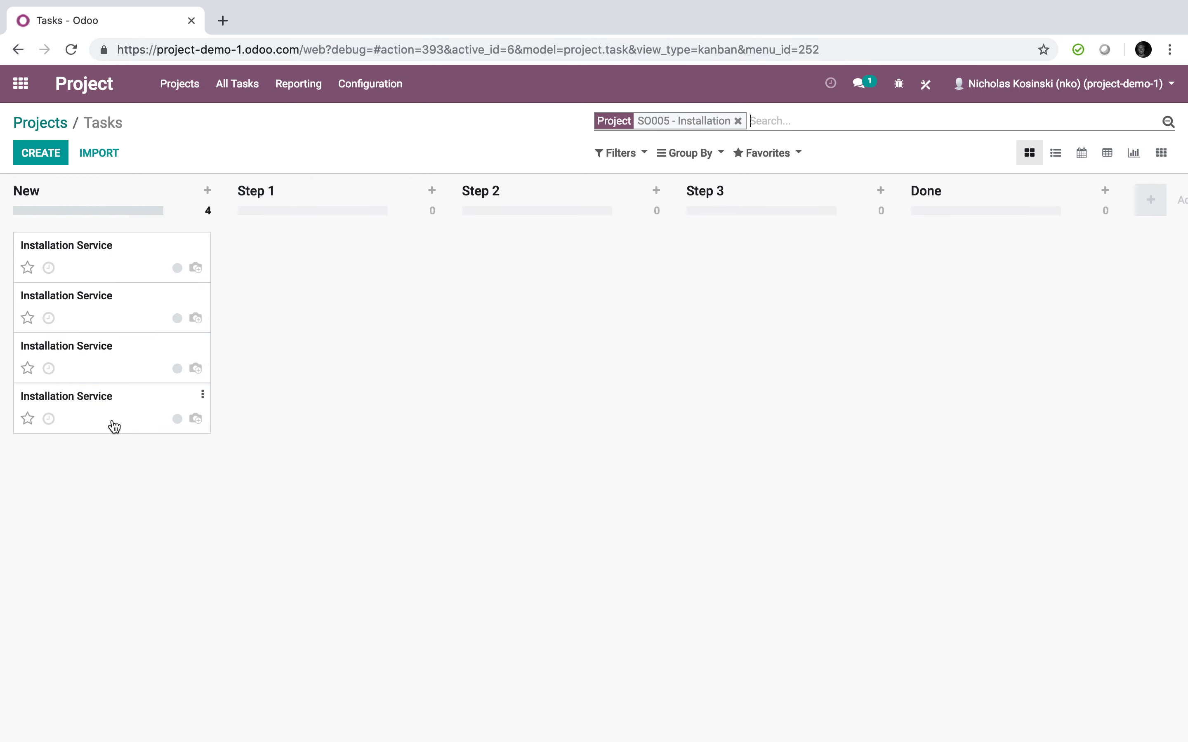
left_click(67, 396)
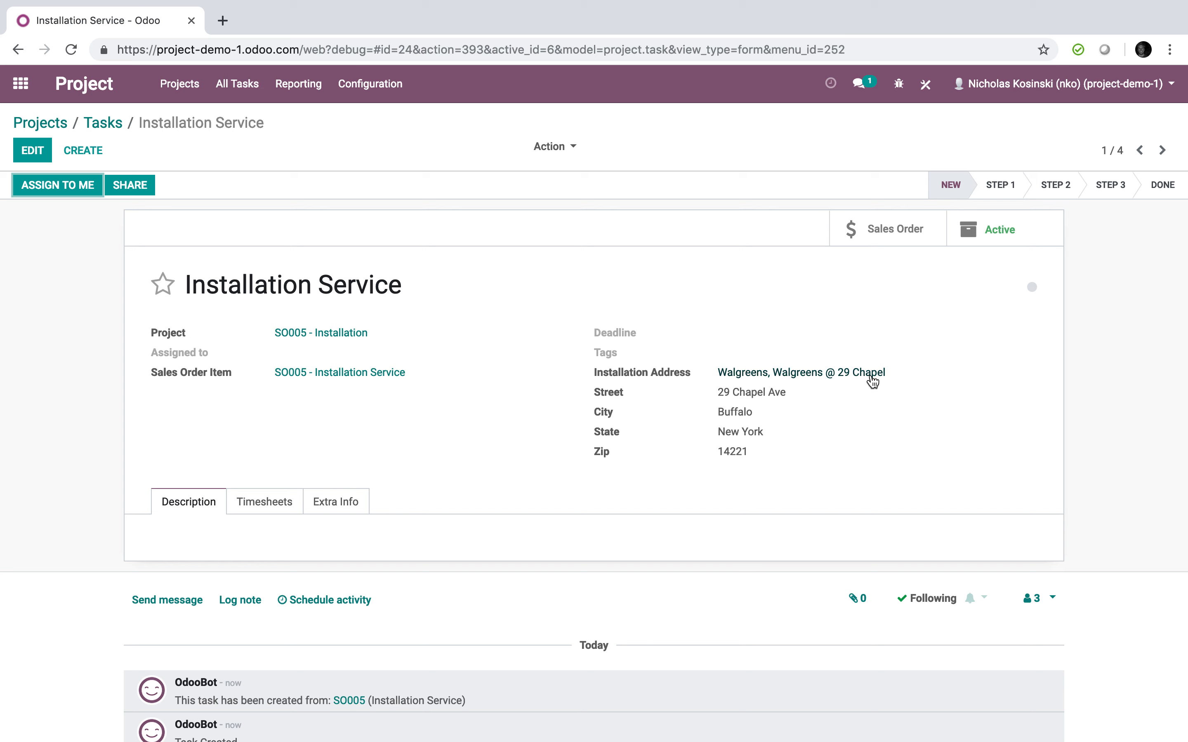
mouse_move(1162, 150)
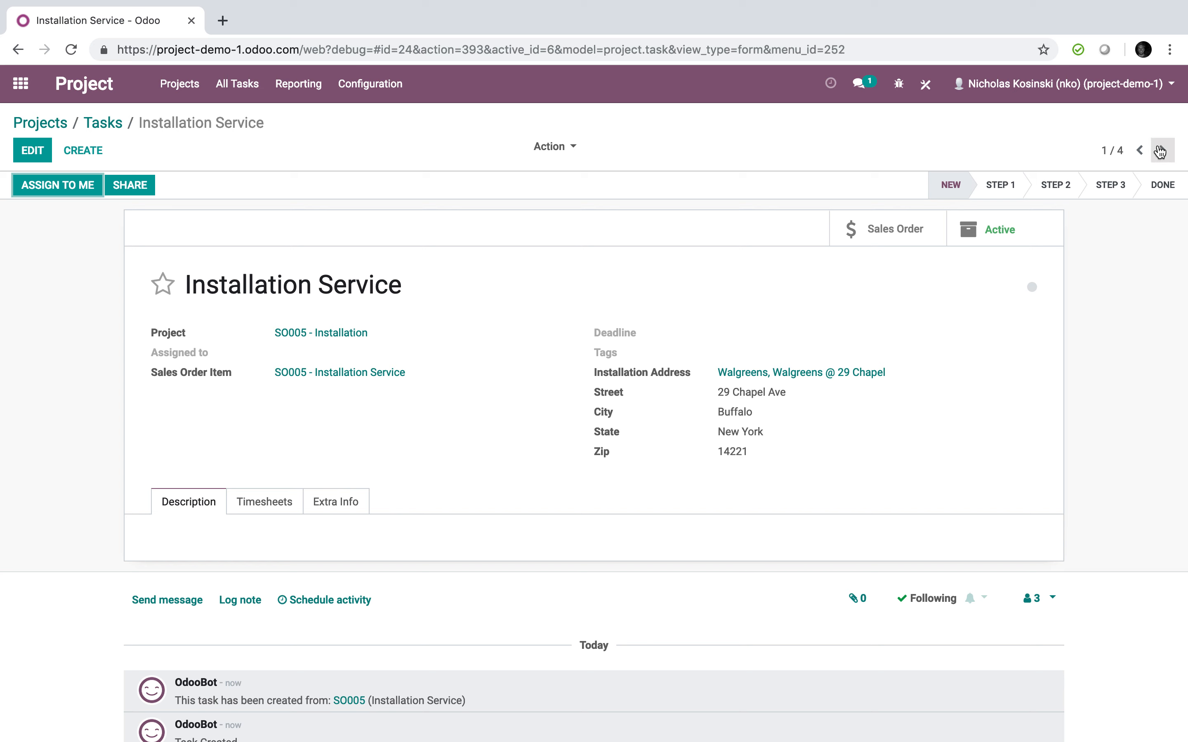
- Page through the remaining three tasks' addresses and return to sales order SO005 from the chatter
left_click(1162, 150)
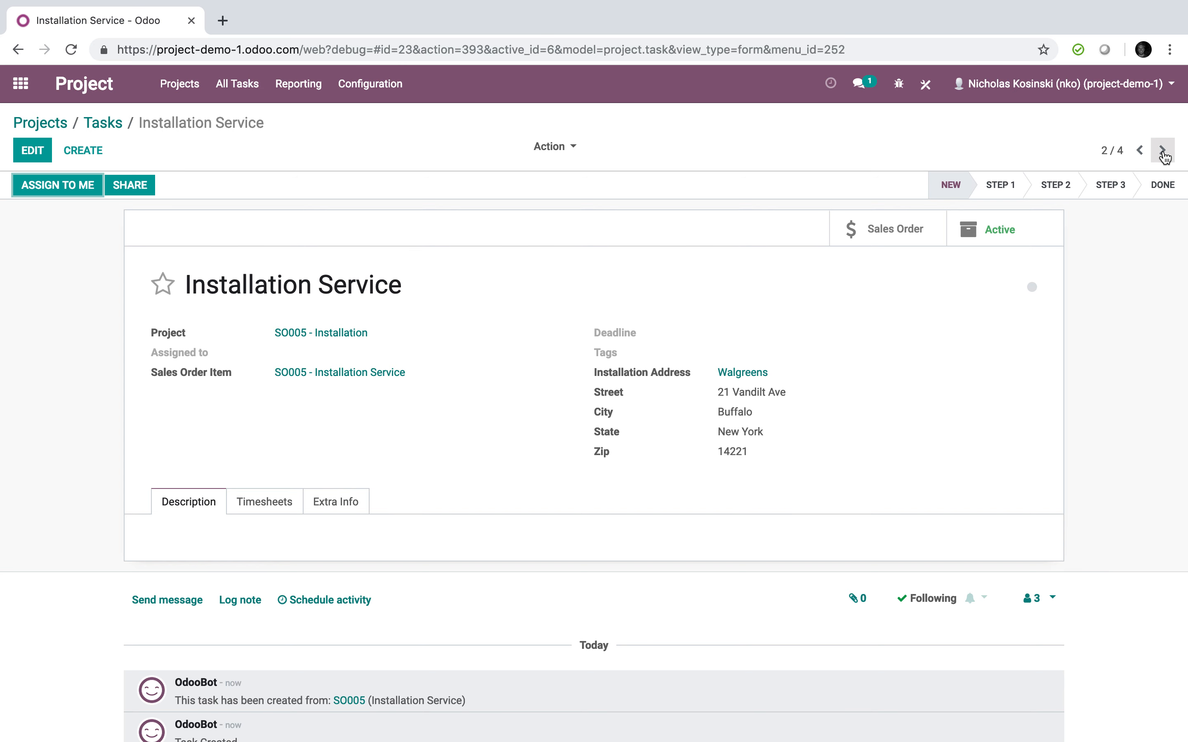
left_click(1162, 150)
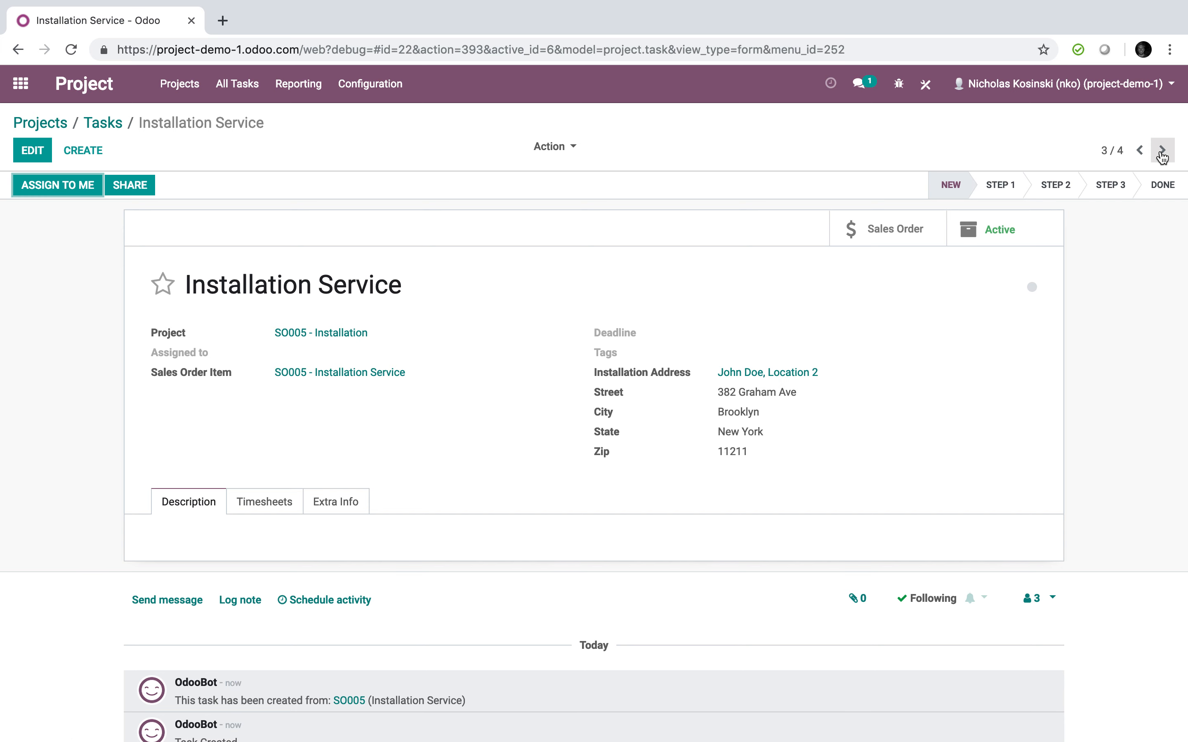
left_click(1162, 150)
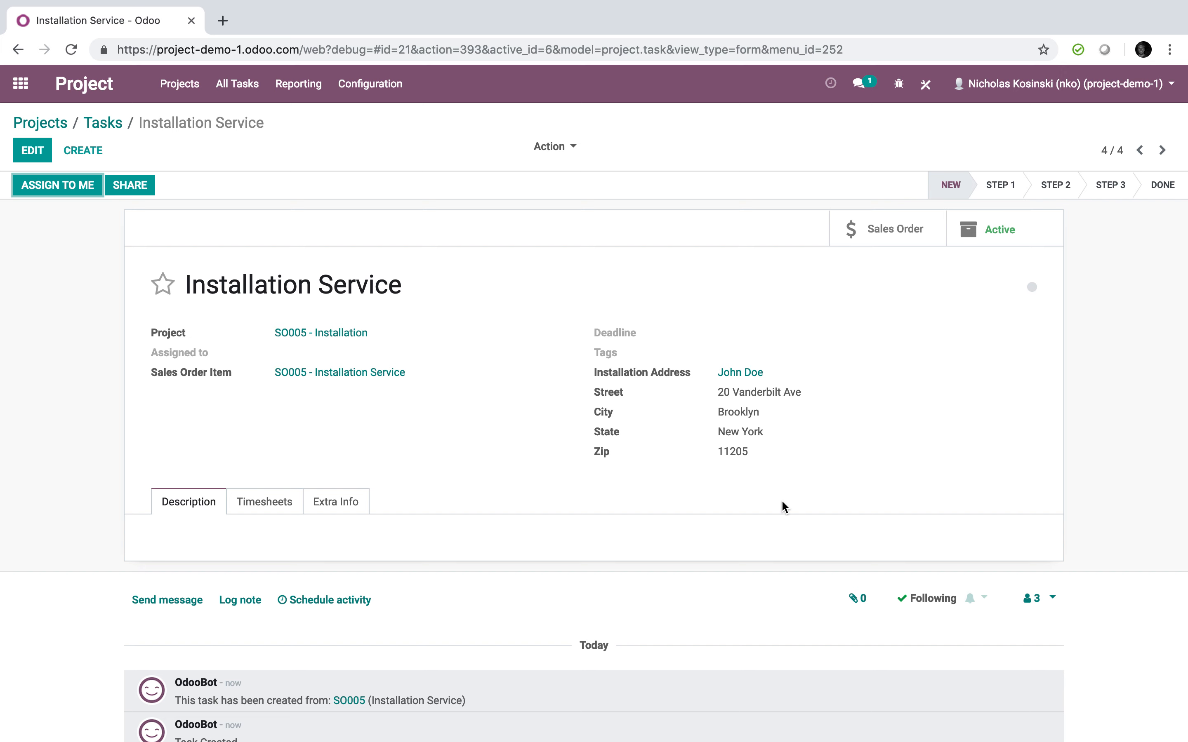
scroll("down", 3)
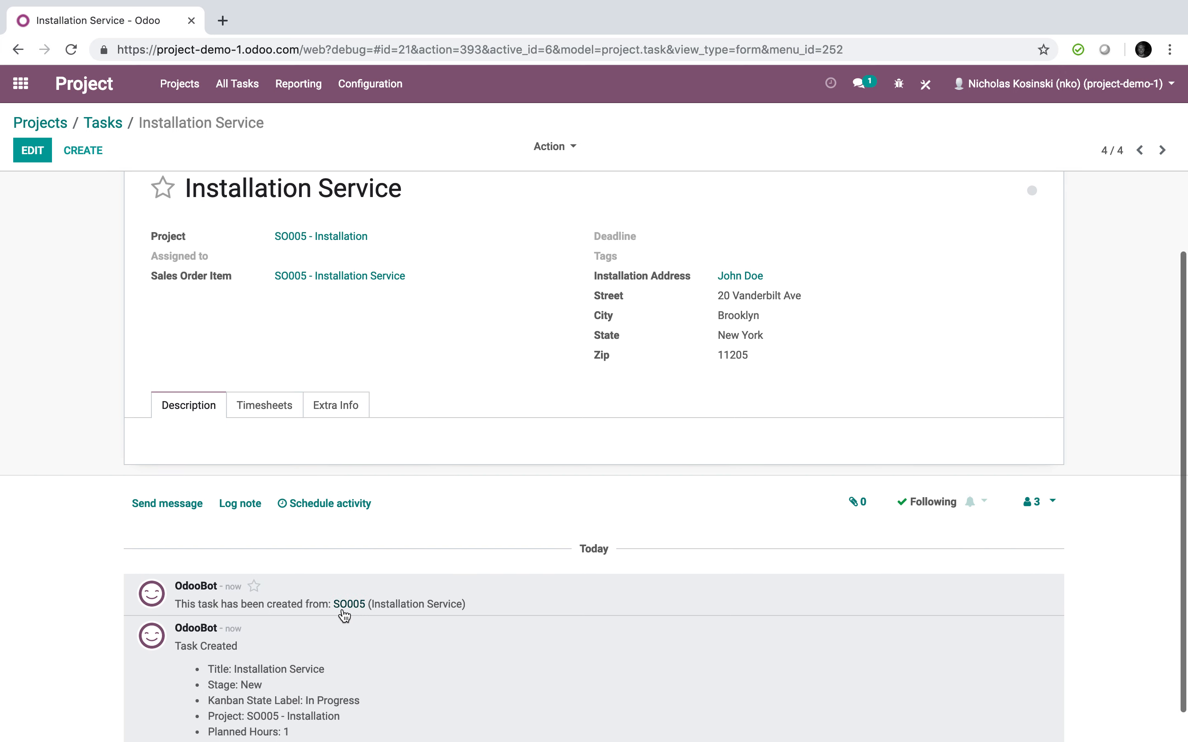
left_click(348, 604)
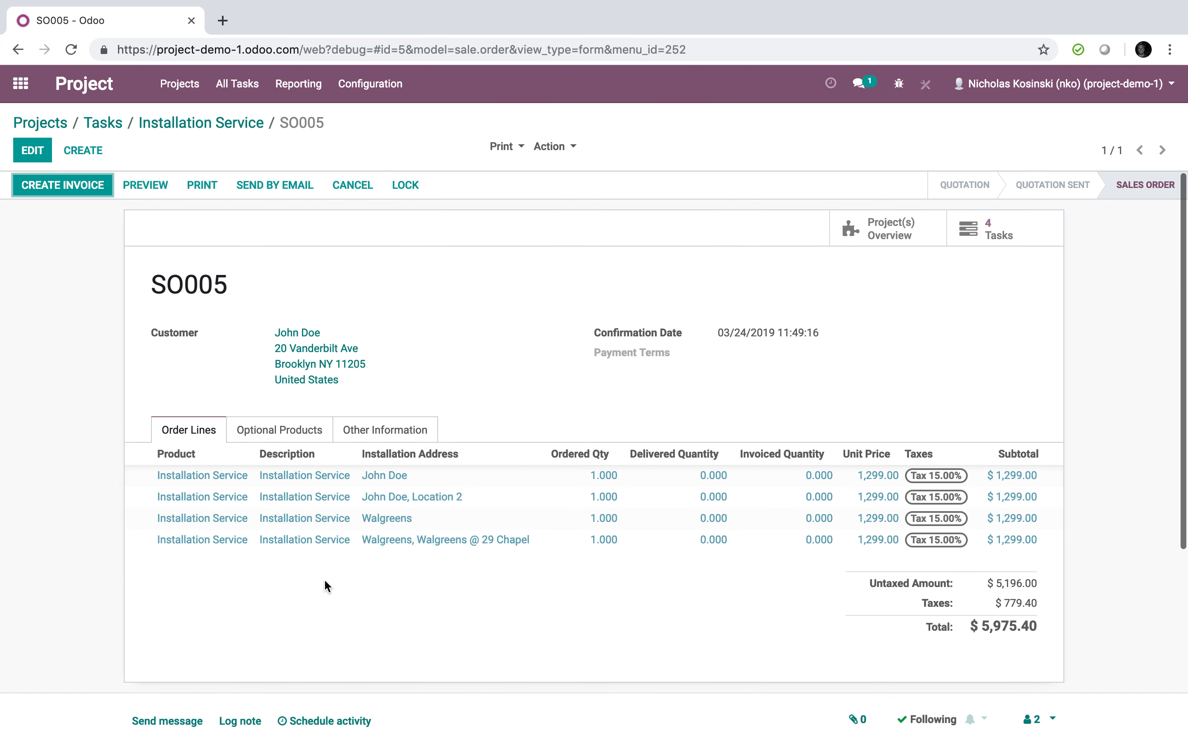
mouse_move(88, 559)
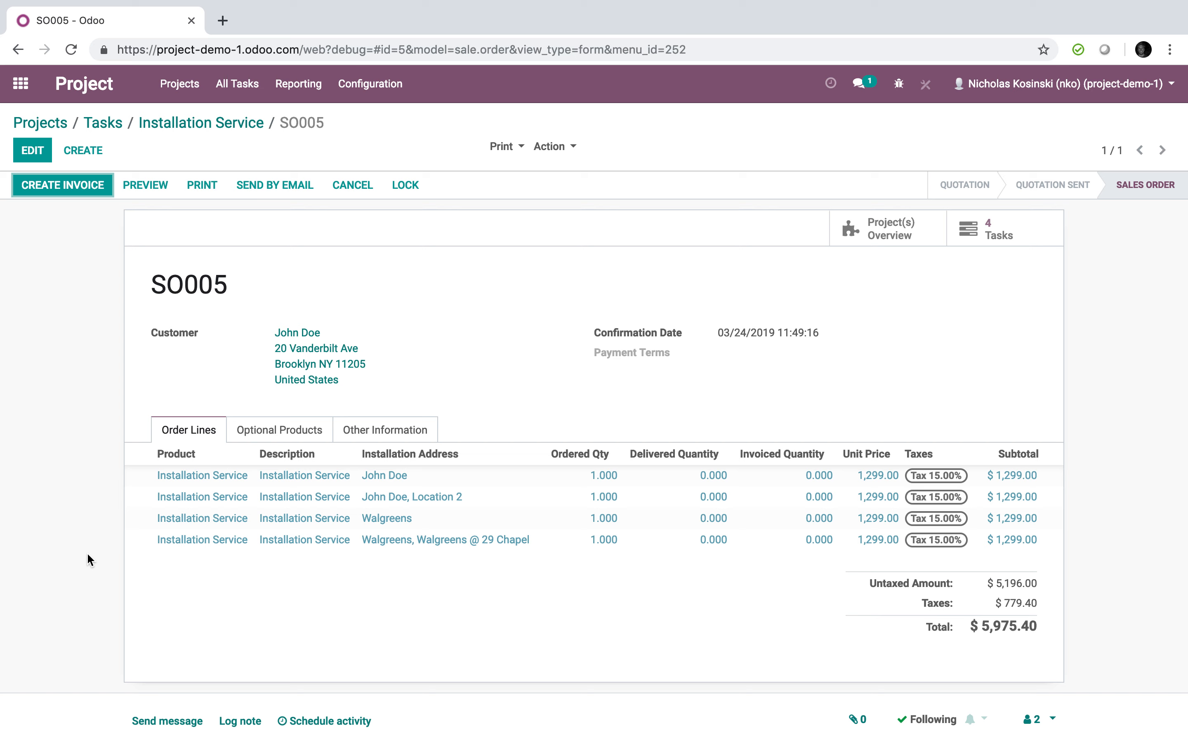
mouse_move(109, 538)
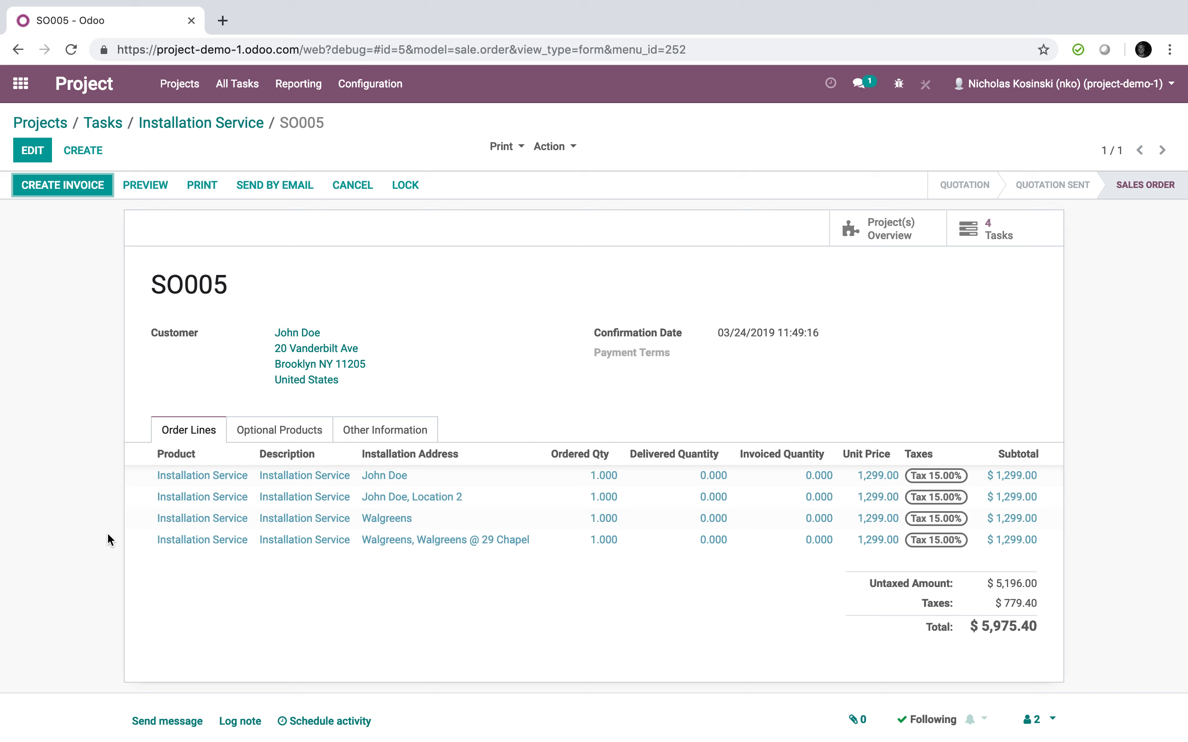
mouse_move(676, 339)
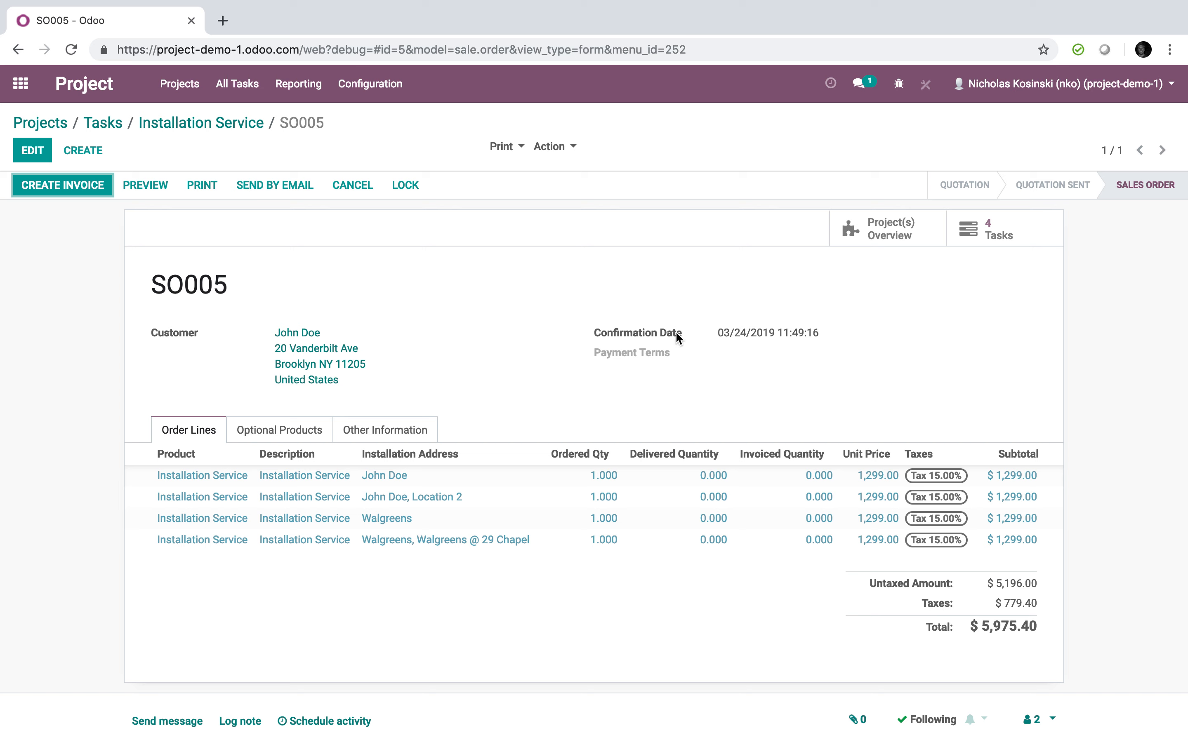
mouse_move(905, 339)
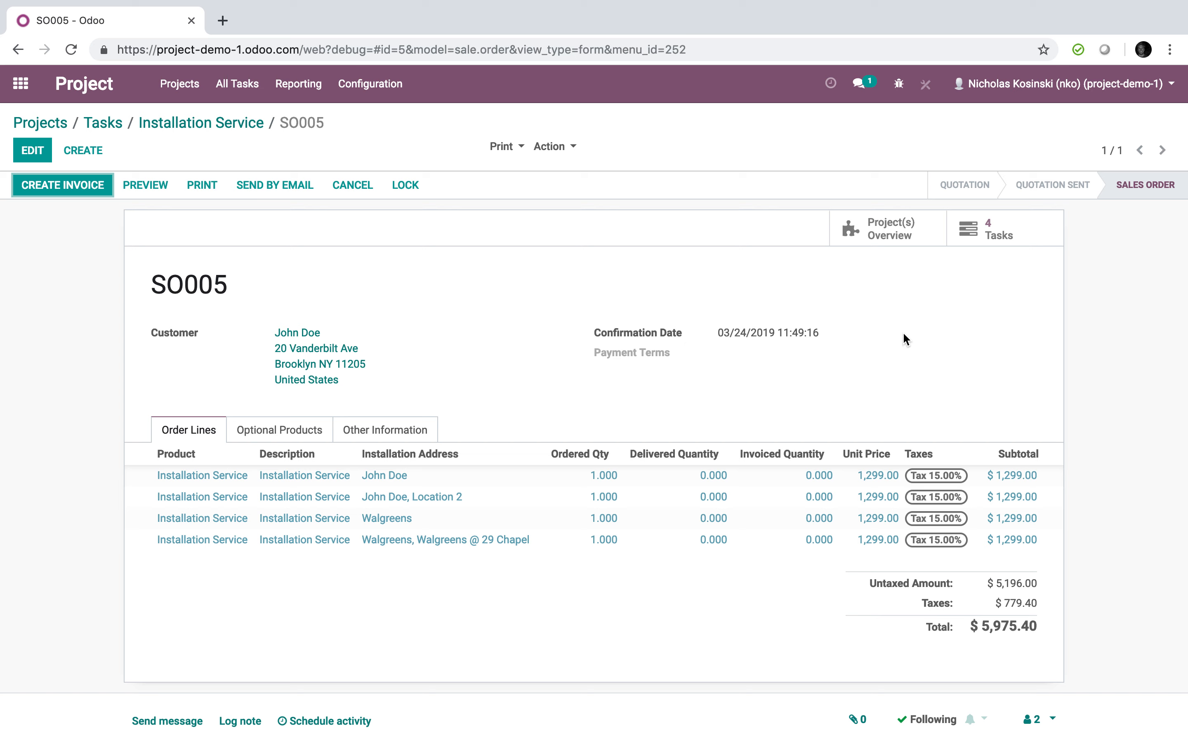
mouse_move(441, 618)
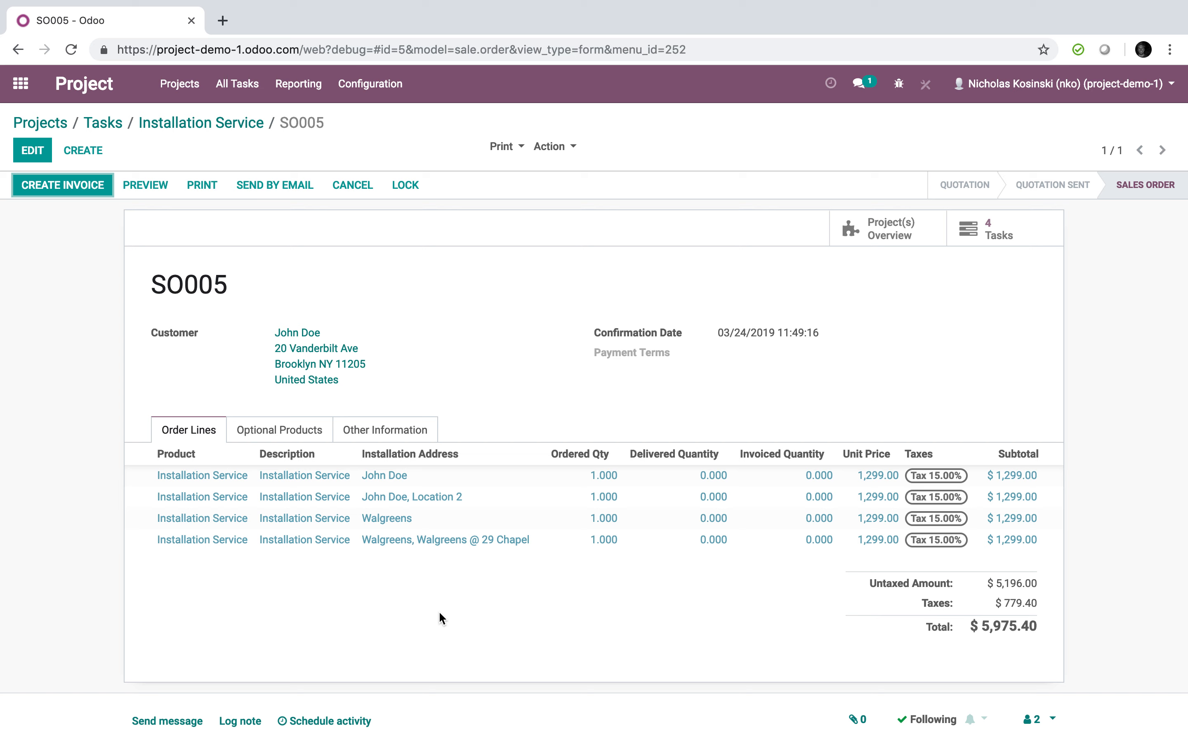
mouse_move(432, 627)
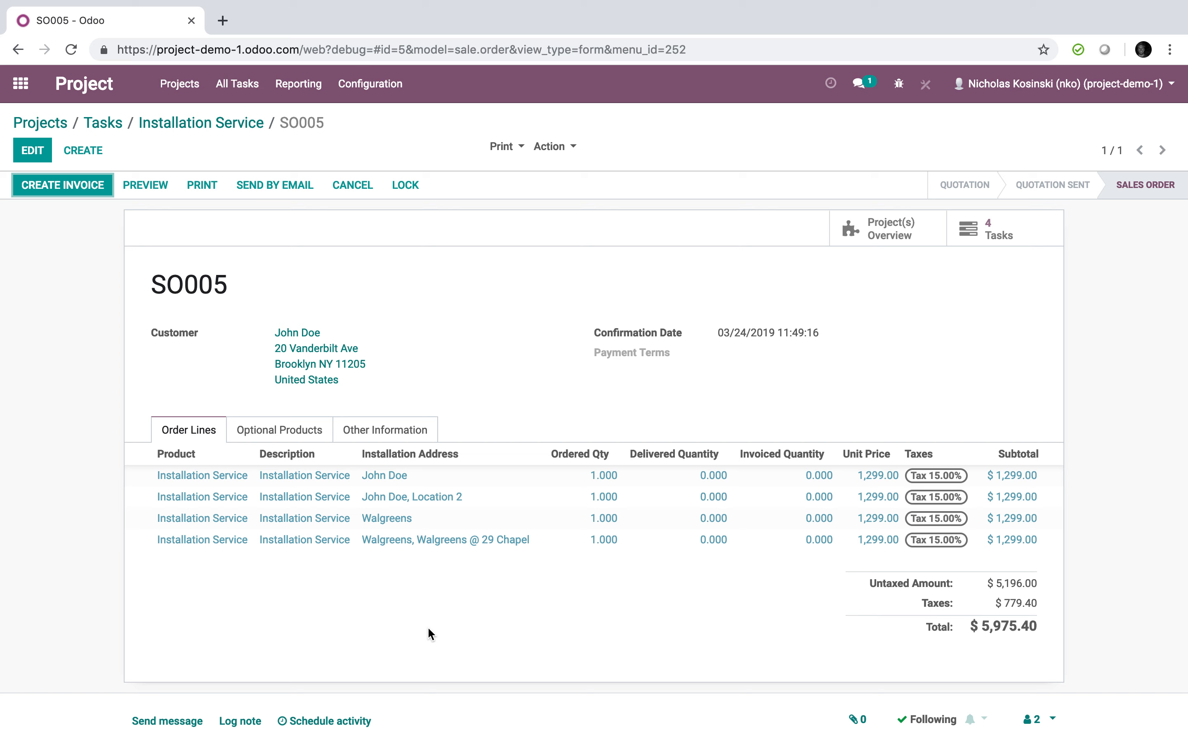
mouse_move(424, 637)
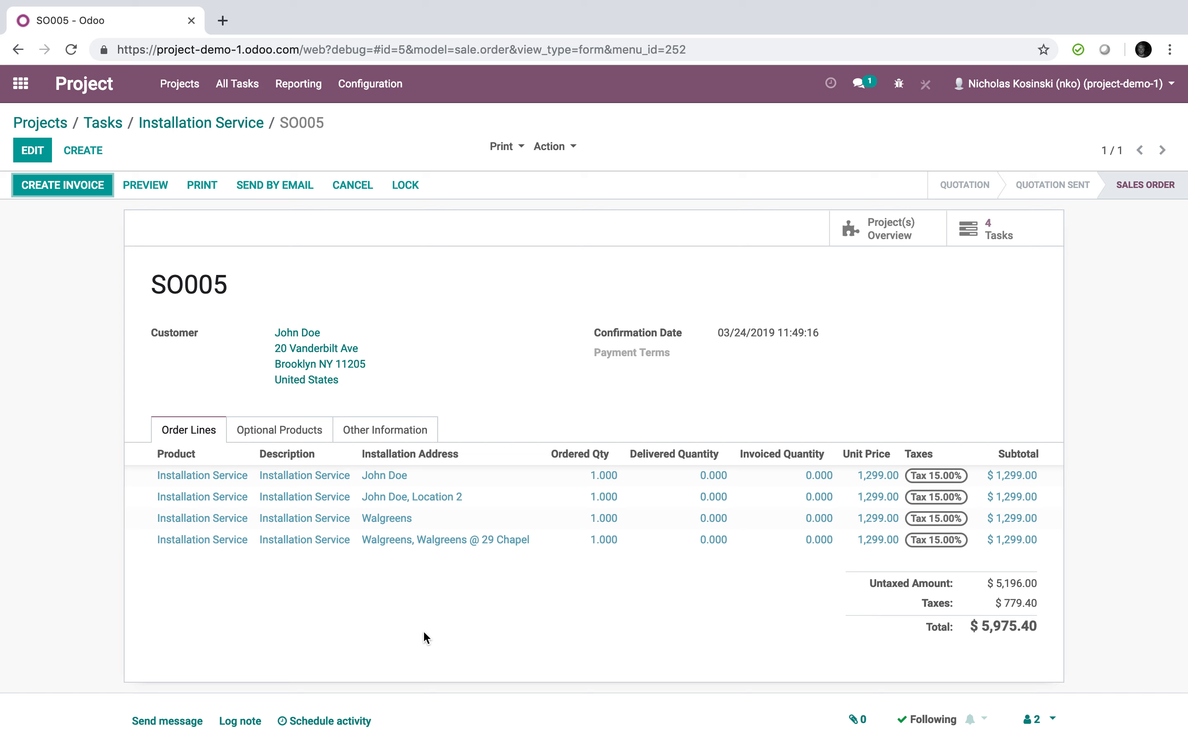
- Return to the Sales quotations list showing SO005 at $5,975.40
left_click(20, 83)
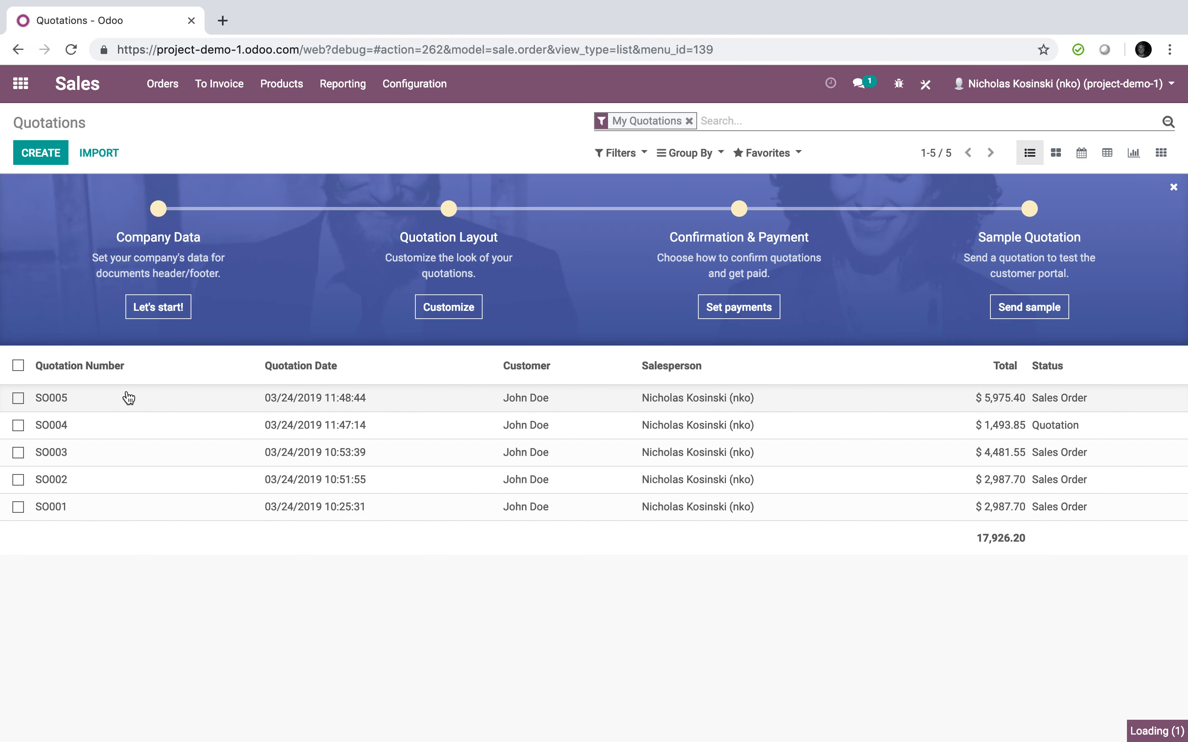
- Reopen SO005's tasks and view the first two tasks' installation addresses
left_click(51, 398)
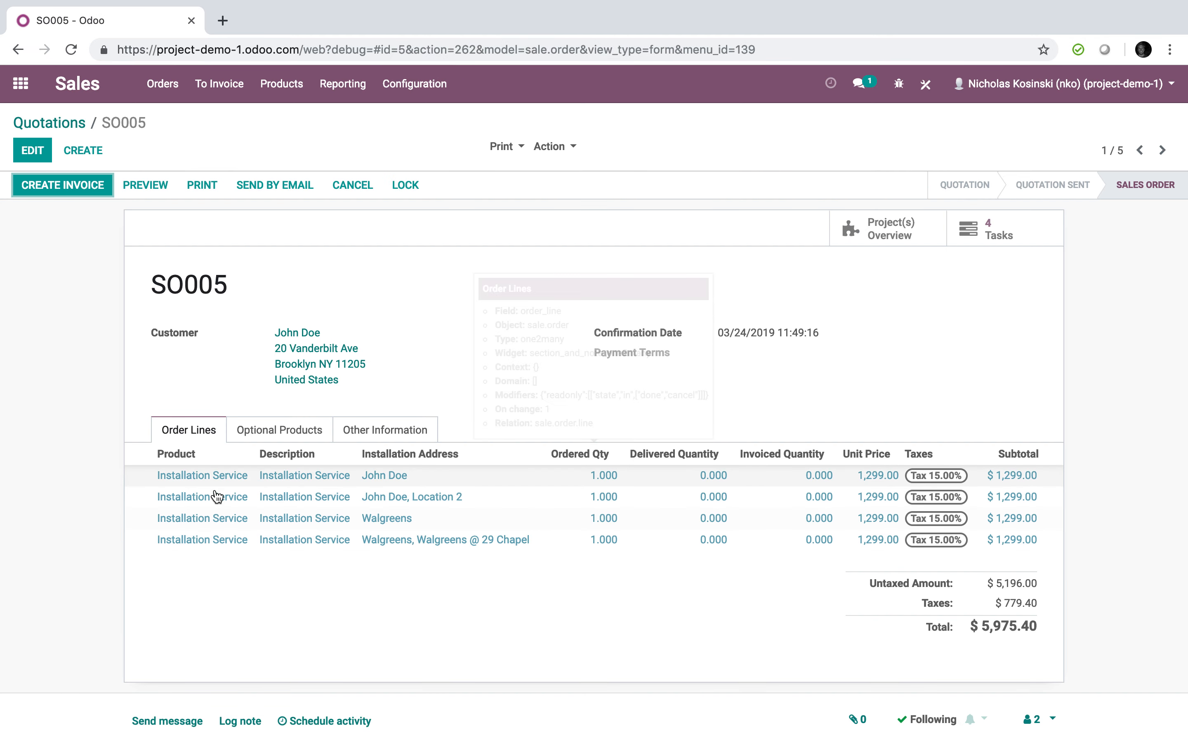
mouse_move(444, 712)
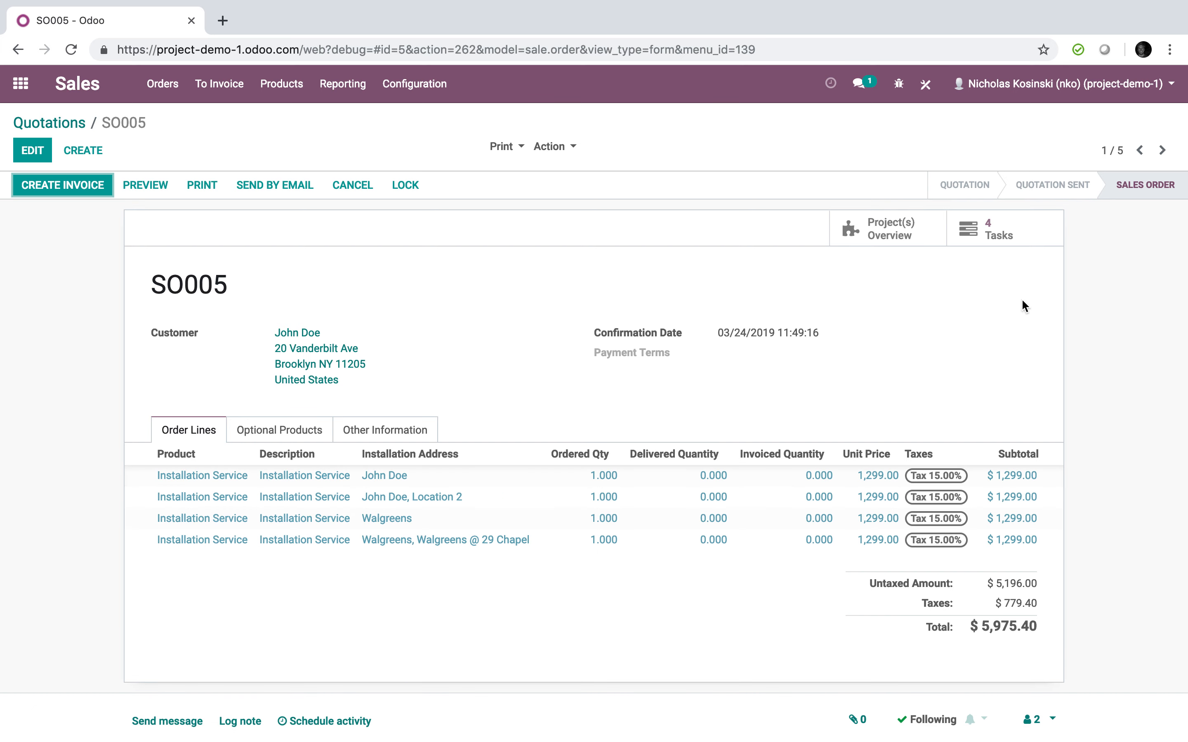
mouse_move(460, 674)
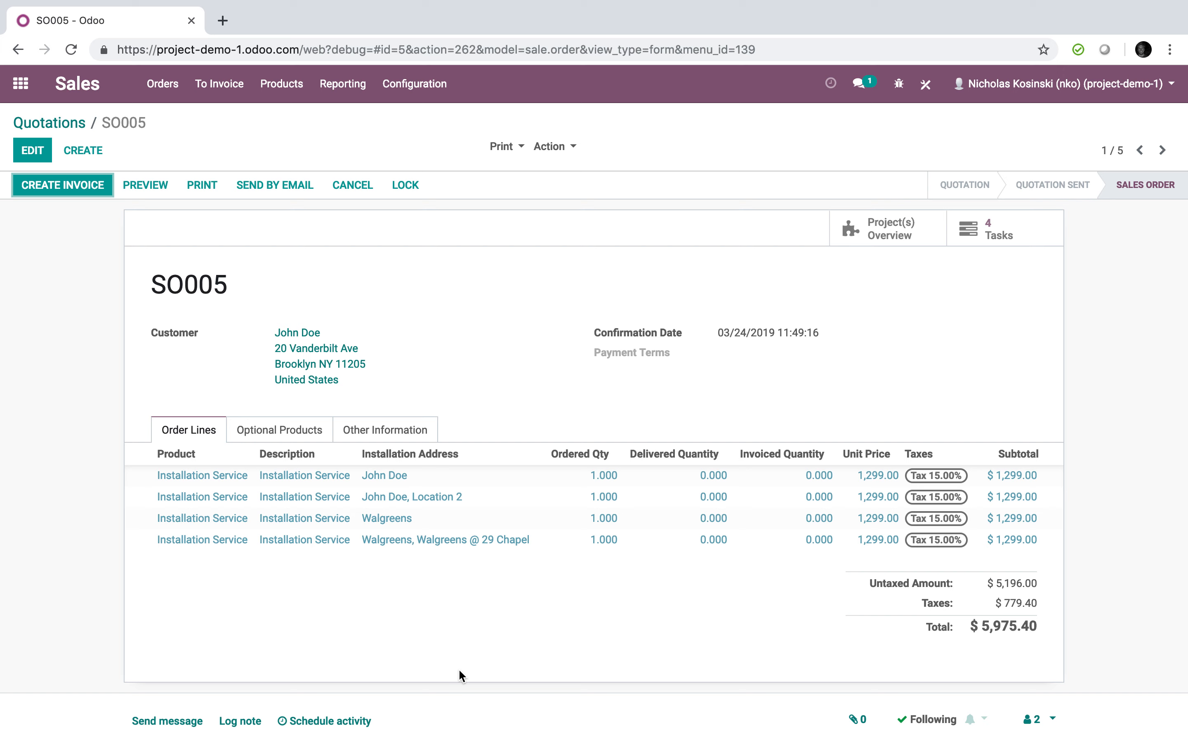
mouse_move(945, 246)
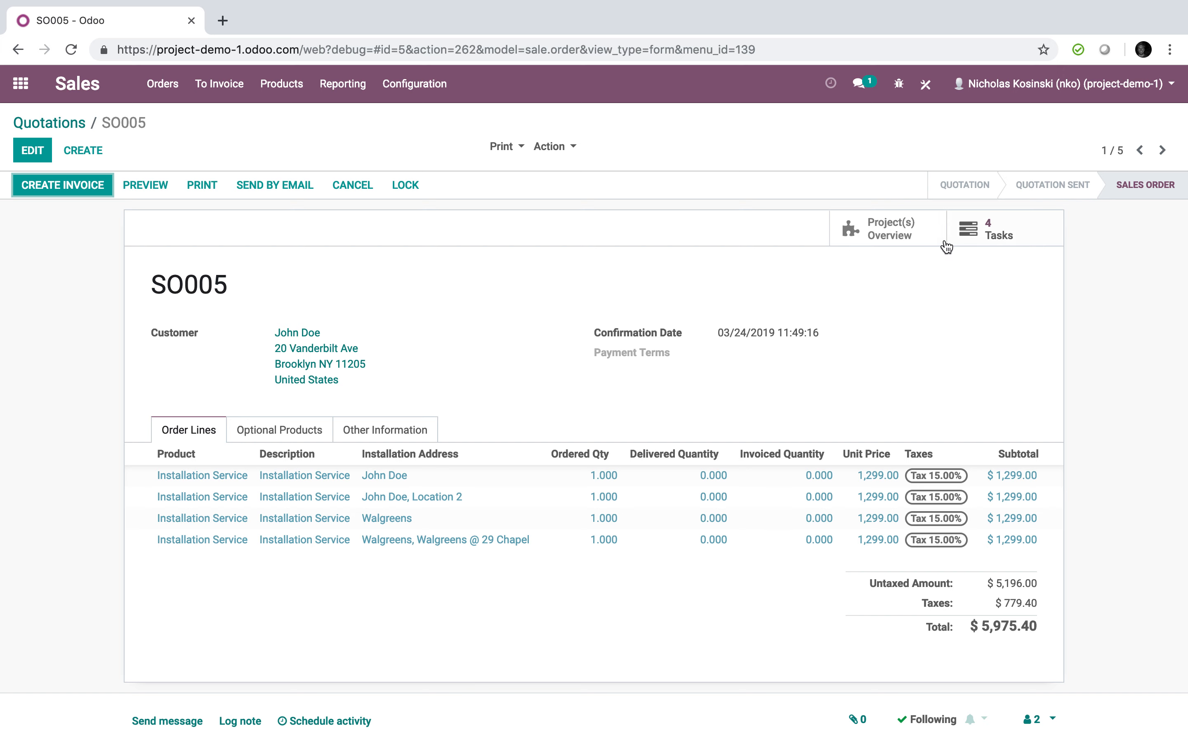
left_click(997, 227)
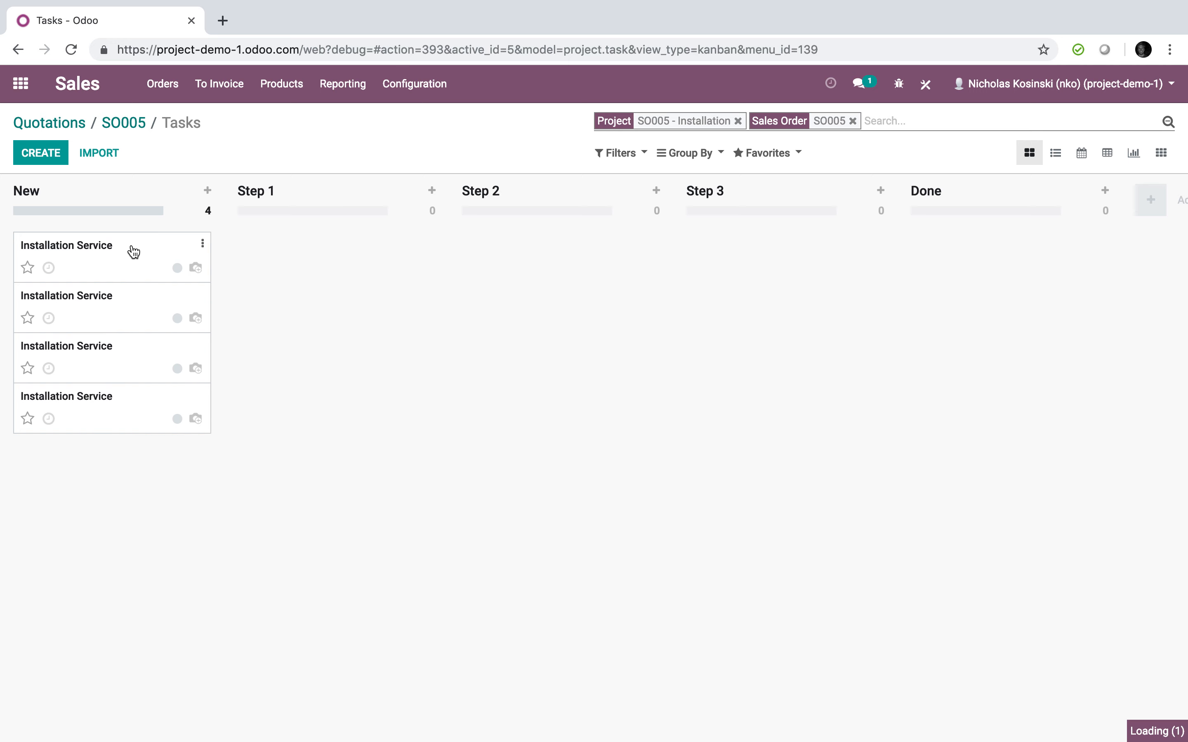
left_click(66, 245)
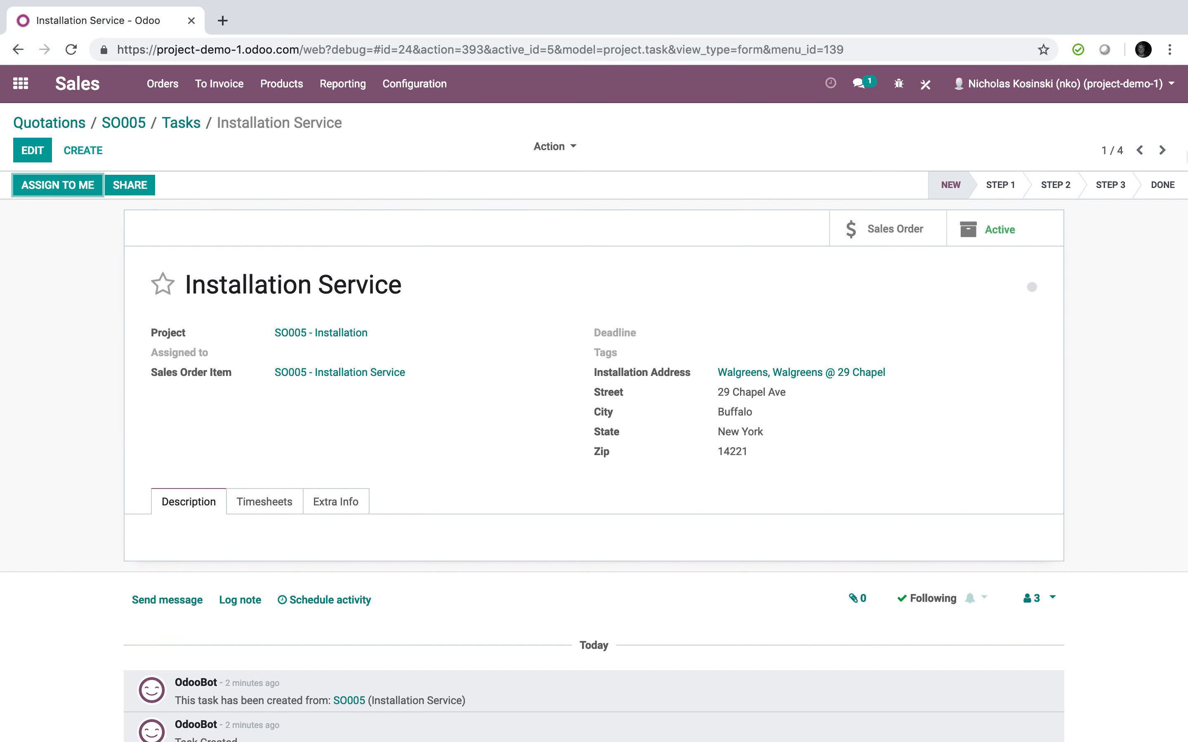
left_click(1162, 150)
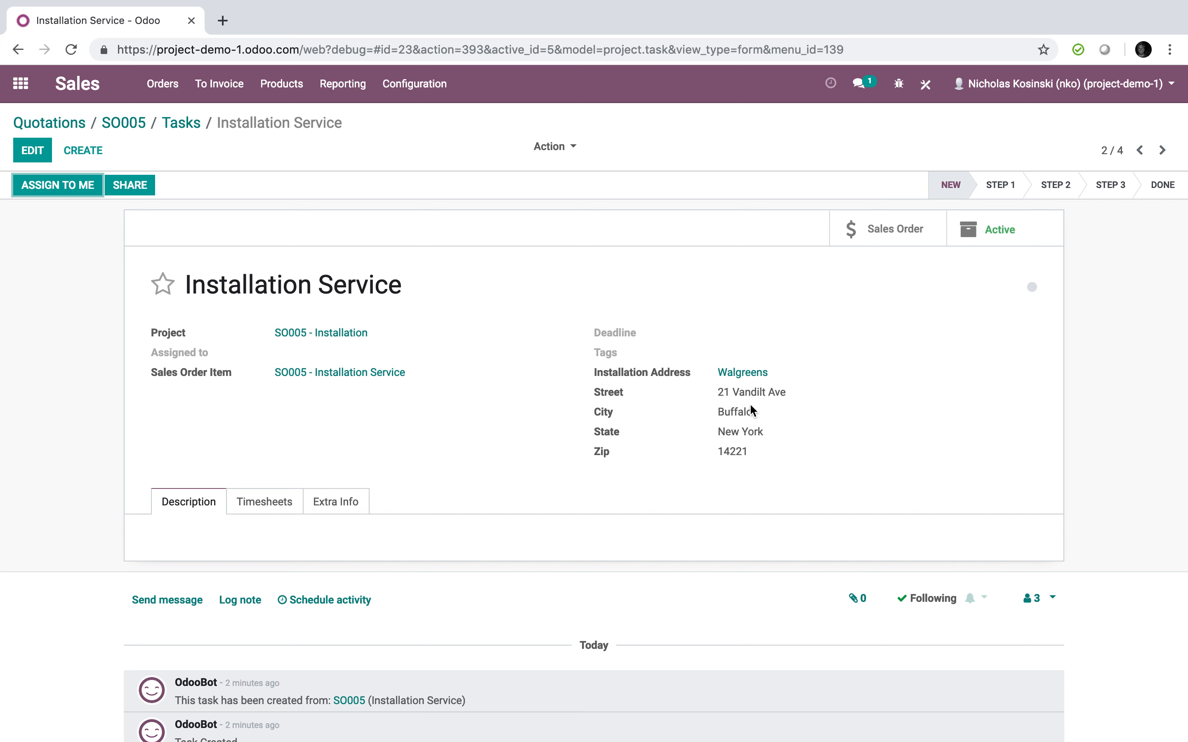
- Review the Walgreens contact at 21 Vandilt Ave from the task, then return to the apps home screen
left_click(741, 372)
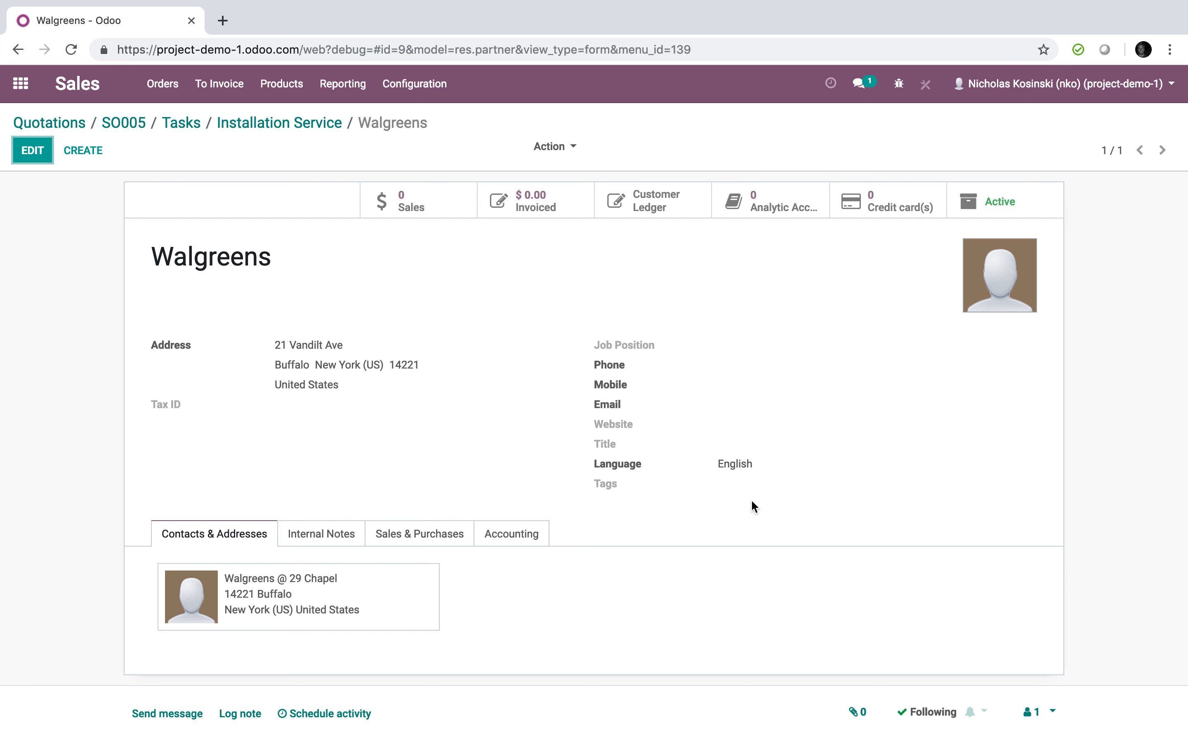
mouse_move(204, 174)
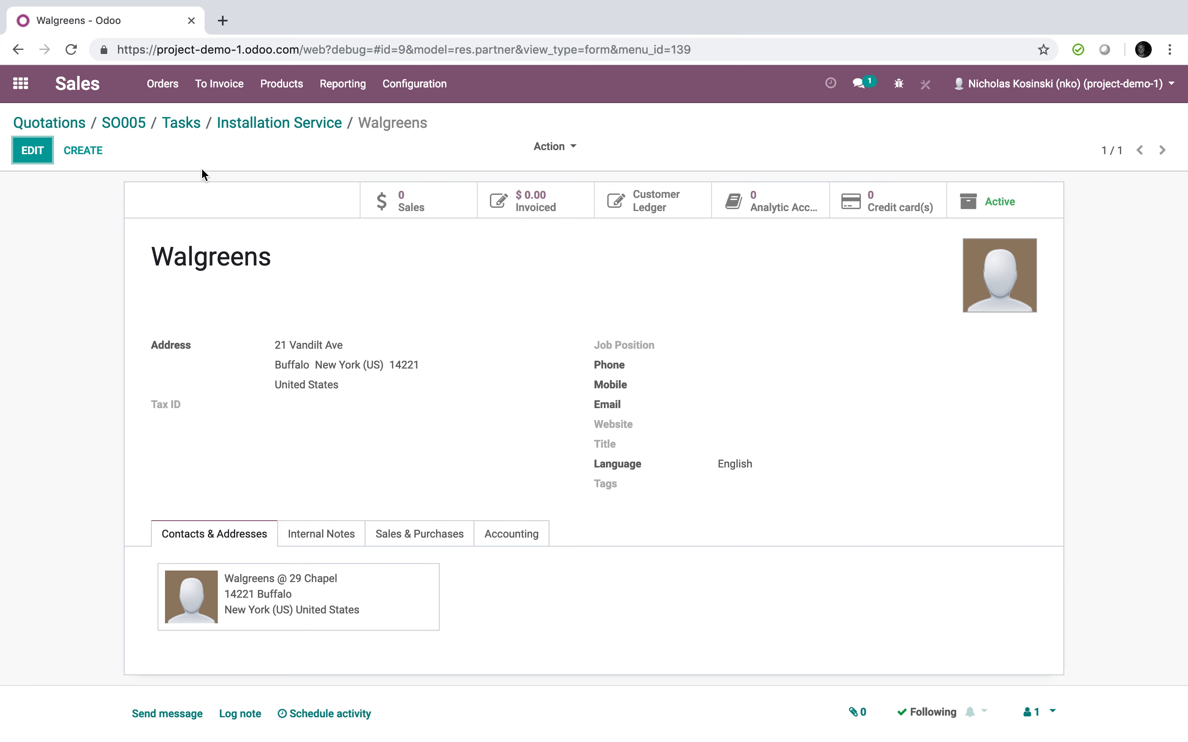
left_click(278, 123)
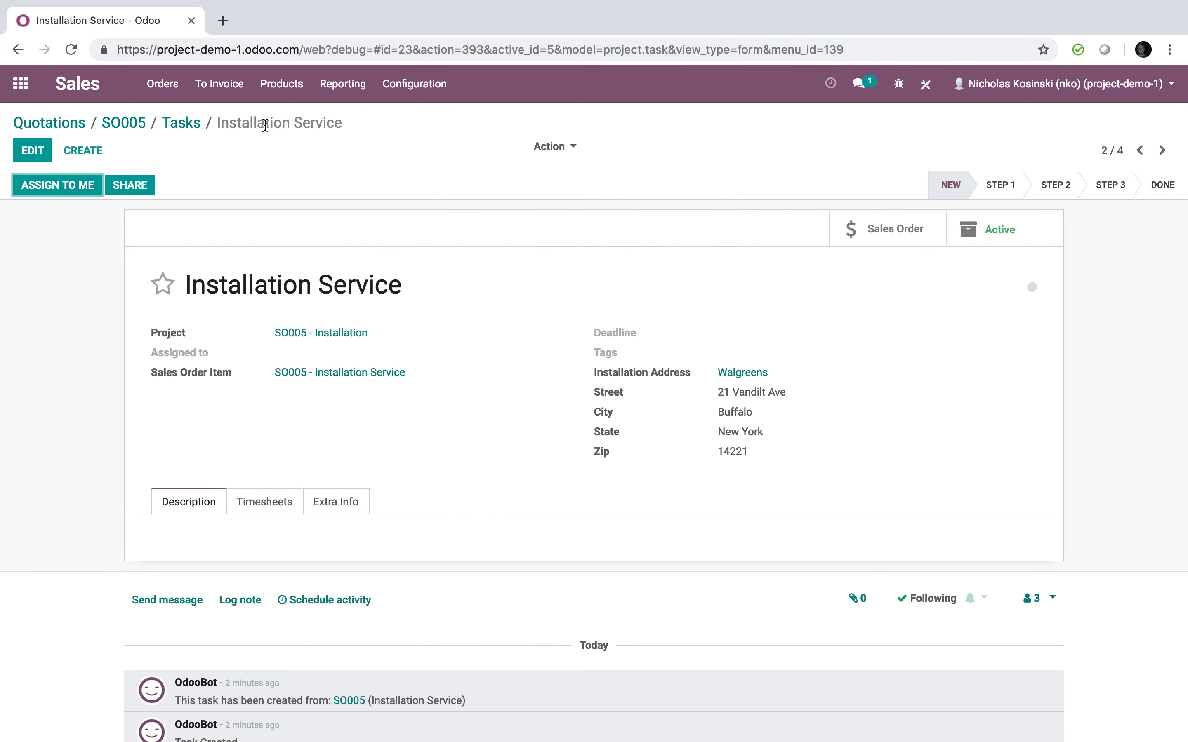
mouse_move(83, 150)
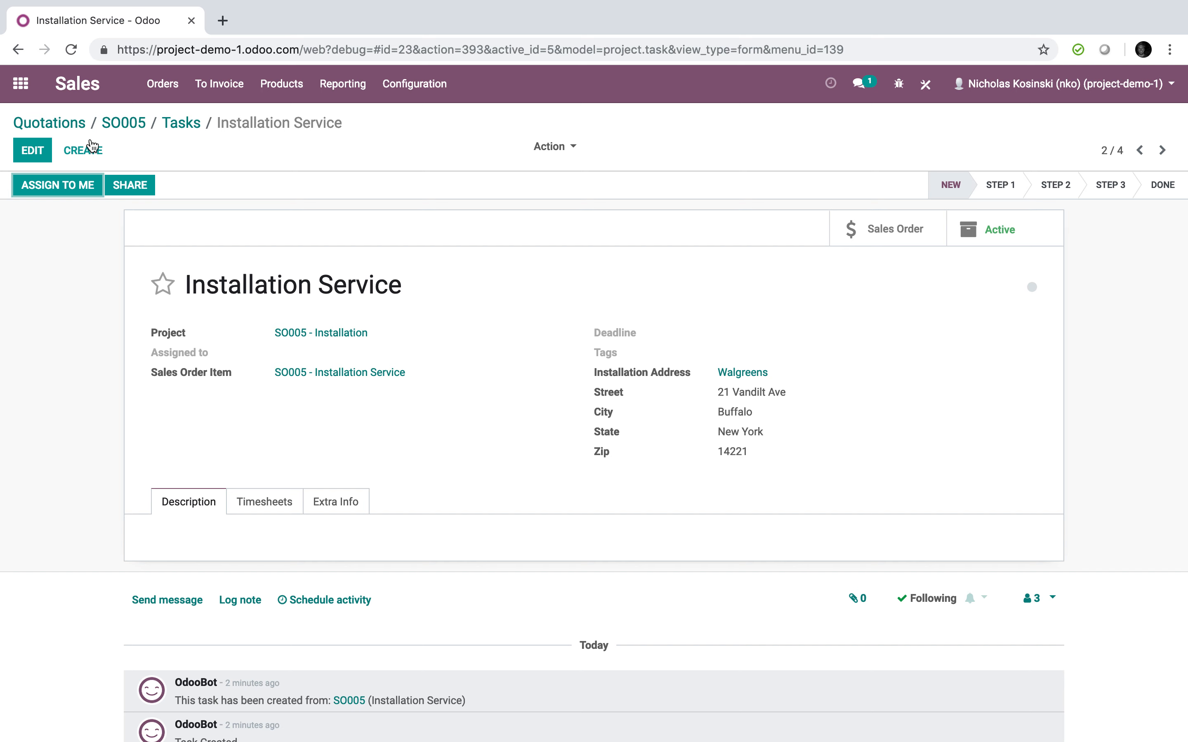
left_click(21, 83)
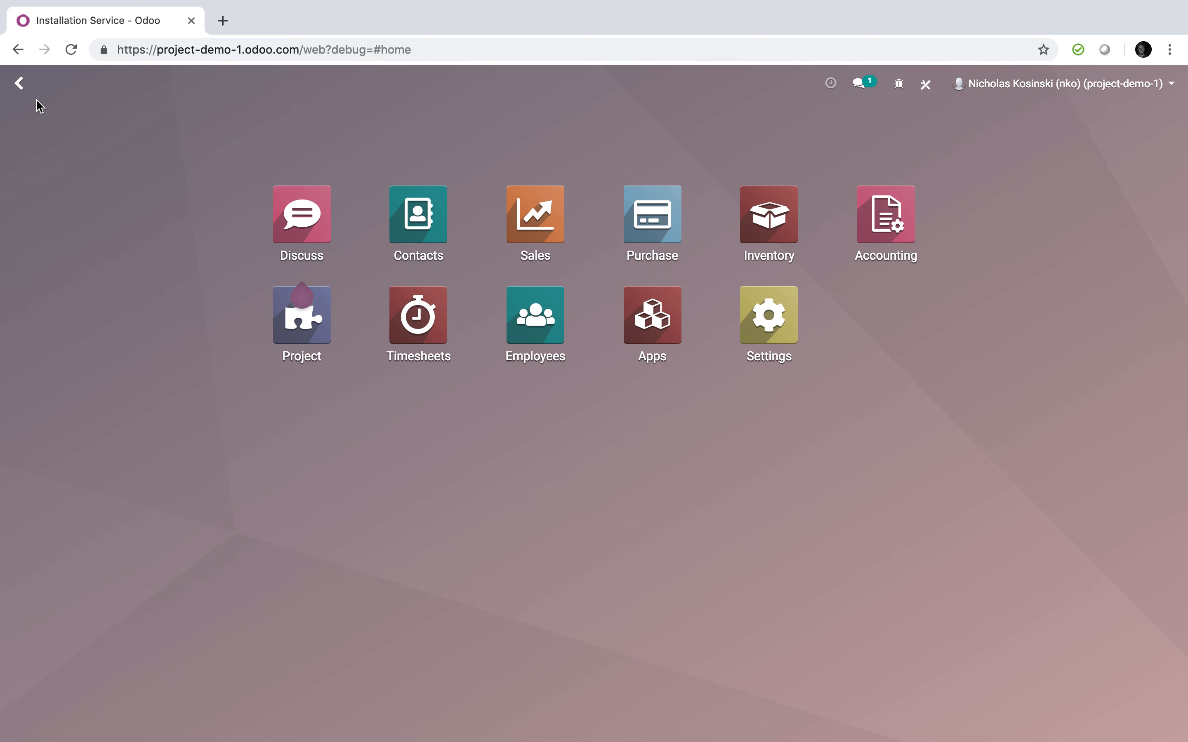